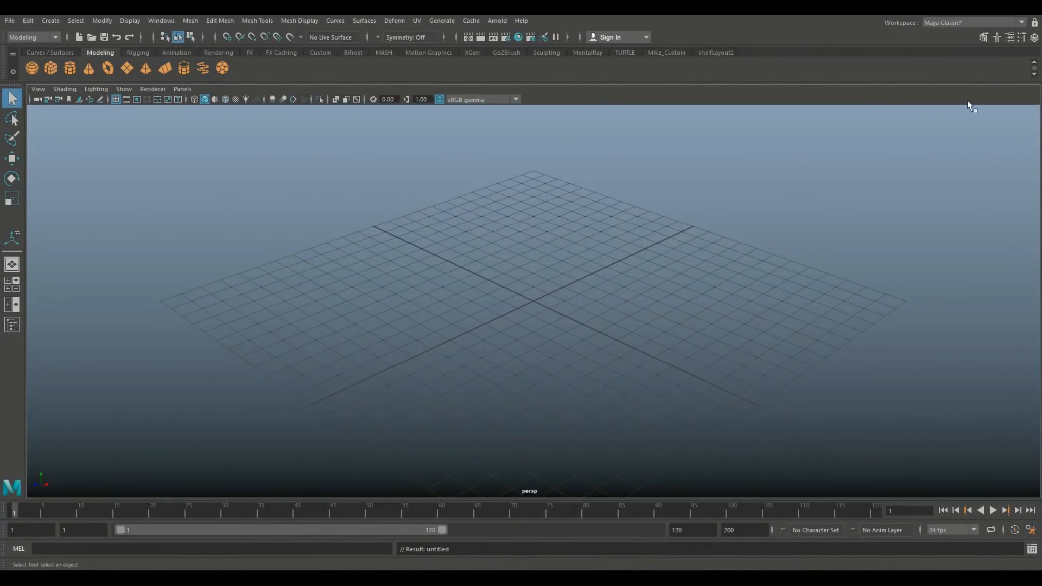
# Bring up the Edit Mesh menu to review the Faces operations.
pyautogui.click(219, 21)
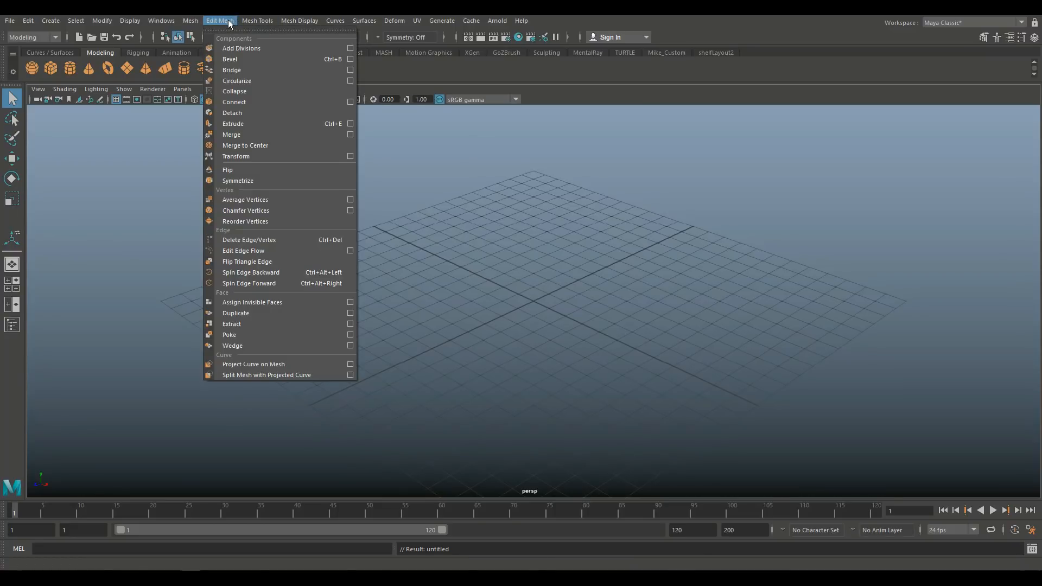
pyautogui.moveTo(230, 296)
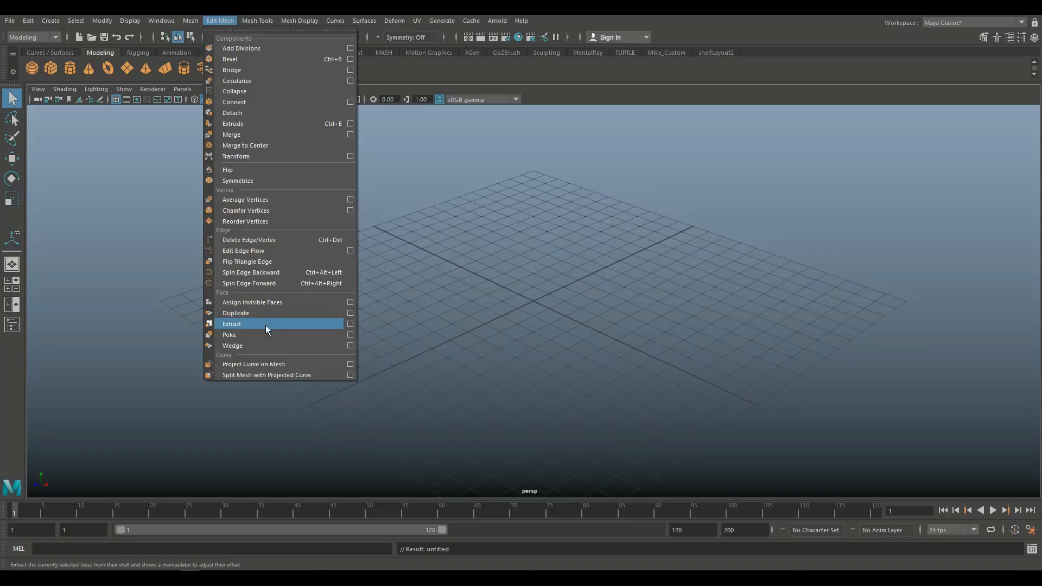
pyautogui.moveTo(272, 302)
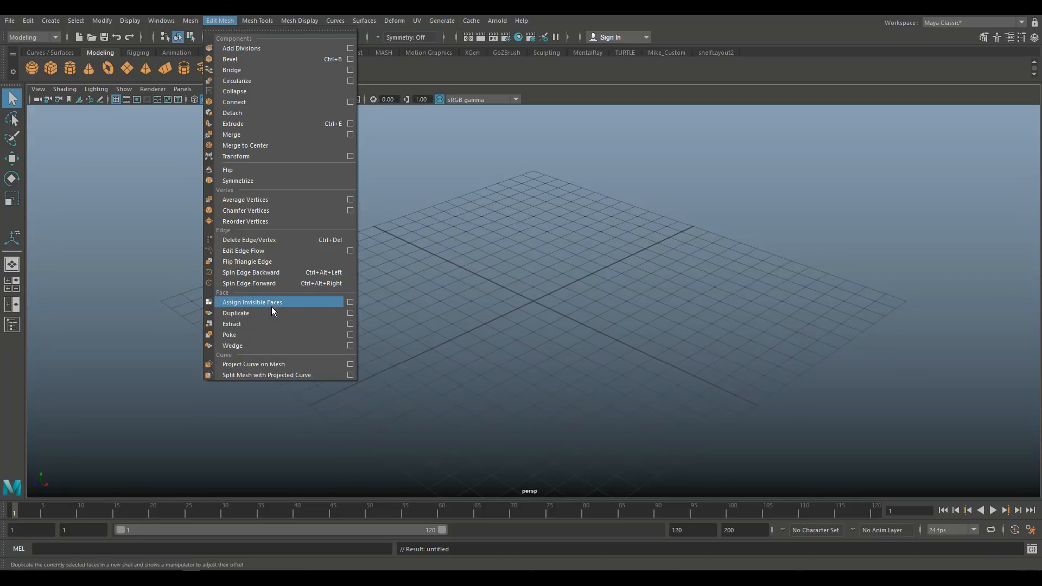
pyautogui.moveTo(283, 308)
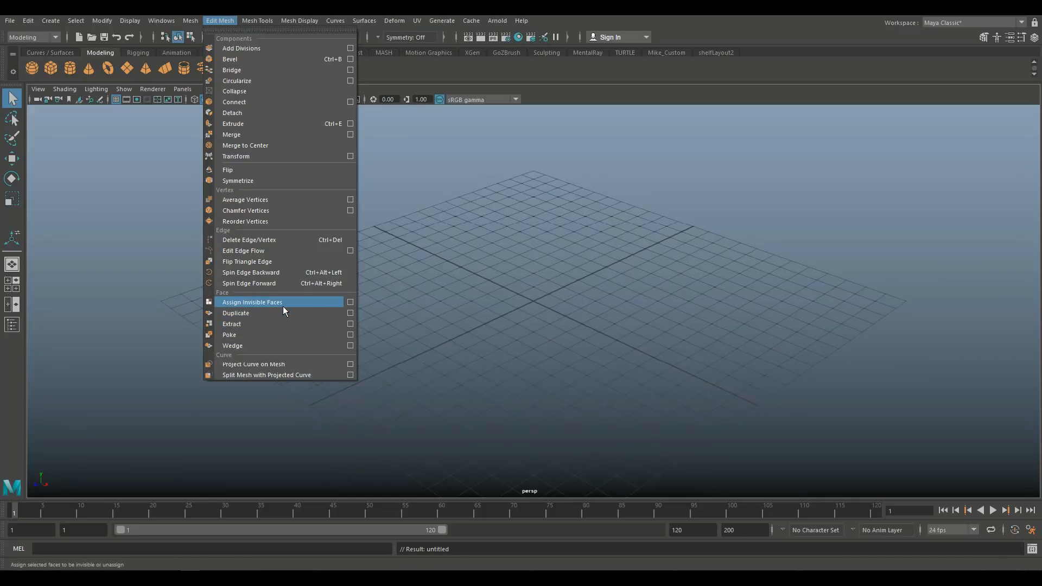
pyautogui.moveTo(295, 310)
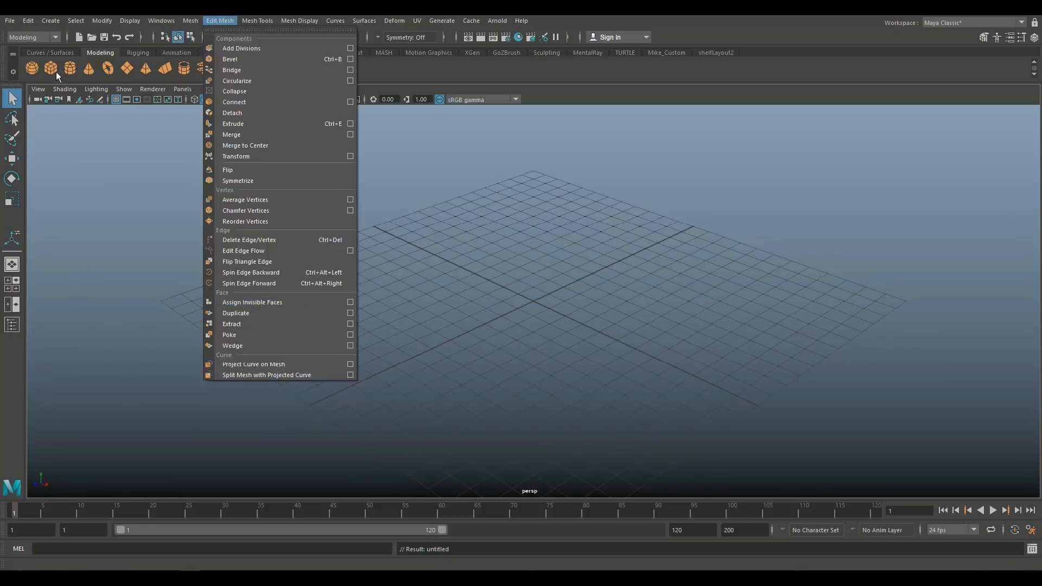
# Create polygon cubes and give the rightmost one a new coloured Lambert material.
pyautogui.click(50, 67)
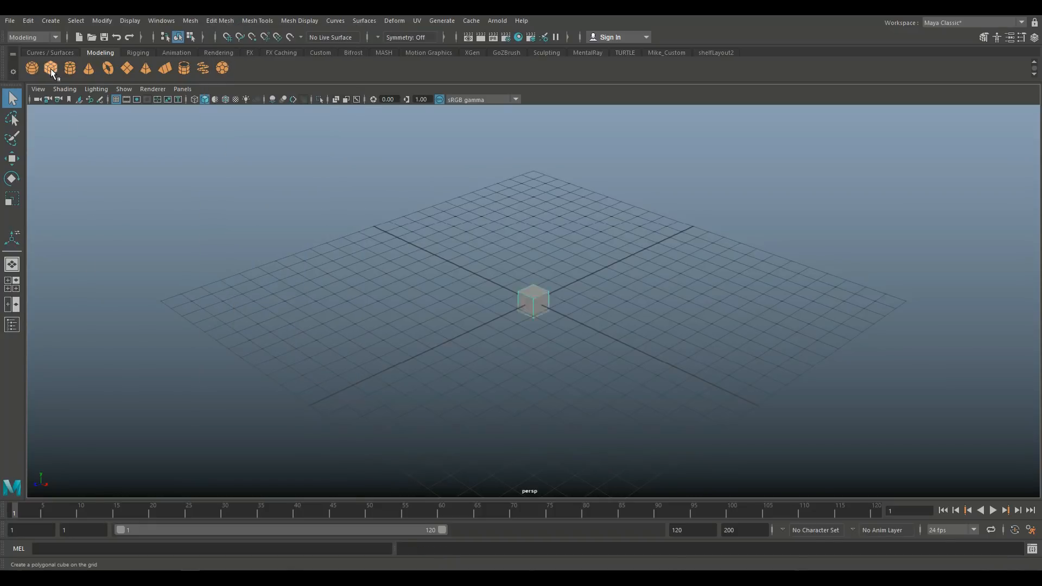
pyautogui.click(50, 68)
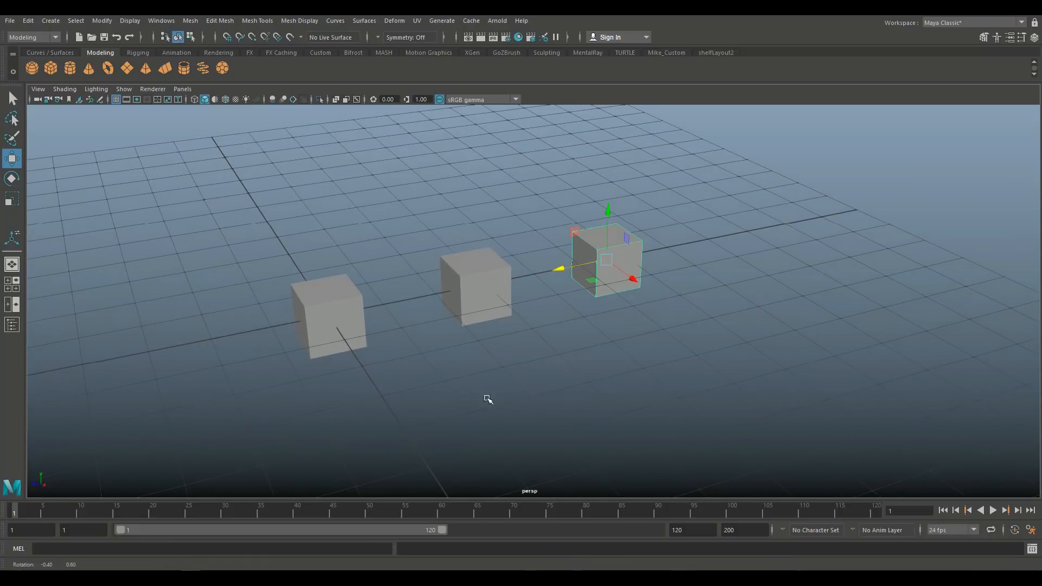
pyautogui.rightClick(606, 260)
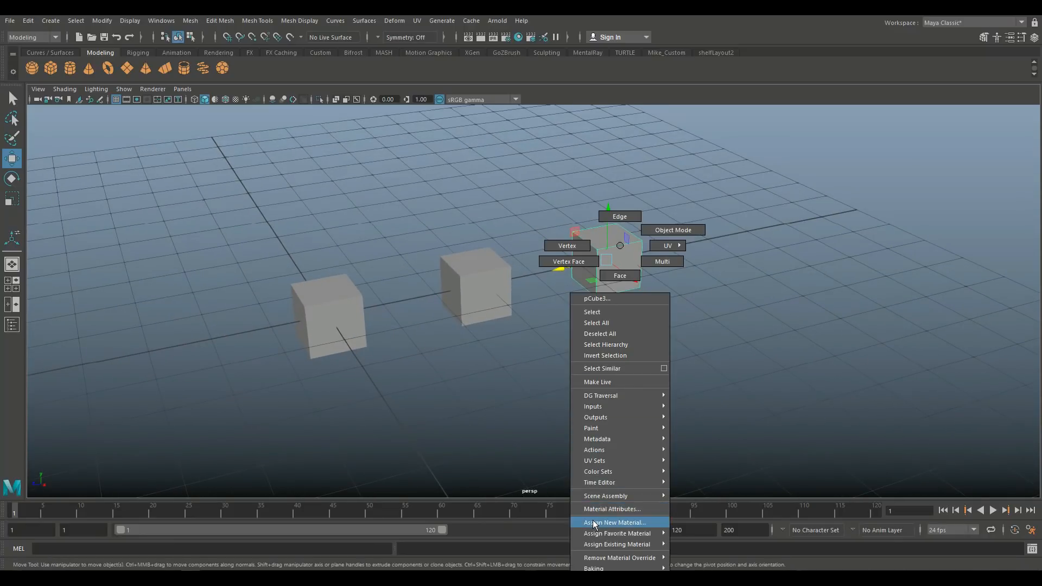
pyautogui.click(612, 522)
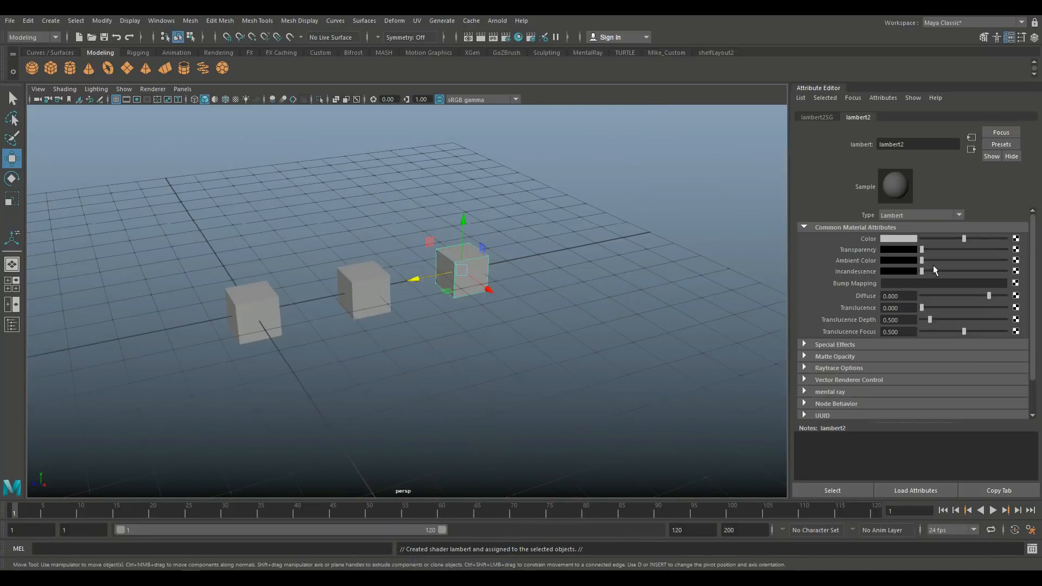
pyautogui.click(899, 239)
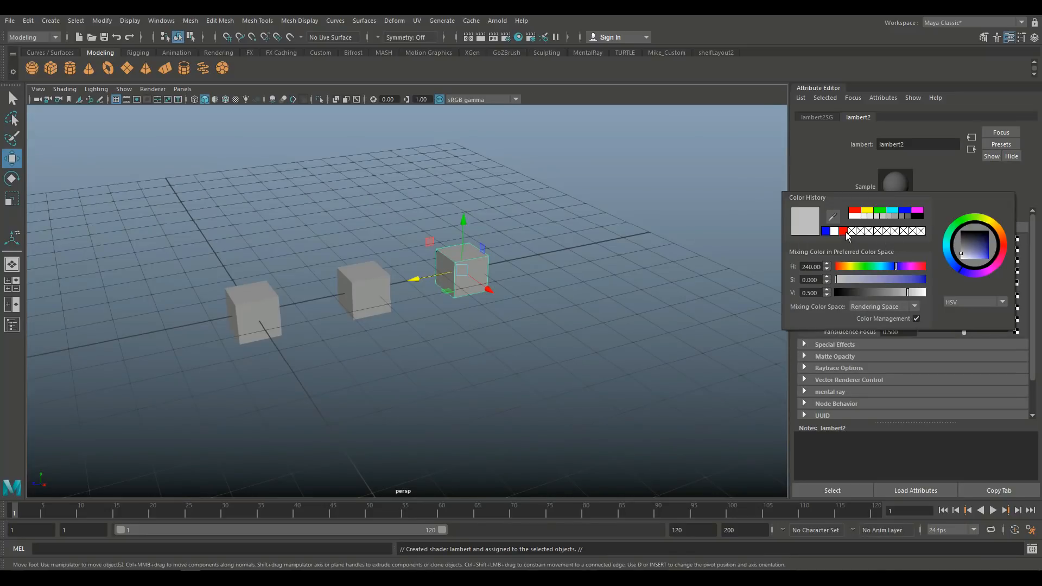
# Give the middle cube its own new Lambert material and set its colour.
pyautogui.rightClick(463, 269)
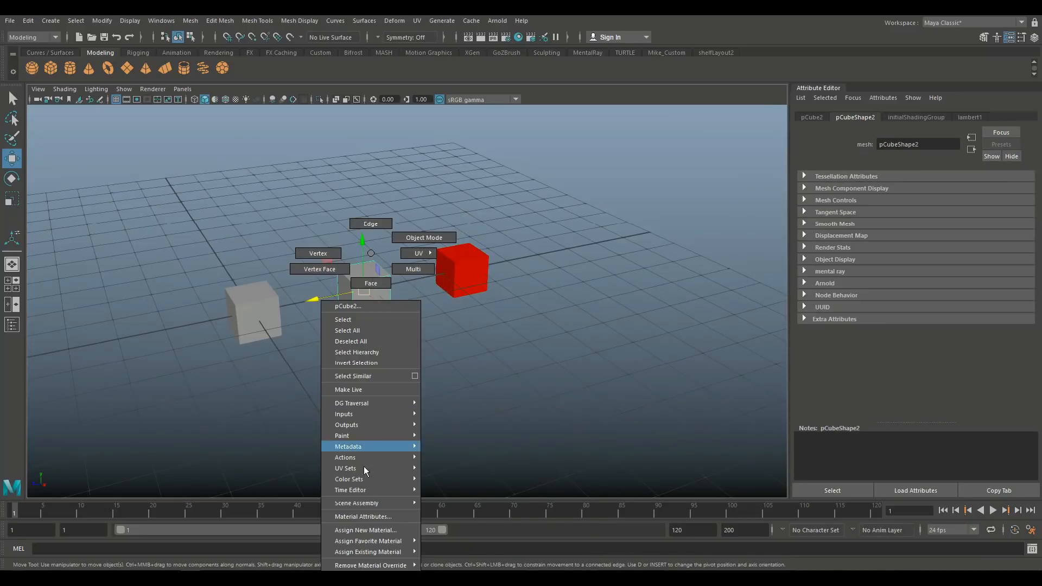
pyautogui.click(364, 530)
pyautogui.write('la')
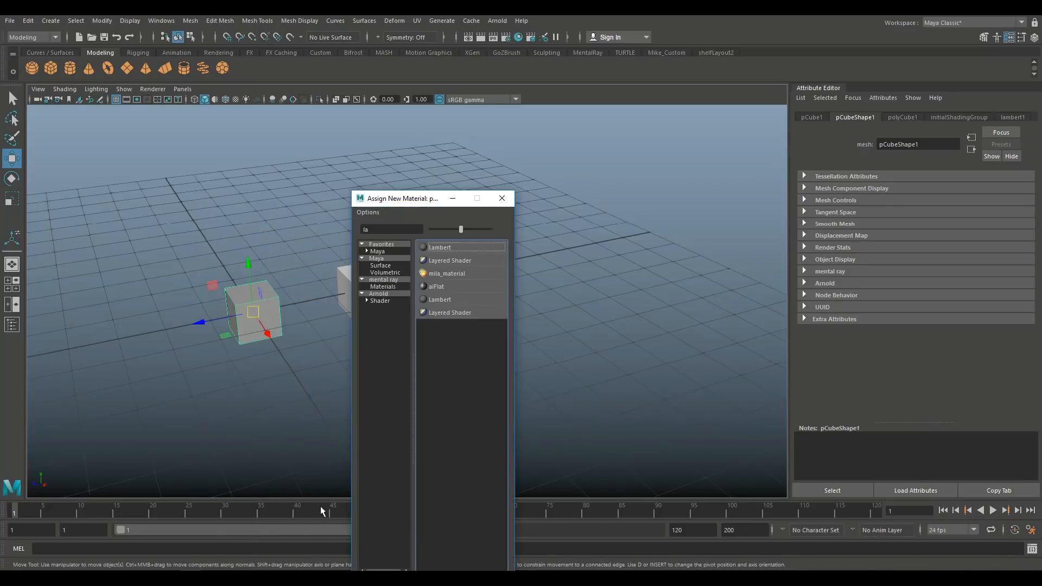
pyautogui.click(440, 248)
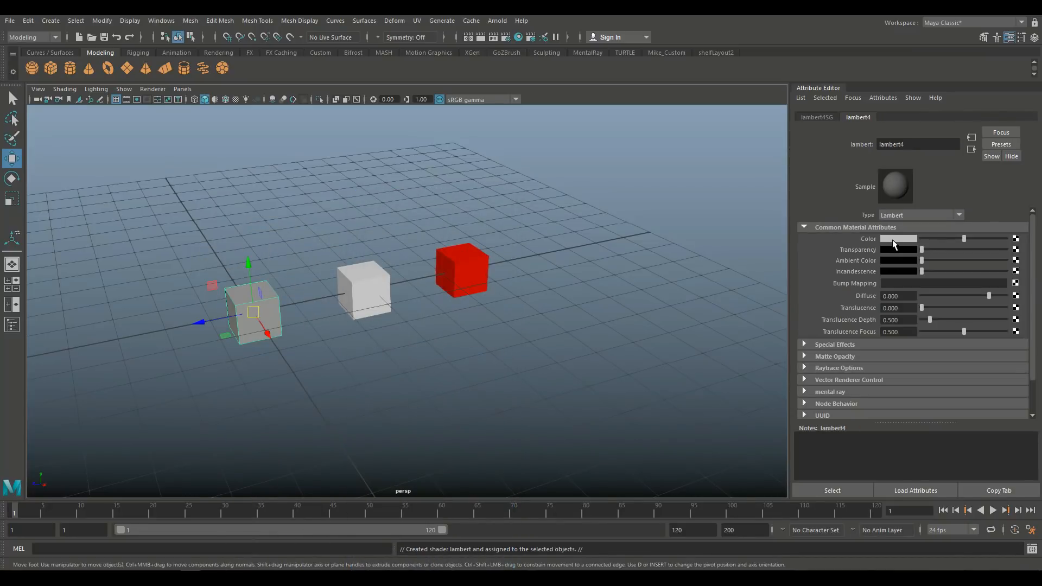
pyautogui.click(898, 238)
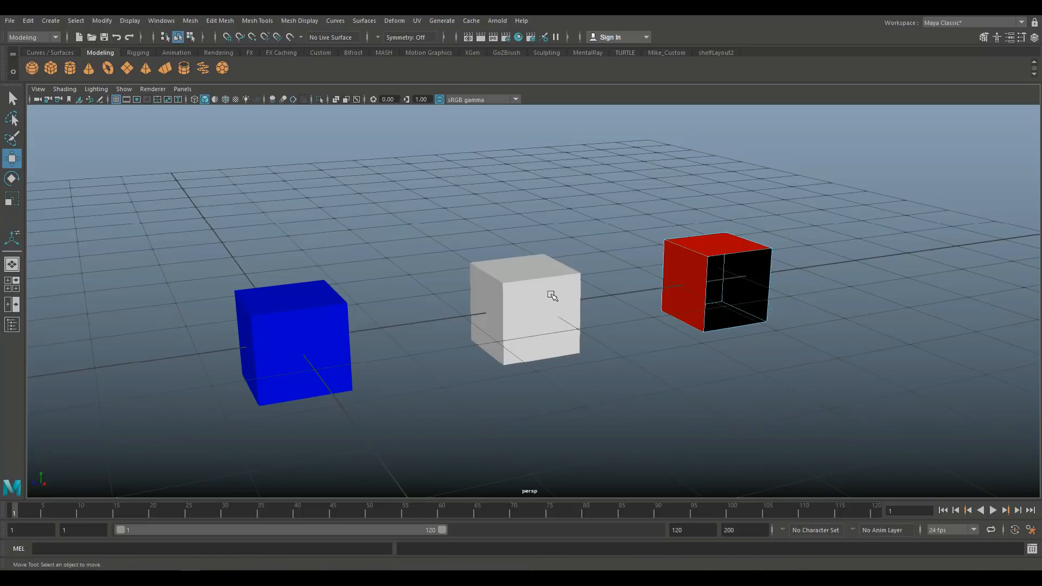
# Assign Invisible Faces to the white cube's front face via Edit Mesh.
pyautogui.rightClick(551, 295)
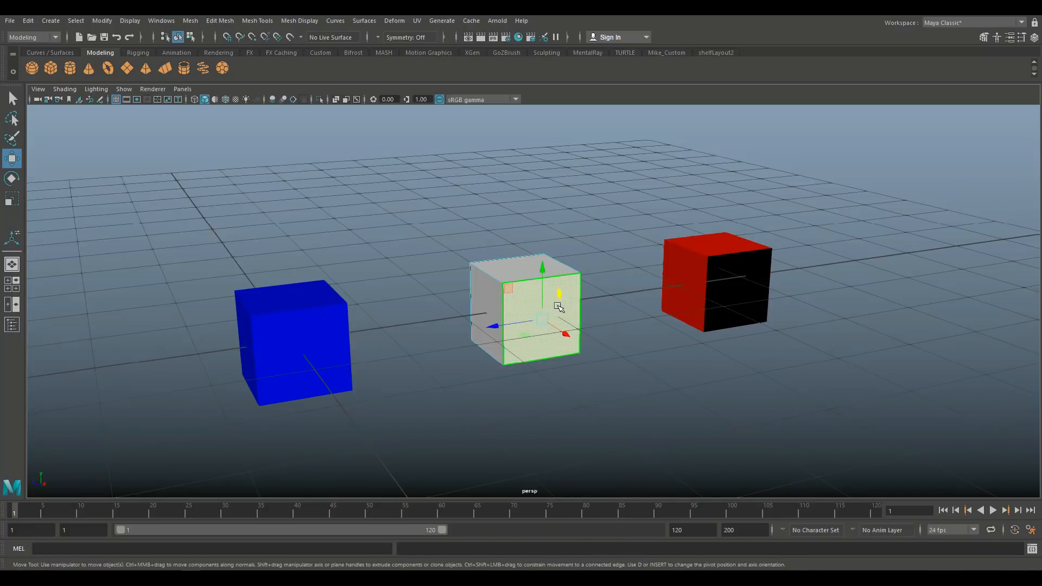
pyautogui.click(220, 20)
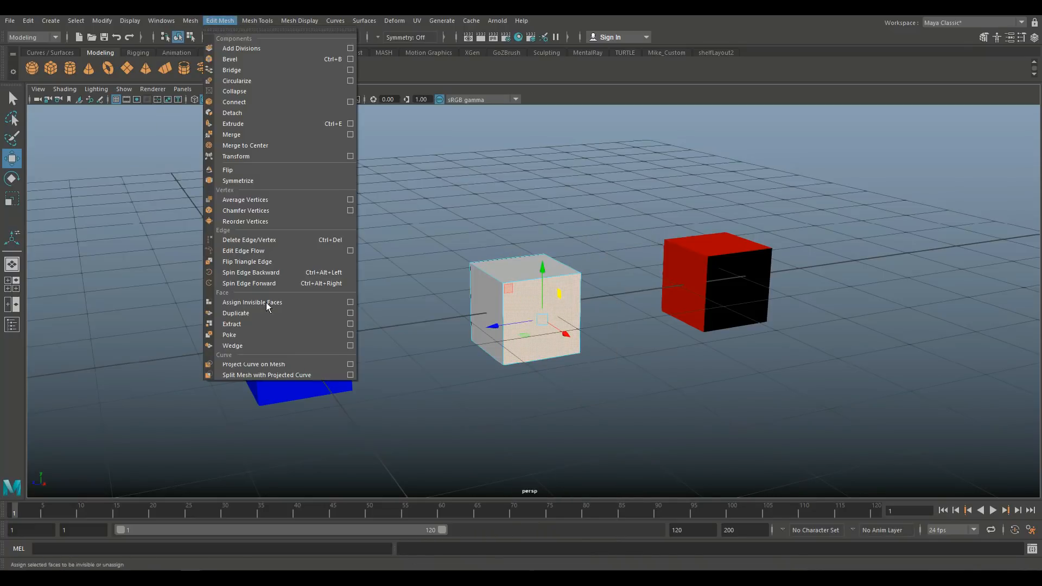
pyautogui.moveTo(266, 303)
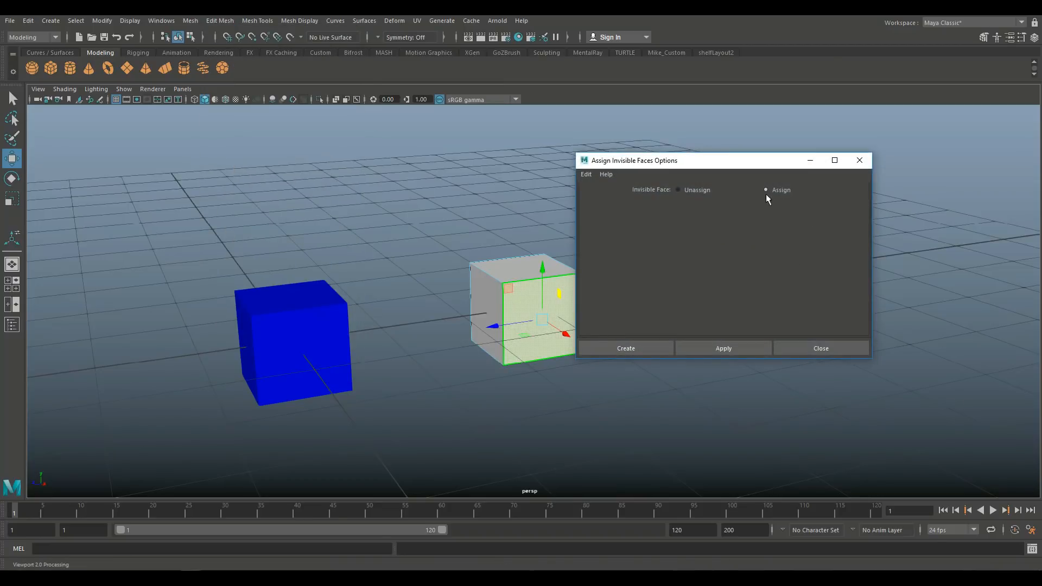
pyautogui.click(625, 348)
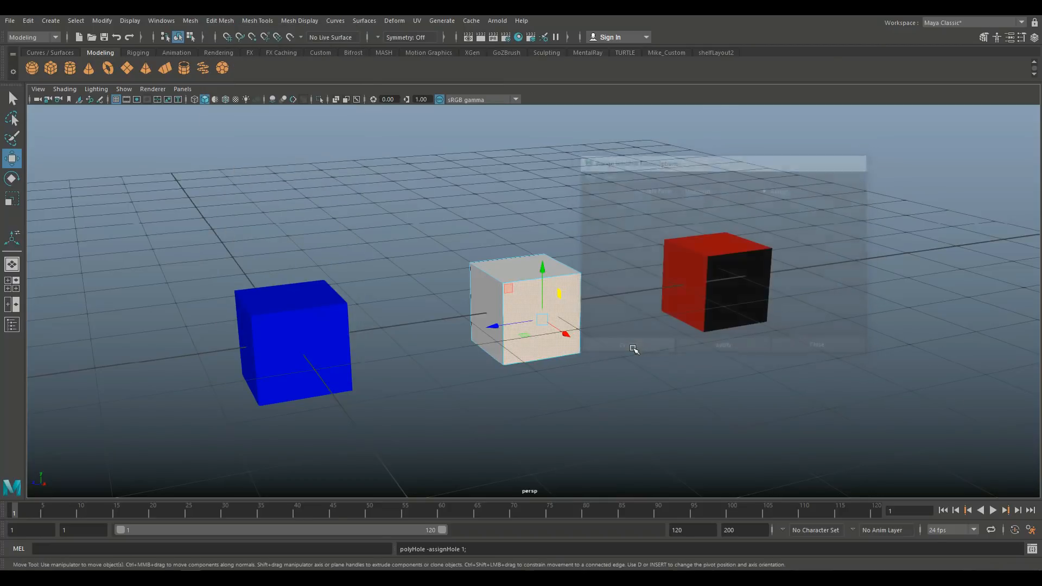
pyautogui.click(632, 346)
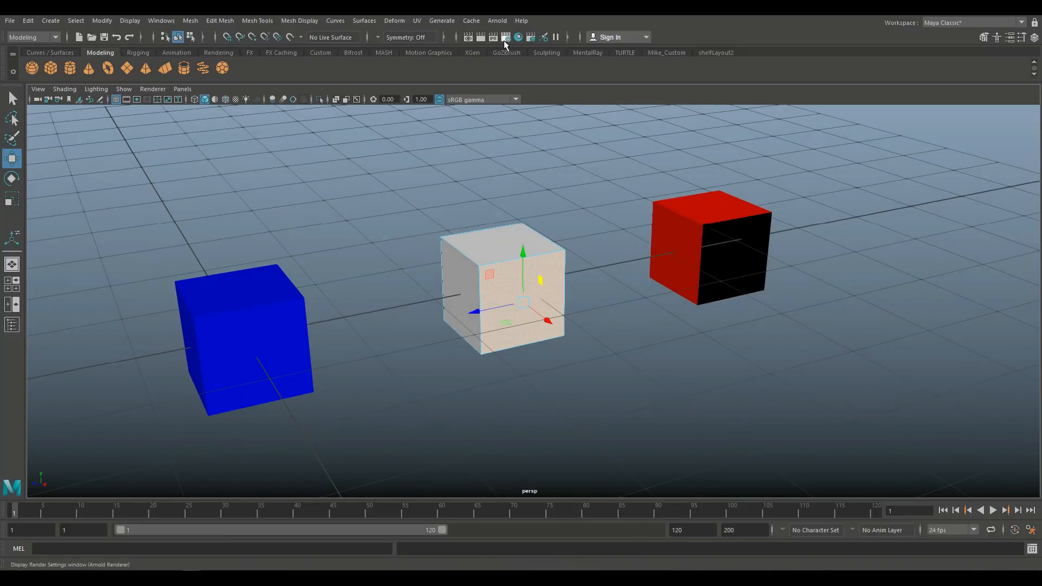
# Check Render Settings, then render the current frame to see the open hole.
pyautogui.click(505, 37)
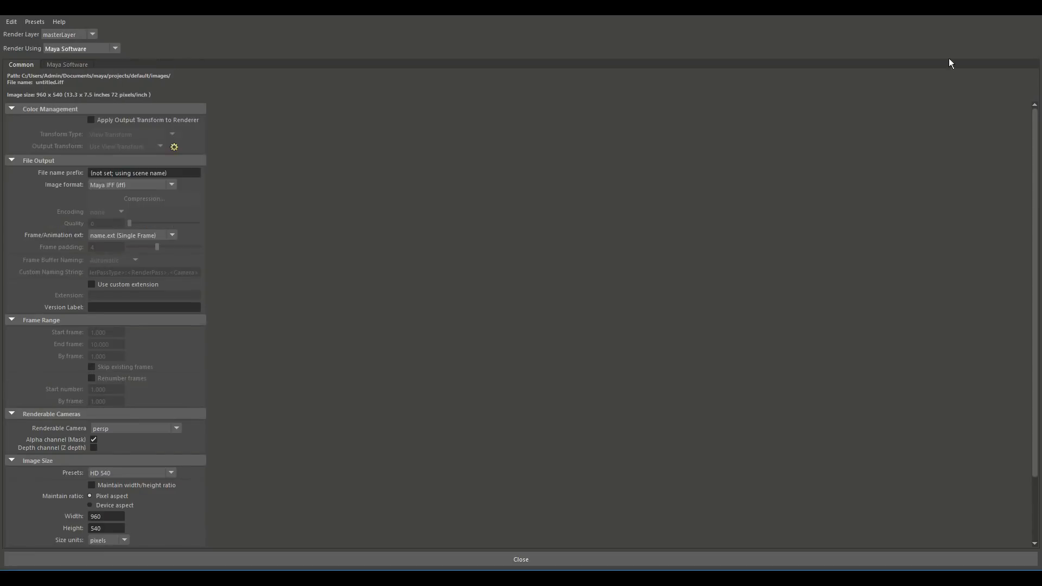
pyautogui.click(520, 559)
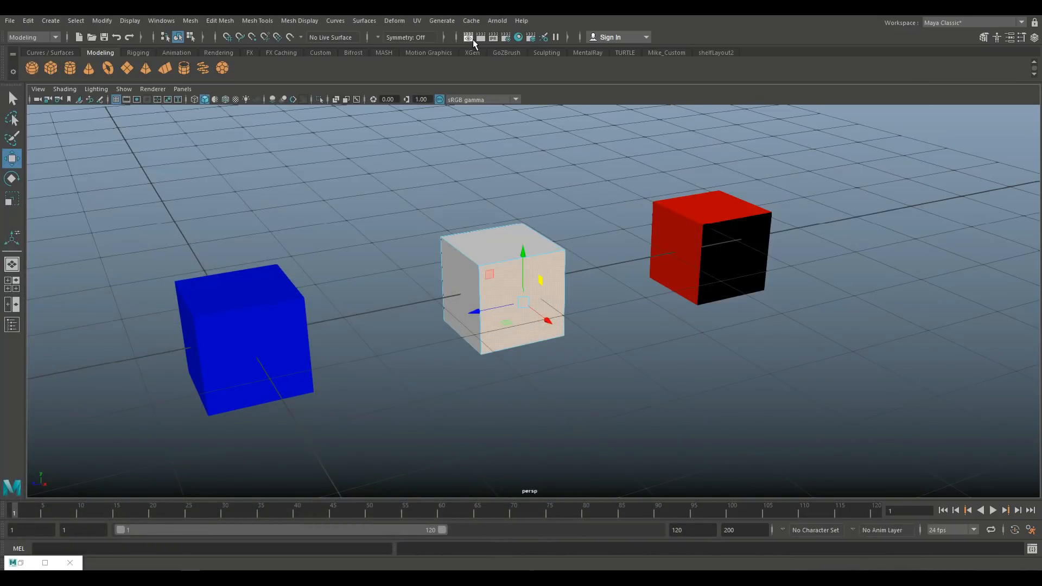
pyautogui.click(467, 37)
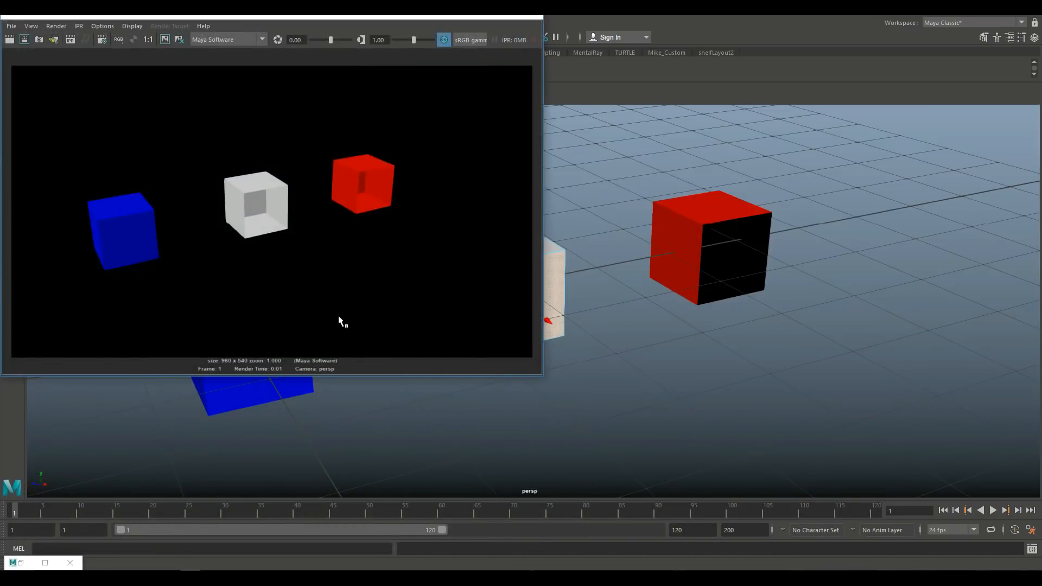
pyautogui.moveTo(371, 210)
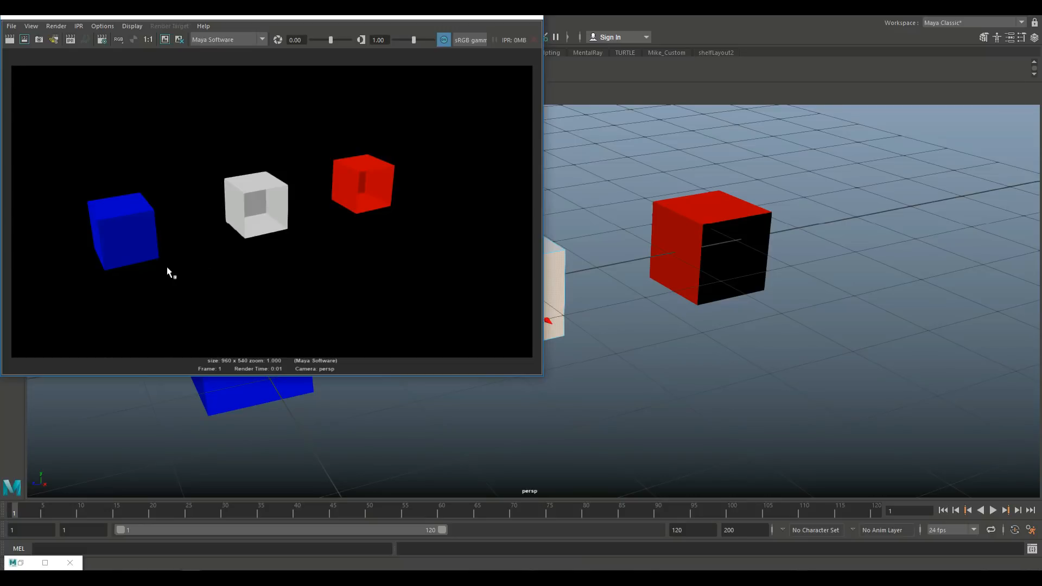
pyautogui.moveTo(112, 259)
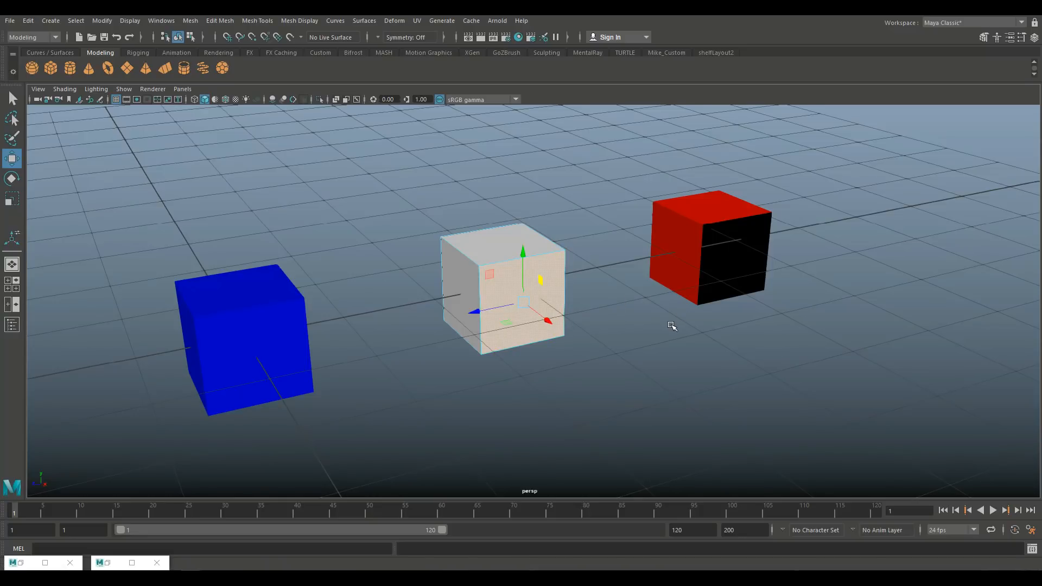
pyautogui.moveTo(750, 205)
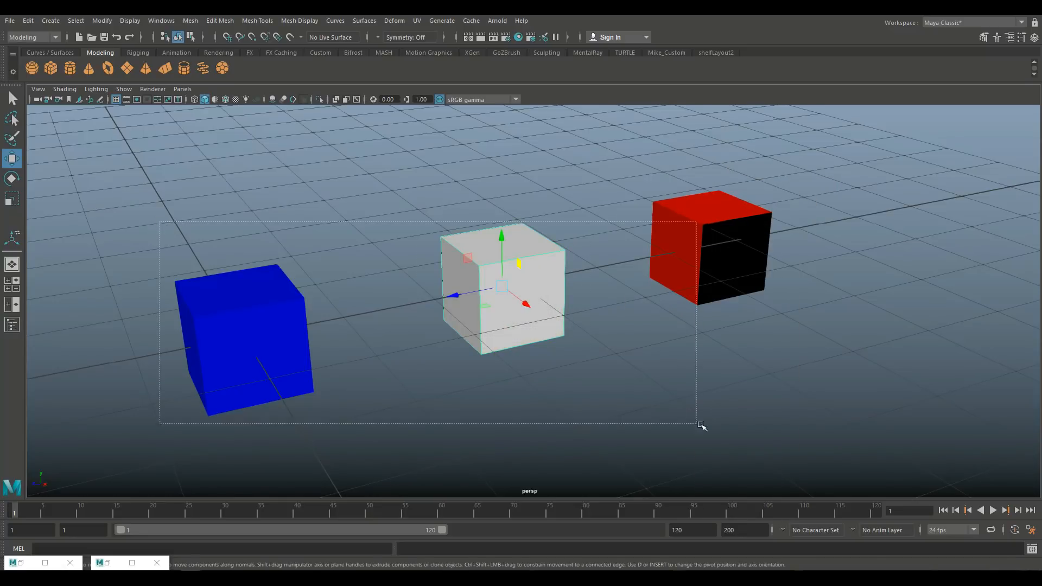
# Apply Mesh > Smooth to the three selected cubes.
pyautogui.click(708, 246)
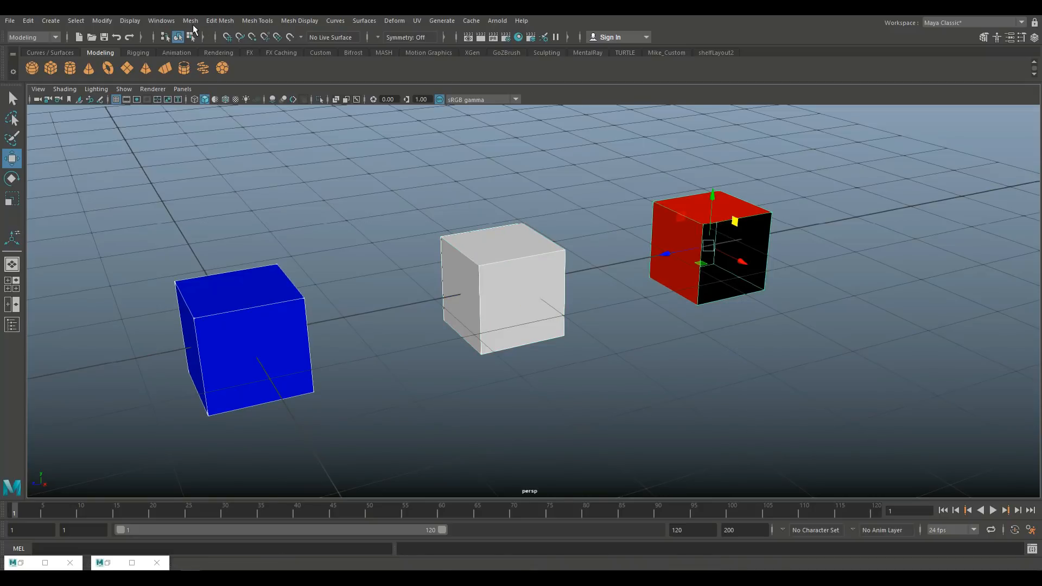
pyautogui.click(189, 21)
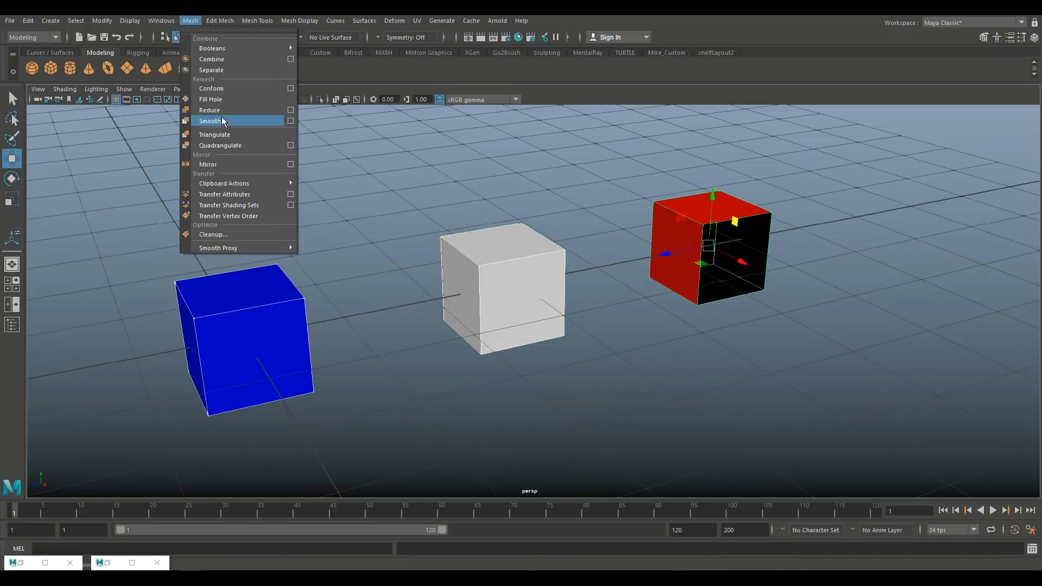
pyautogui.click(212, 121)
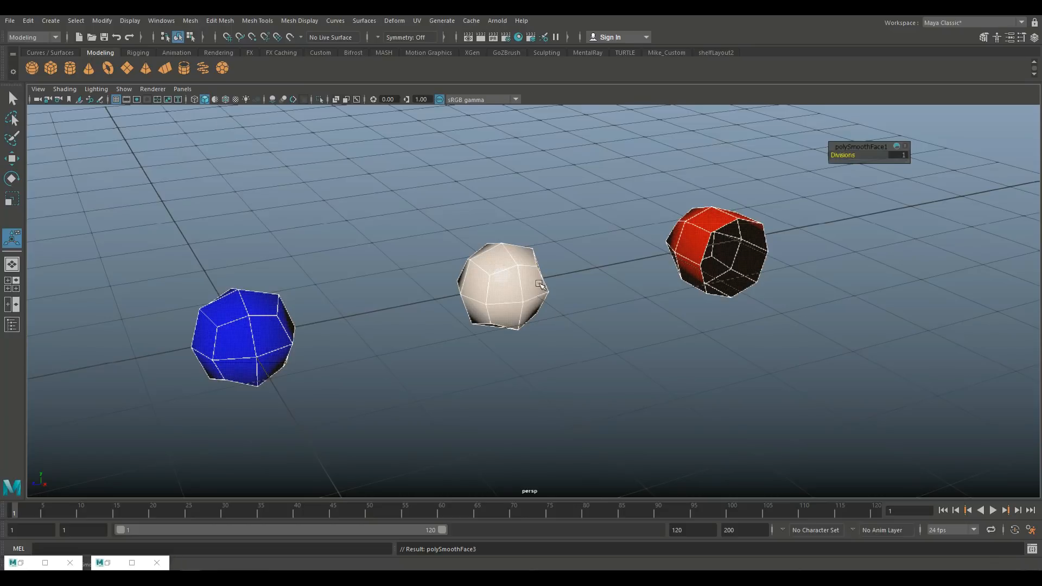
pyautogui.moveTo(225, 392)
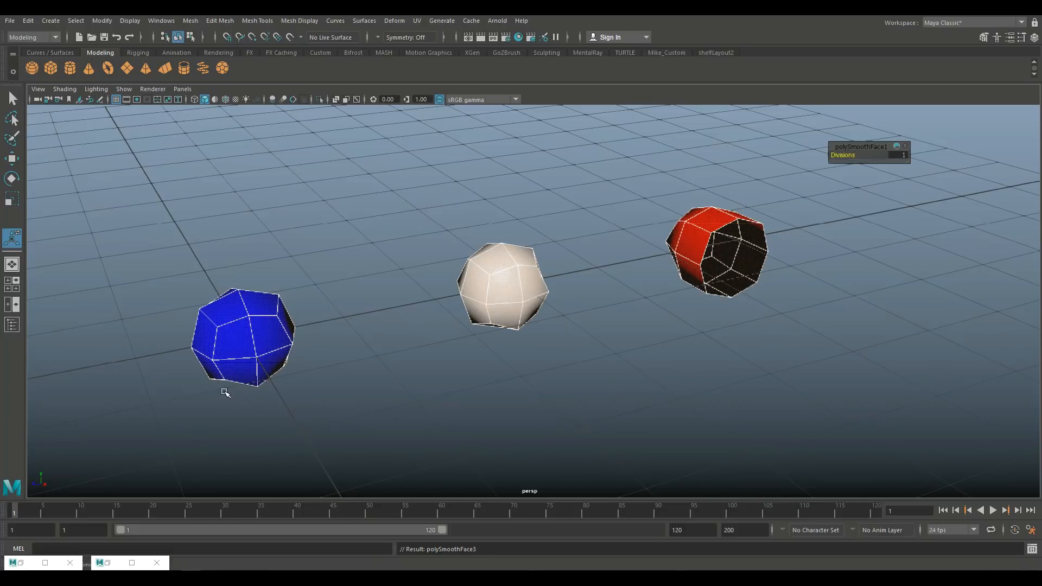
pyautogui.moveTo(805, 208)
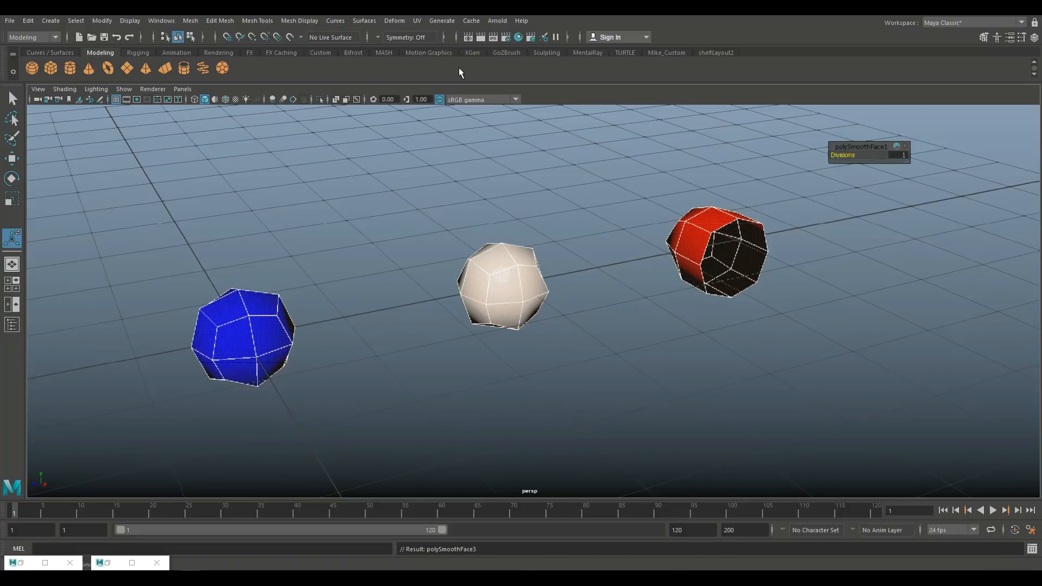
# Render the current frame showing the three smoothed shapes solid.
pyautogui.click(481, 37)
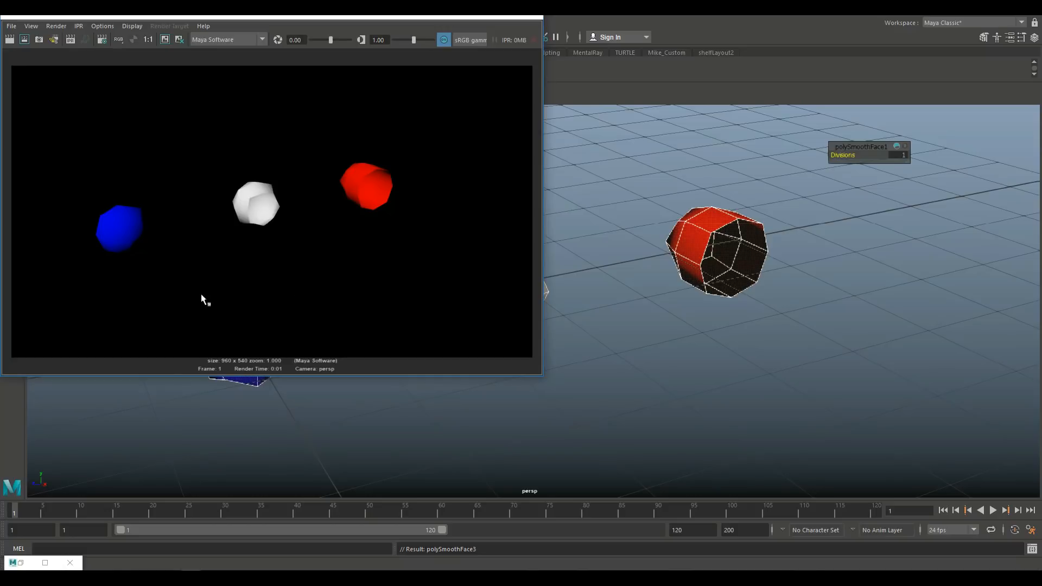
pyautogui.moveTo(277, 171)
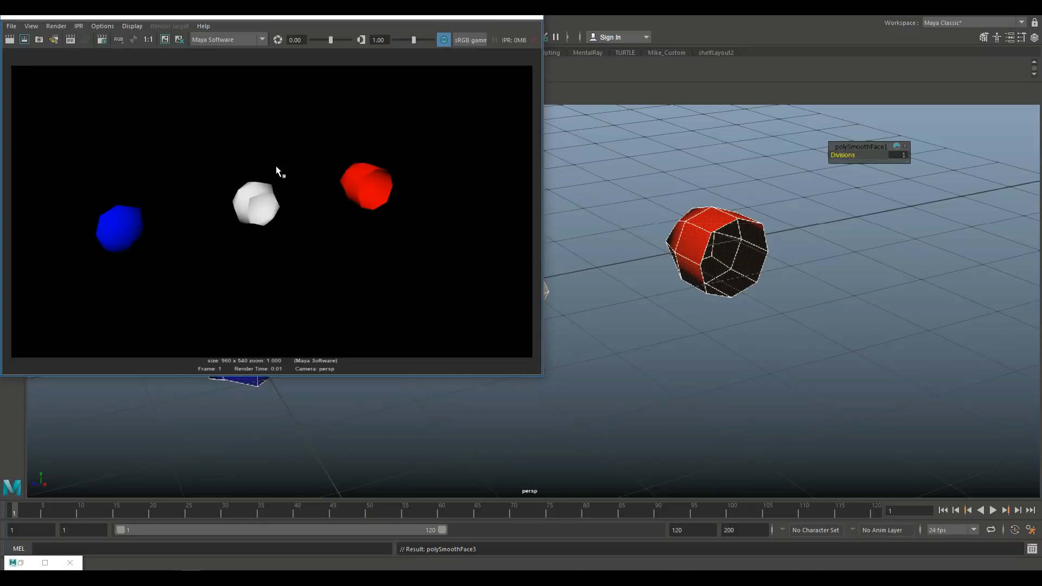
pyautogui.moveTo(258, 223)
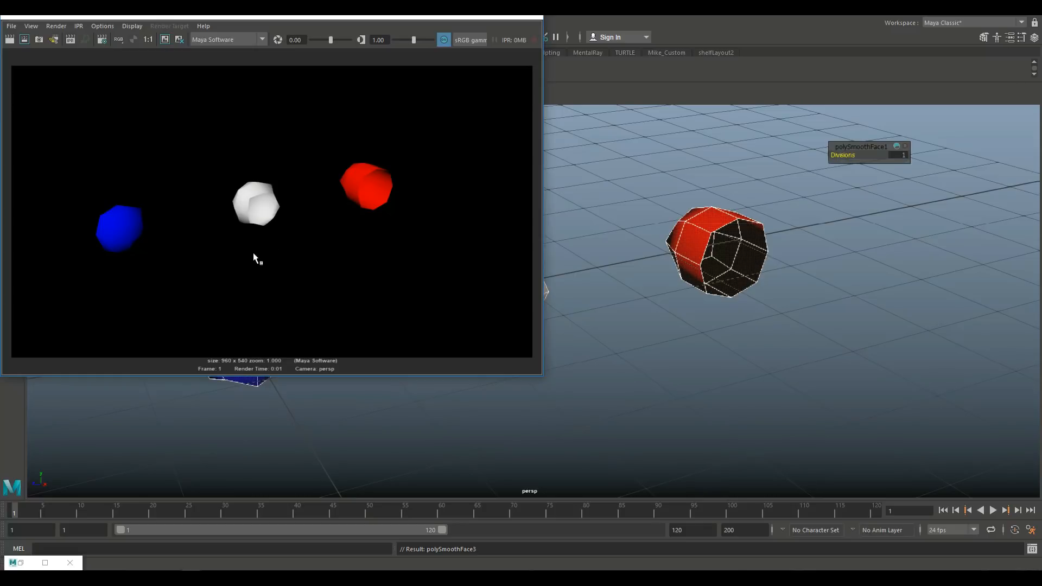
pyautogui.moveTo(246, 224)
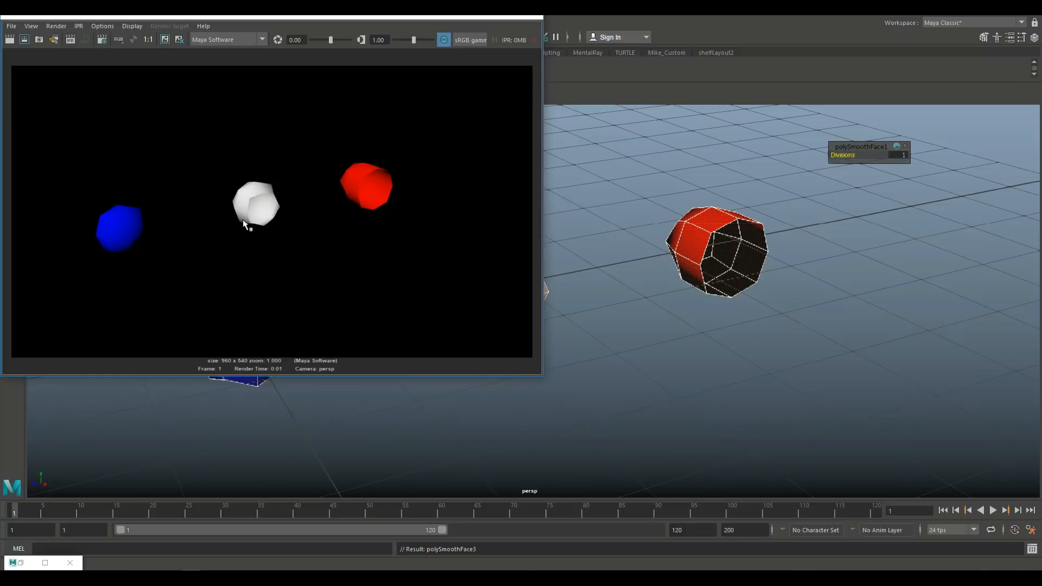
pyautogui.moveTo(341, 285)
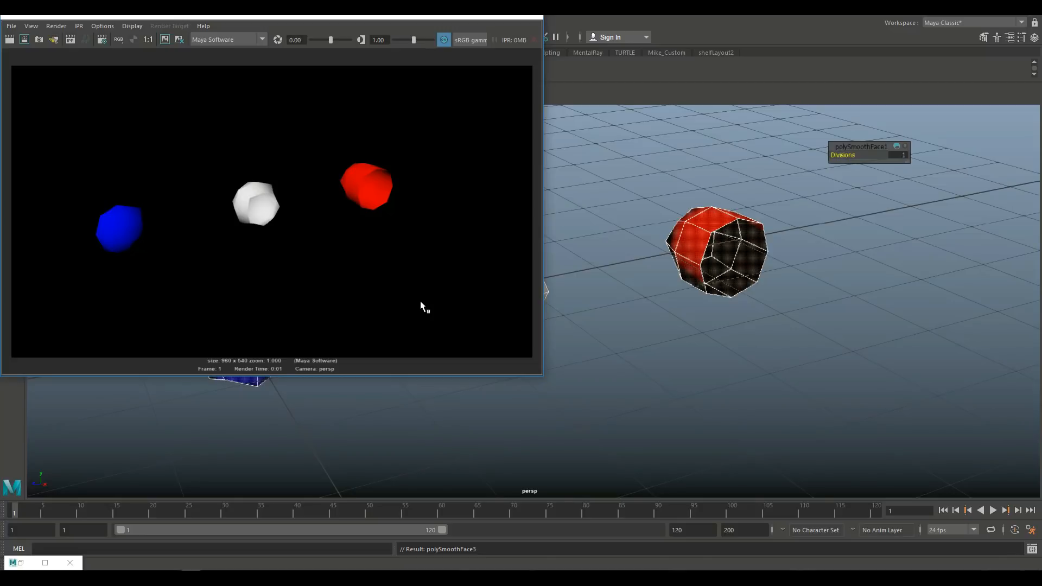
pyautogui.moveTo(476, 56)
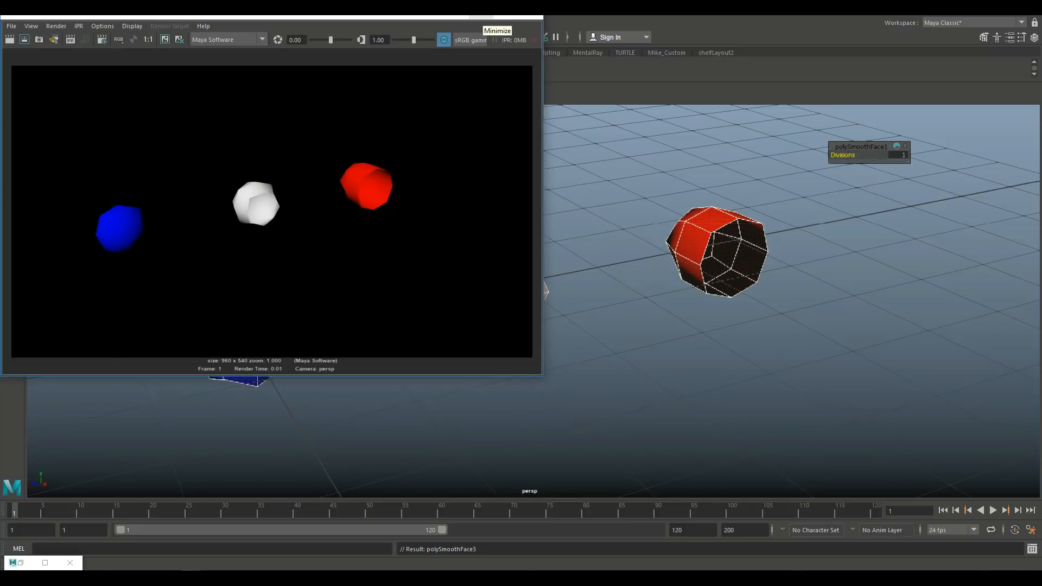
pyautogui.rightClick(505, 259)
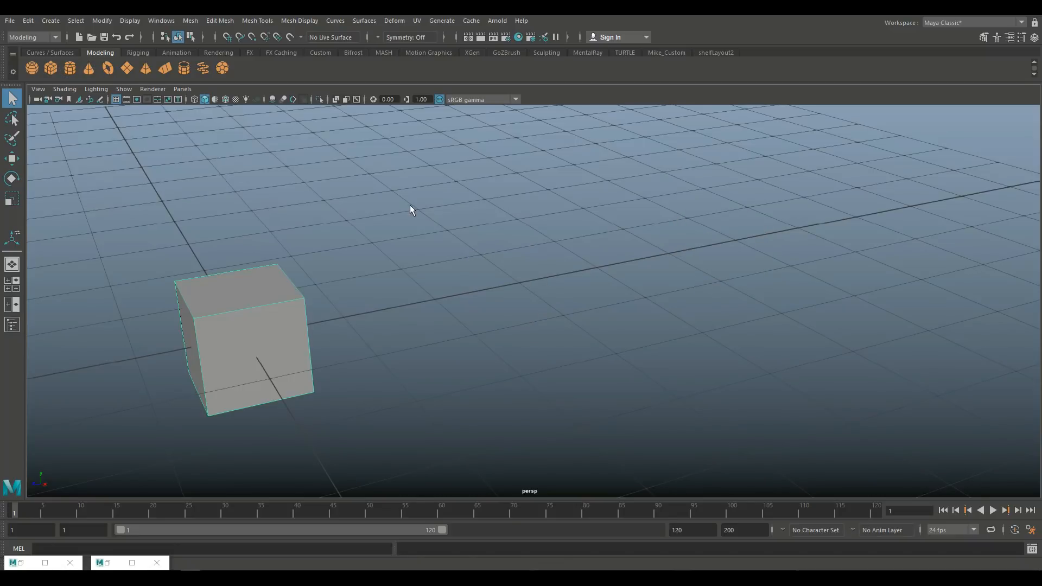
# Duplicate the cube's top face as a separate piece via Edit Mesh > Duplicate options.
pyautogui.click(219, 21)
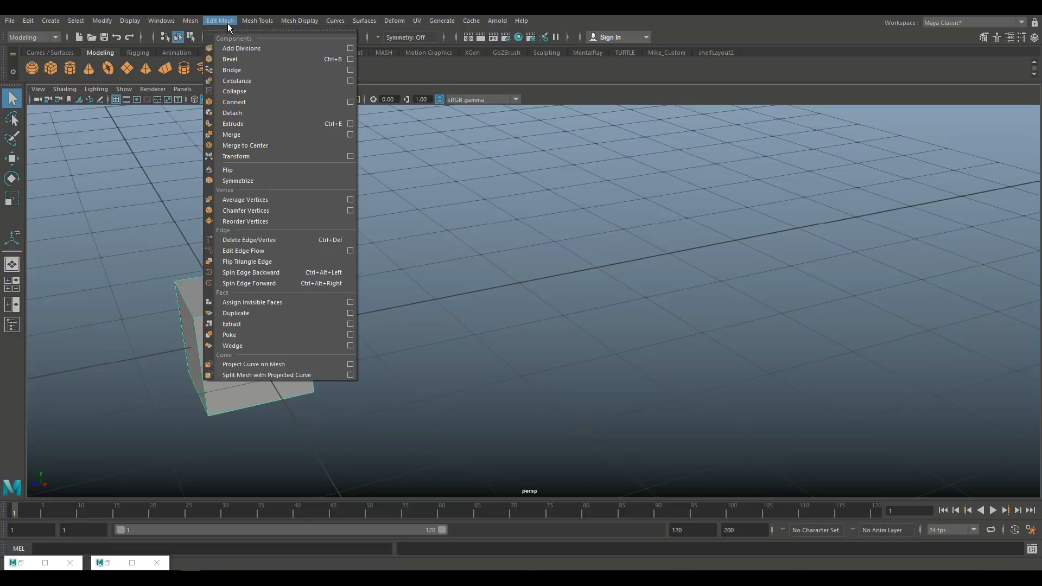
pyautogui.moveTo(251, 313)
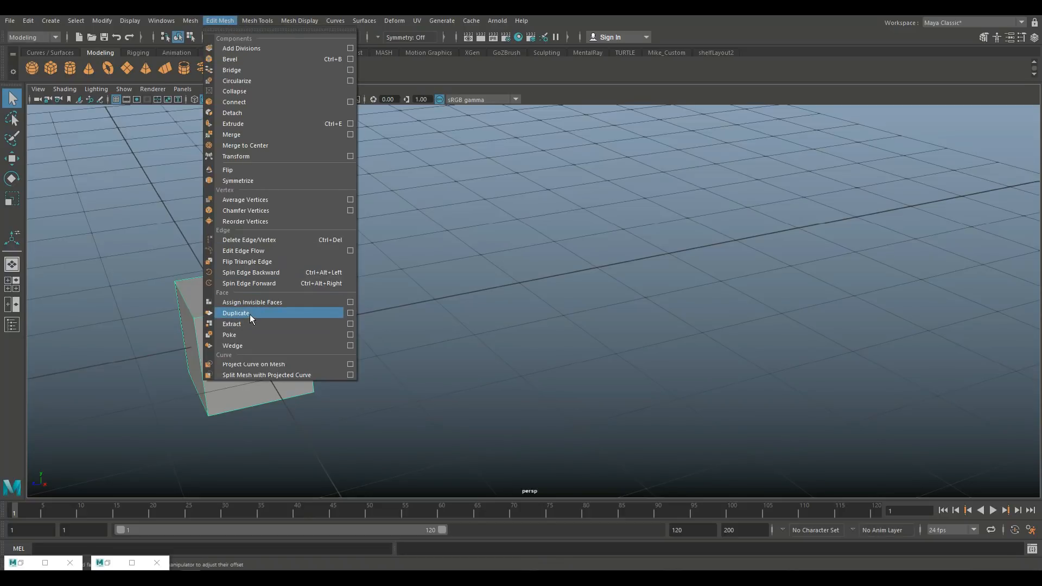
pyautogui.click(350, 313)
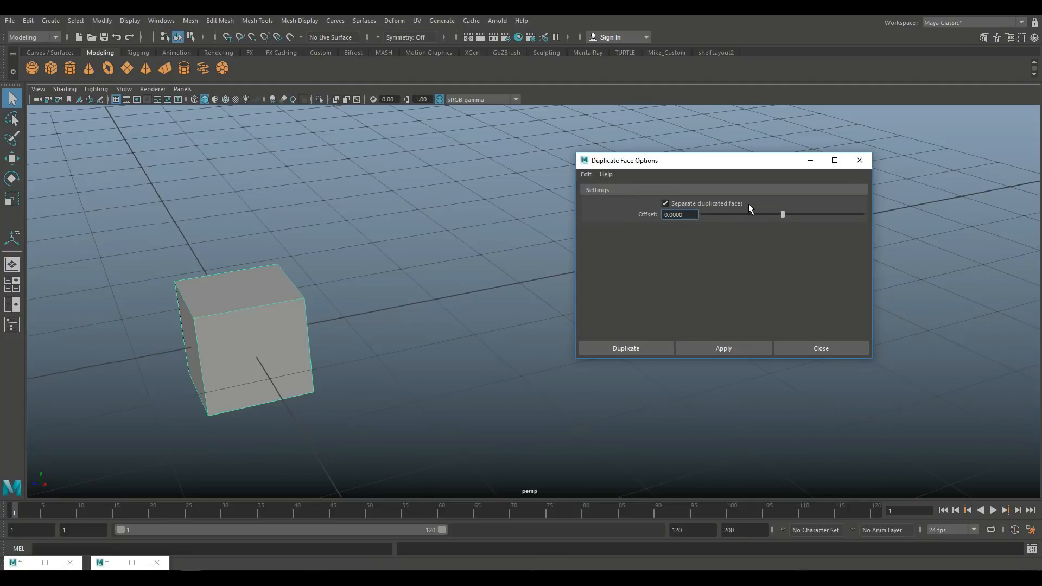
pyautogui.moveTo(750, 214)
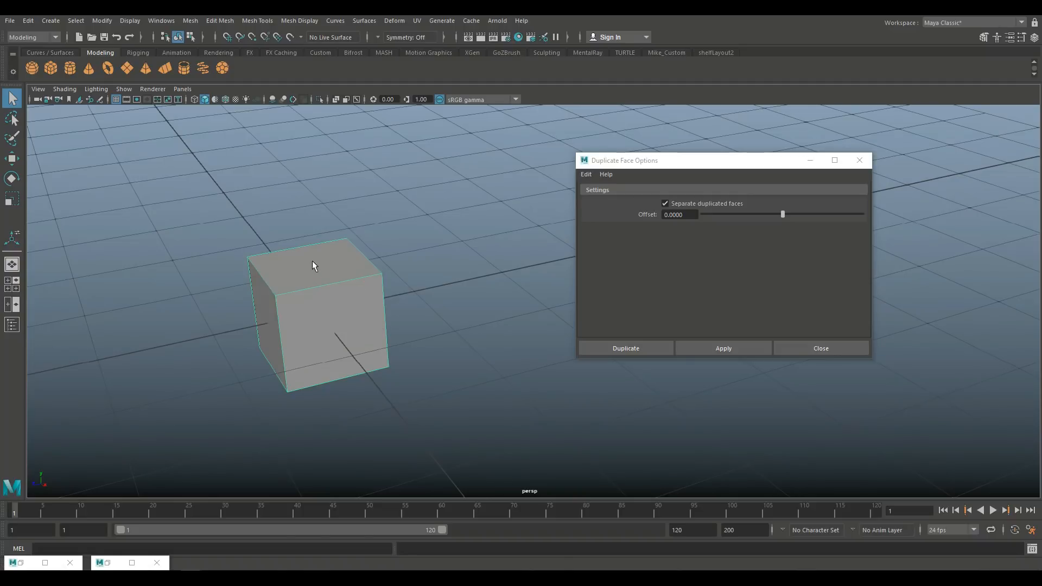
pyautogui.click(312, 266)
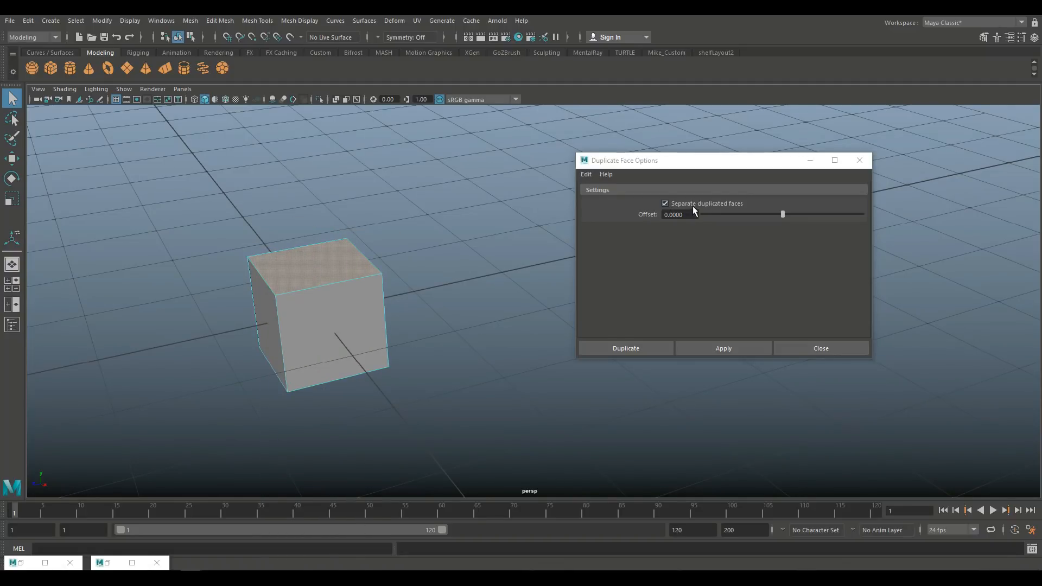
pyautogui.click(626, 348)
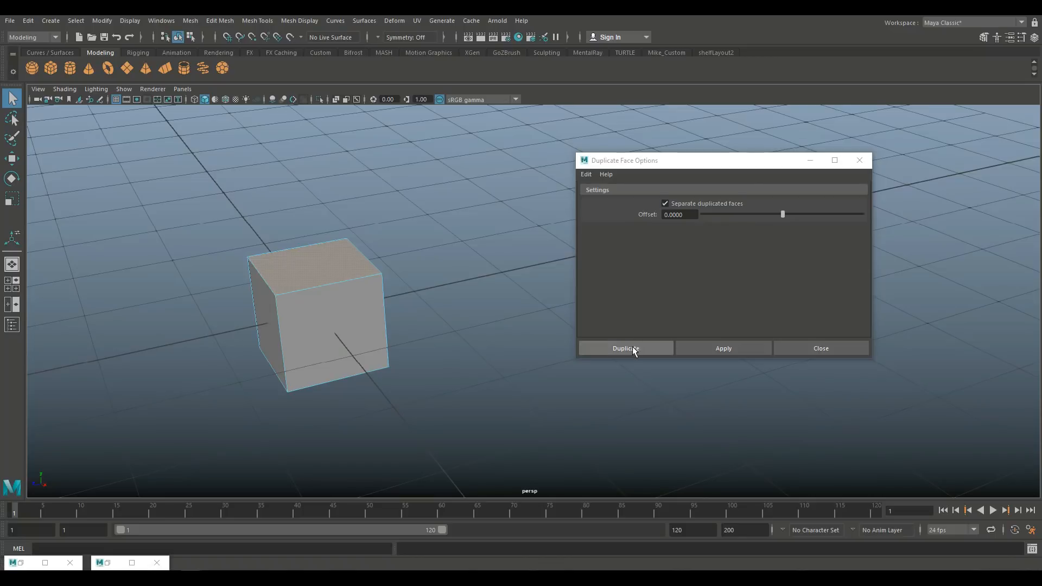
pyautogui.click(625, 348)
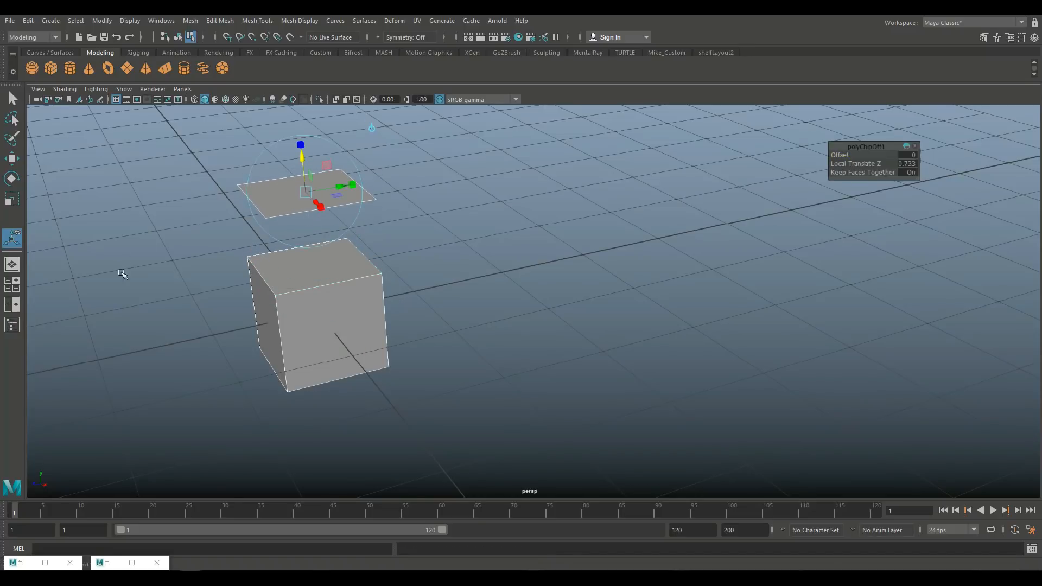
# Inspect polySurface2 and the cube in the Outliner hierarchy.
pyautogui.click(12, 325)
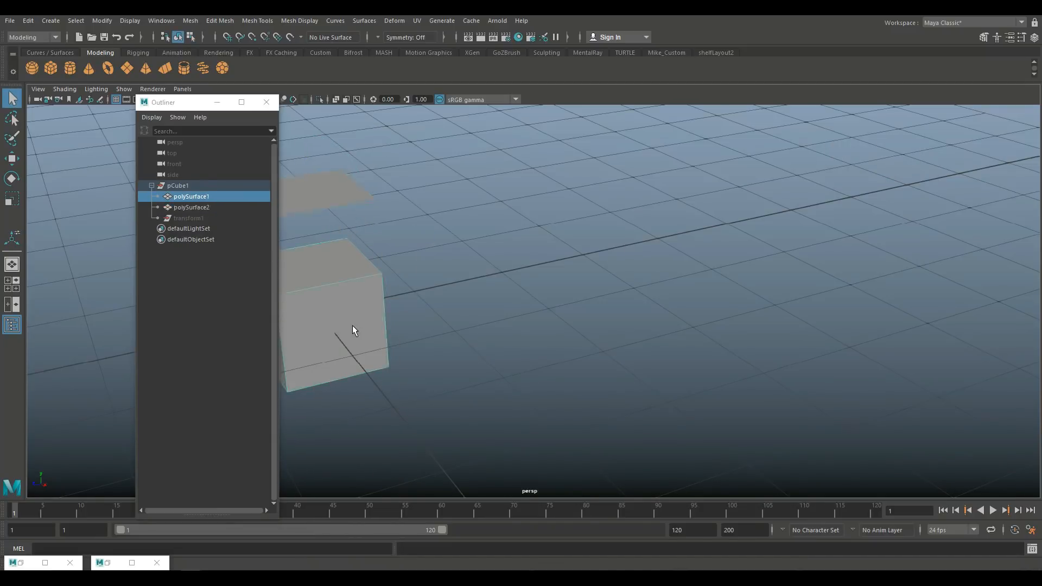
pyautogui.click(191, 207)
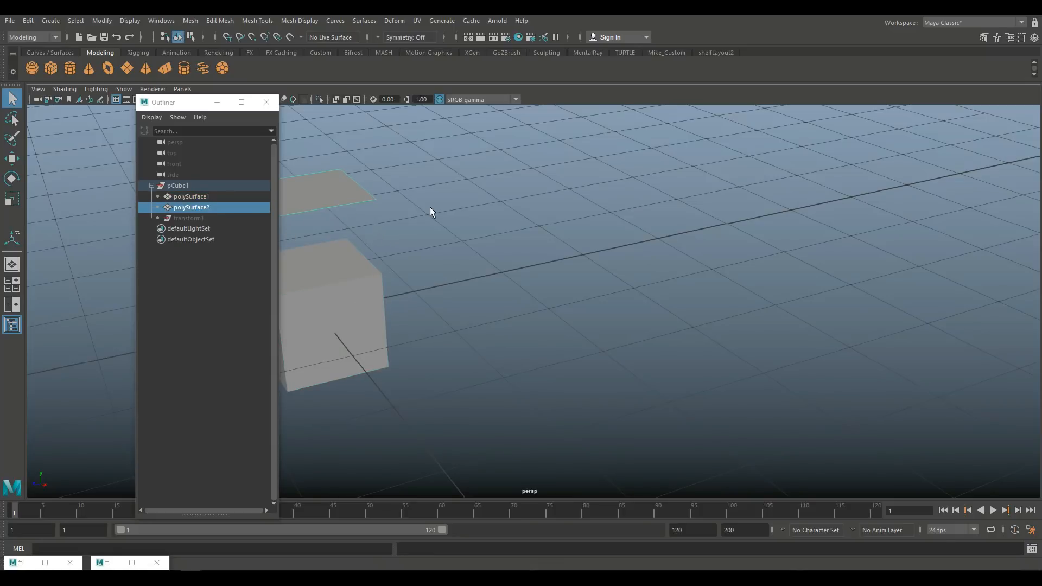
pyautogui.click(191, 197)
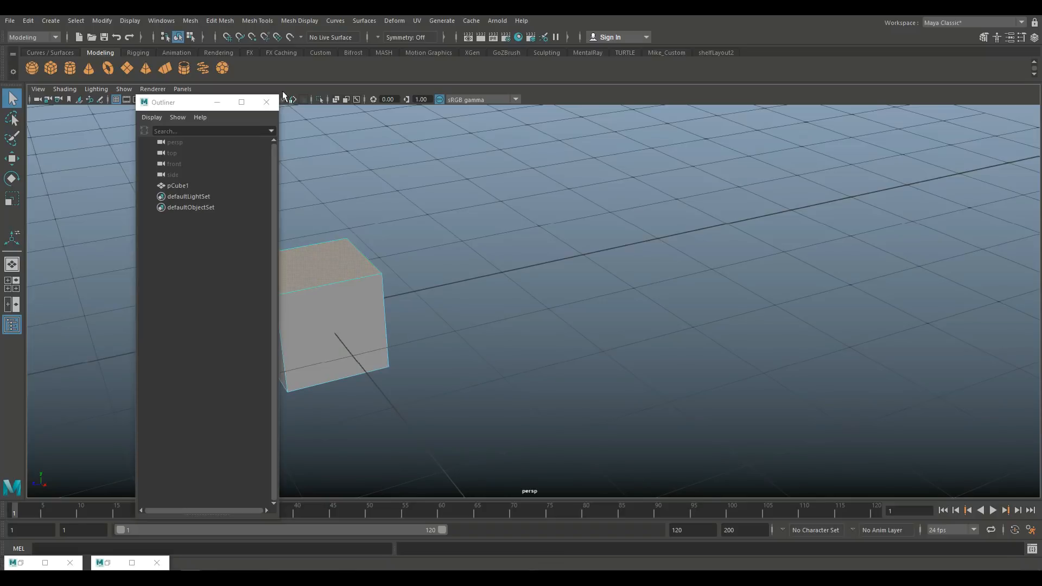
pyautogui.click(218, 20)
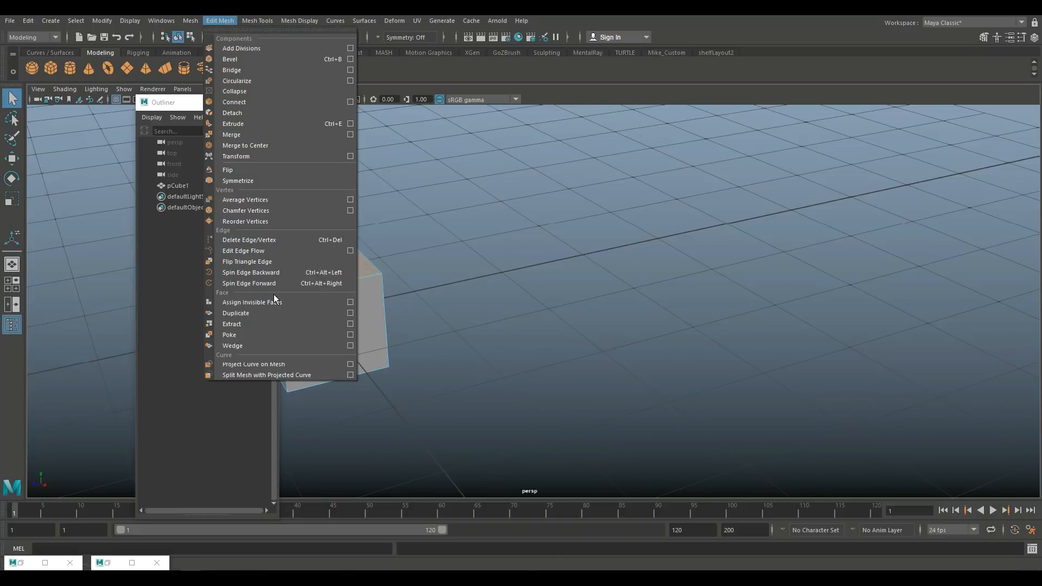
pyautogui.click(351, 312)
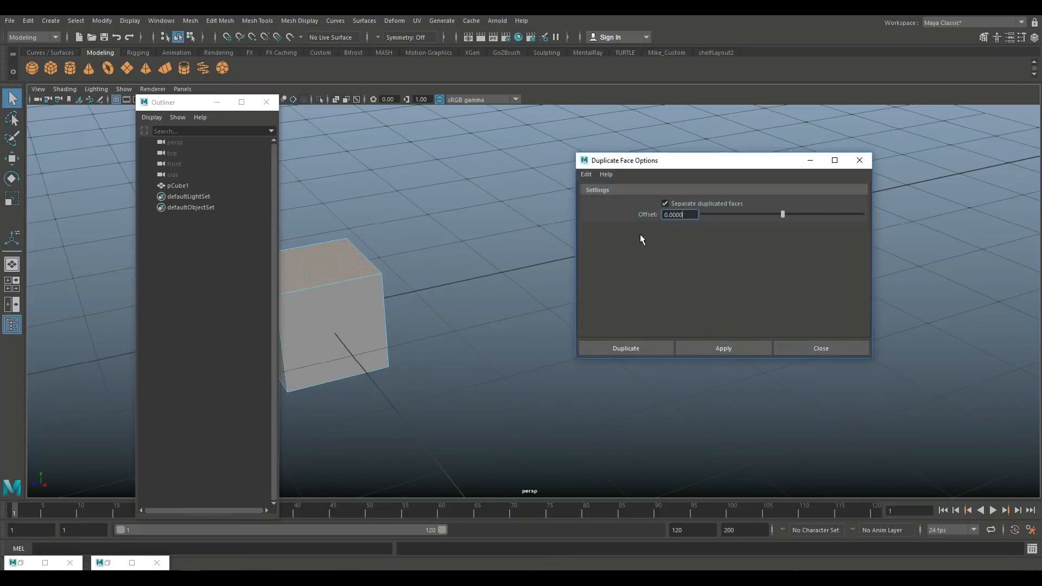
pyautogui.click(664, 203)
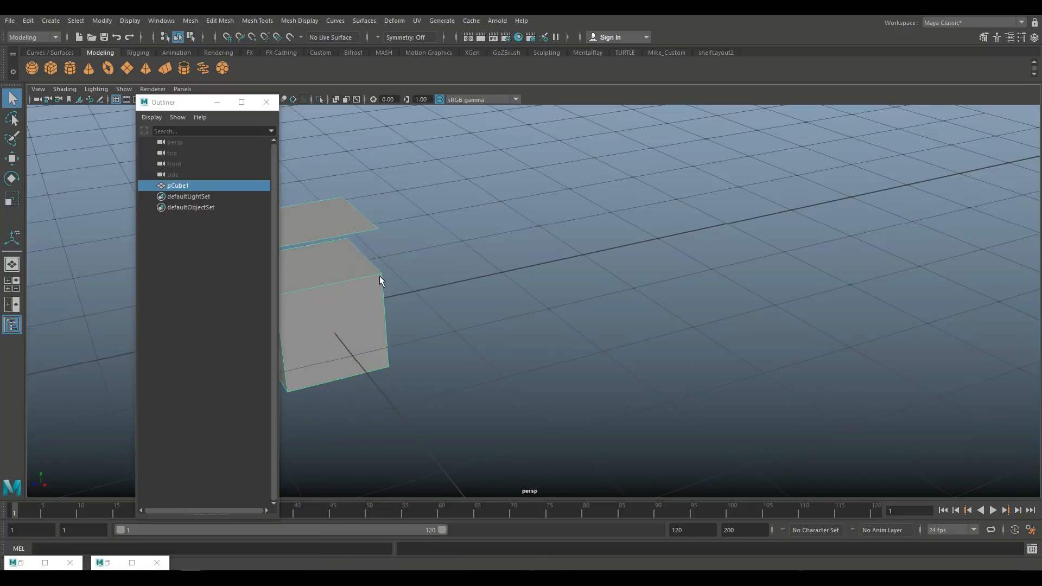
pyautogui.moveTo(368, 275)
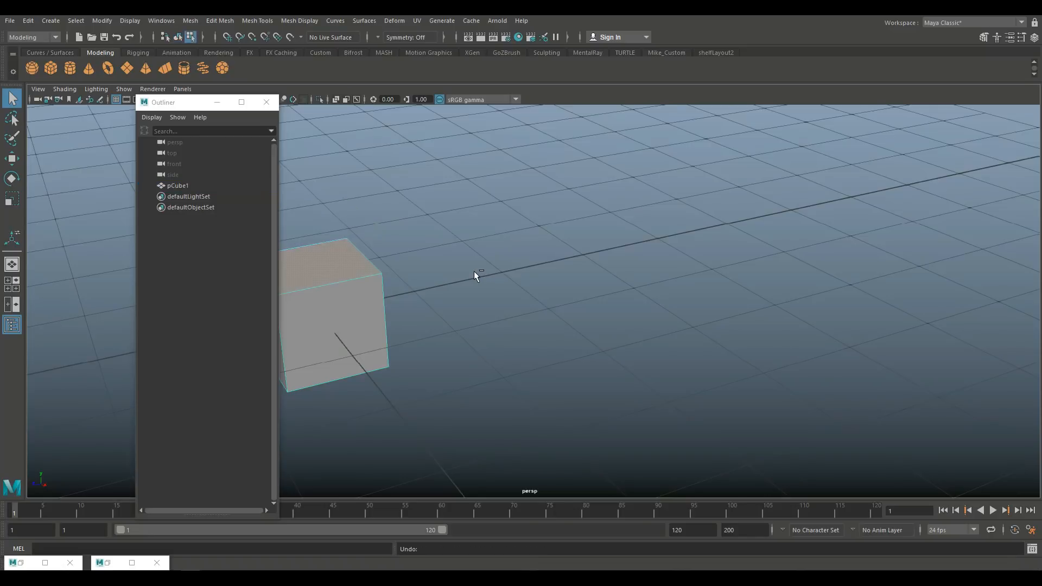
pyautogui.rightClick(338, 269)
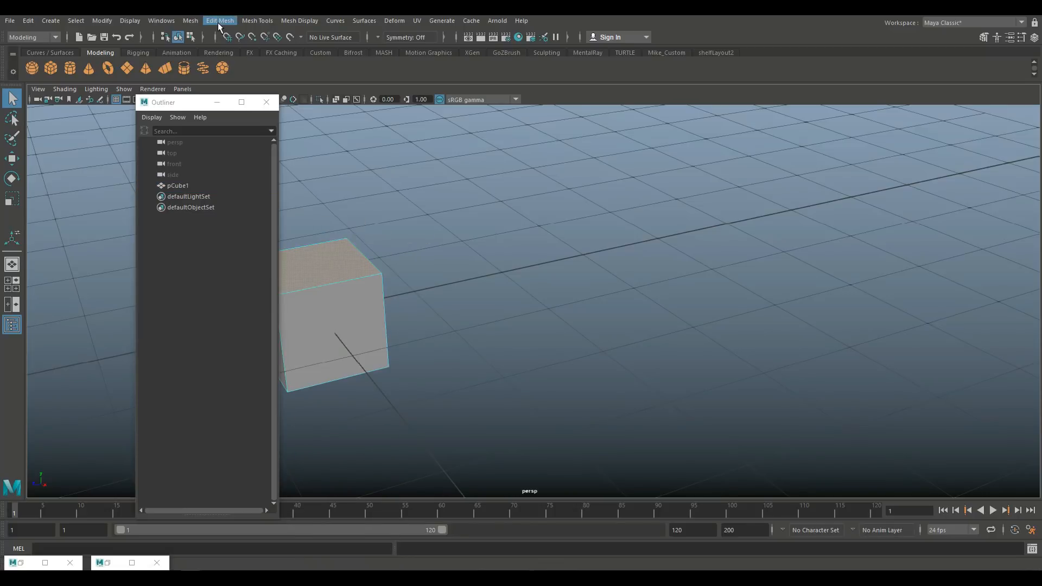
# Duplicate the top face and raise it with polyChipOff1 Offset and Local Translate Z.
pyautogui.click(219, 21)
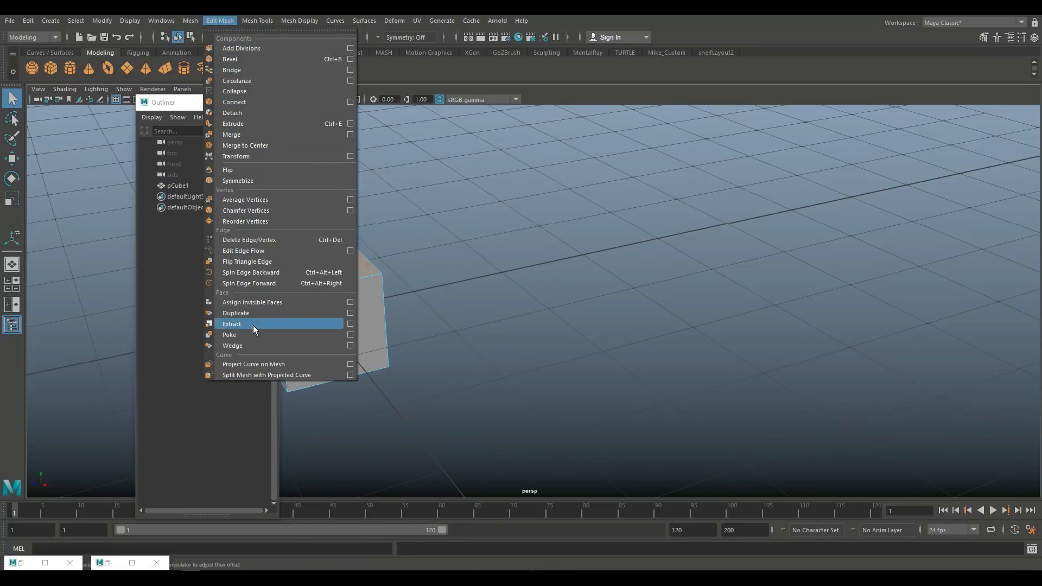
pyautogui.moveTo(258, 313)
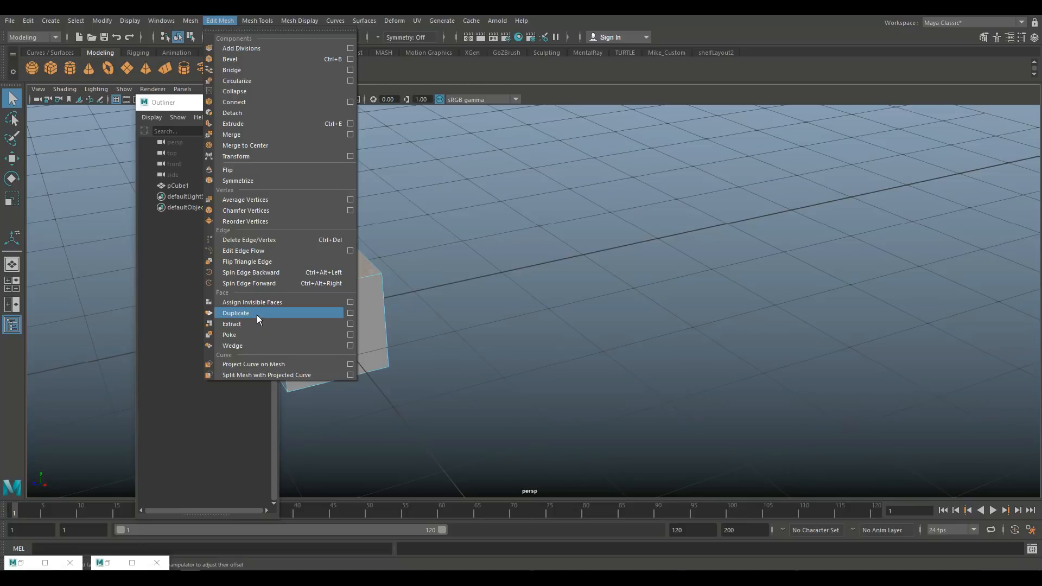
pyautogui.click(235, 313)
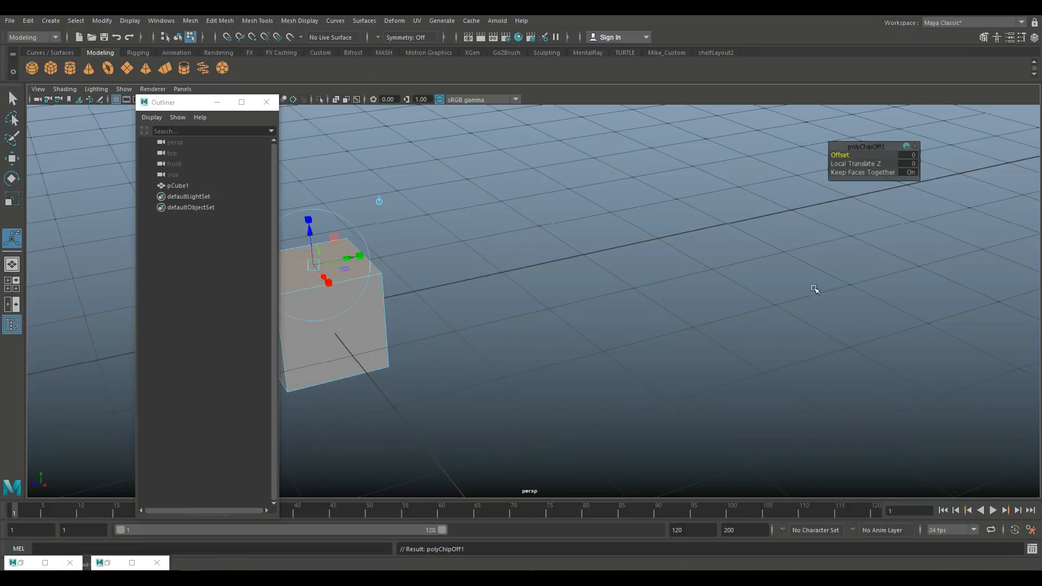
pyautogui.click(370, 283)
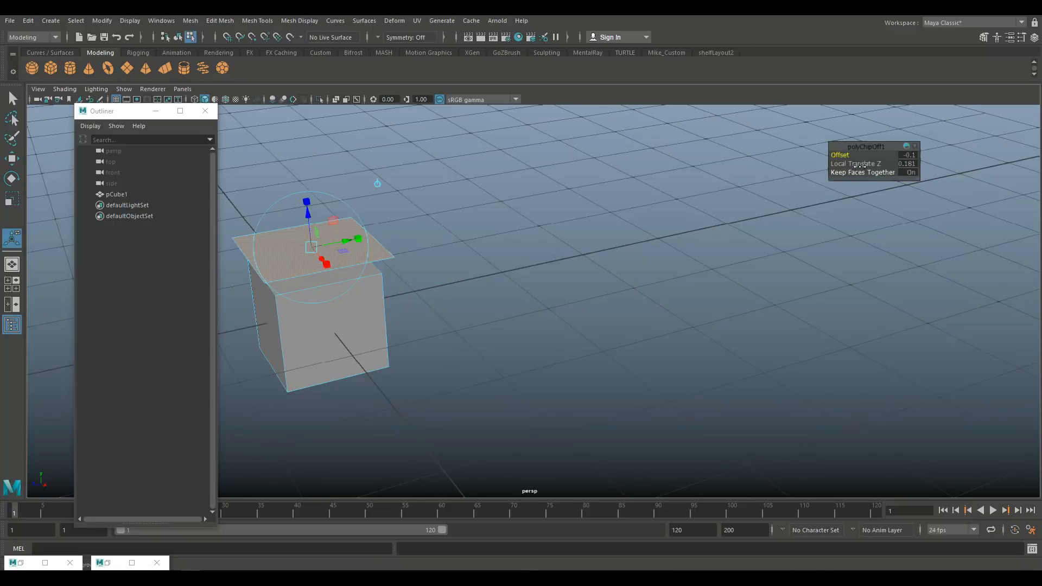
pyautogui.click(861, 173)
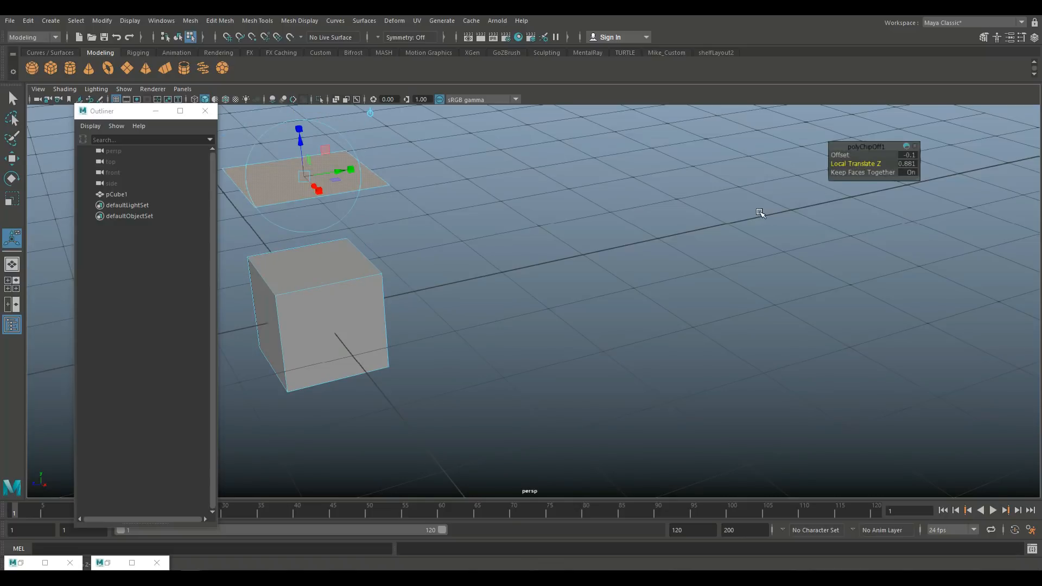
pyautogui.moveTo(866, 173)
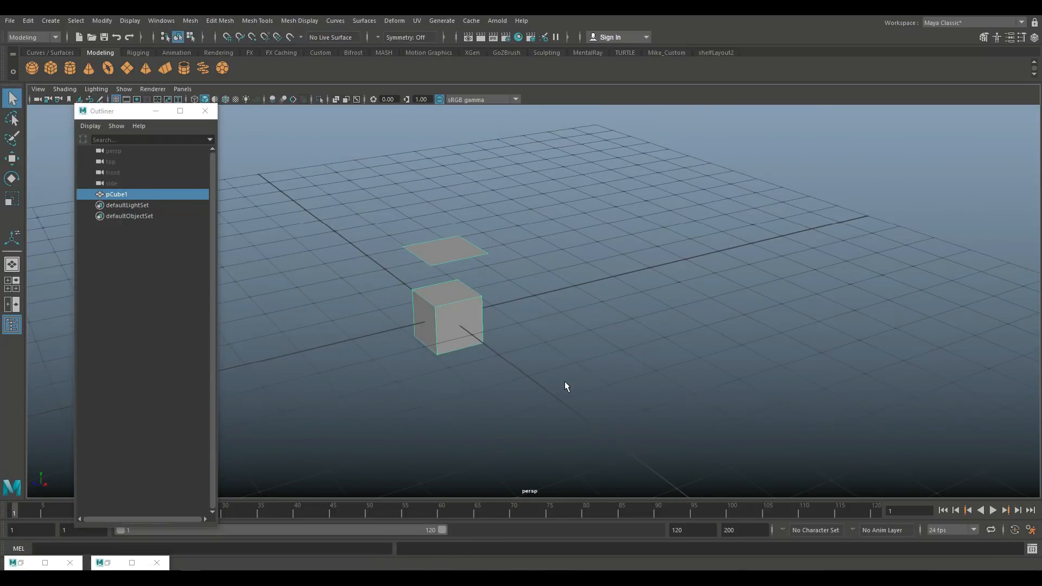
# Delete everything, close the Outliner and create a fresh polygon cube.
pyautogui.press('Delete')
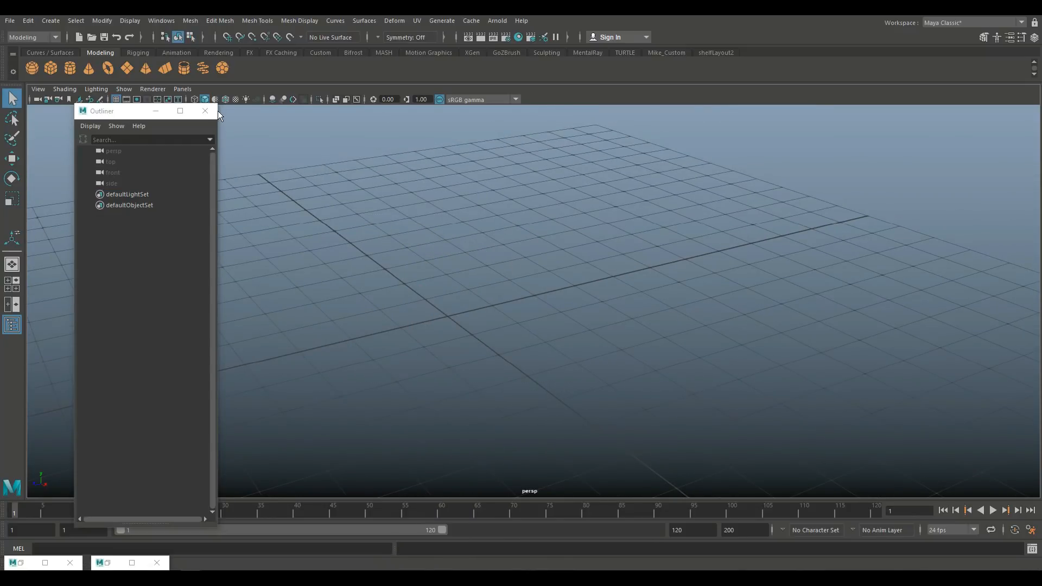
pyautogui.click(205, 111)
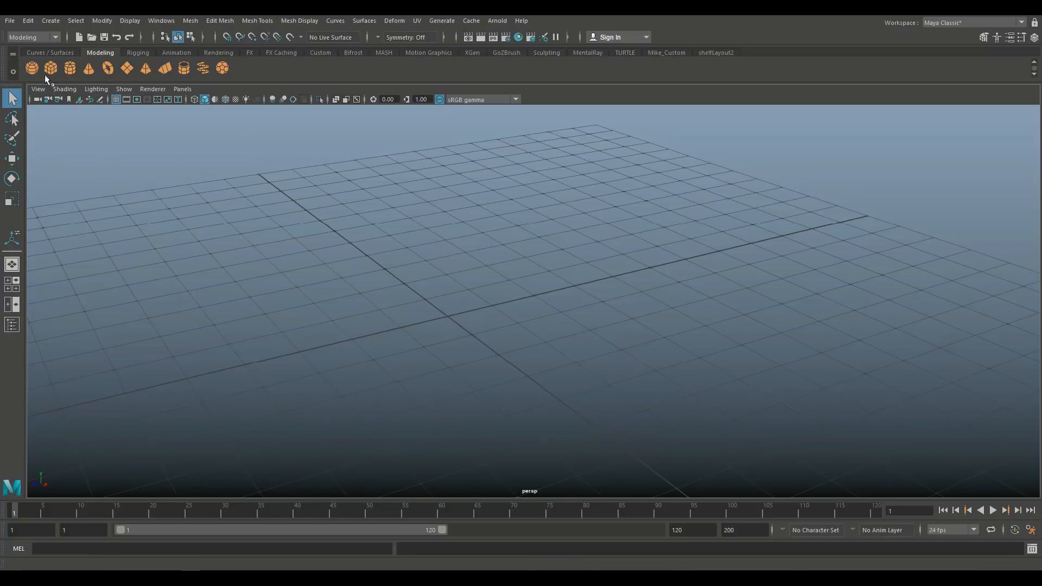
pyautogui.click(31, 68)
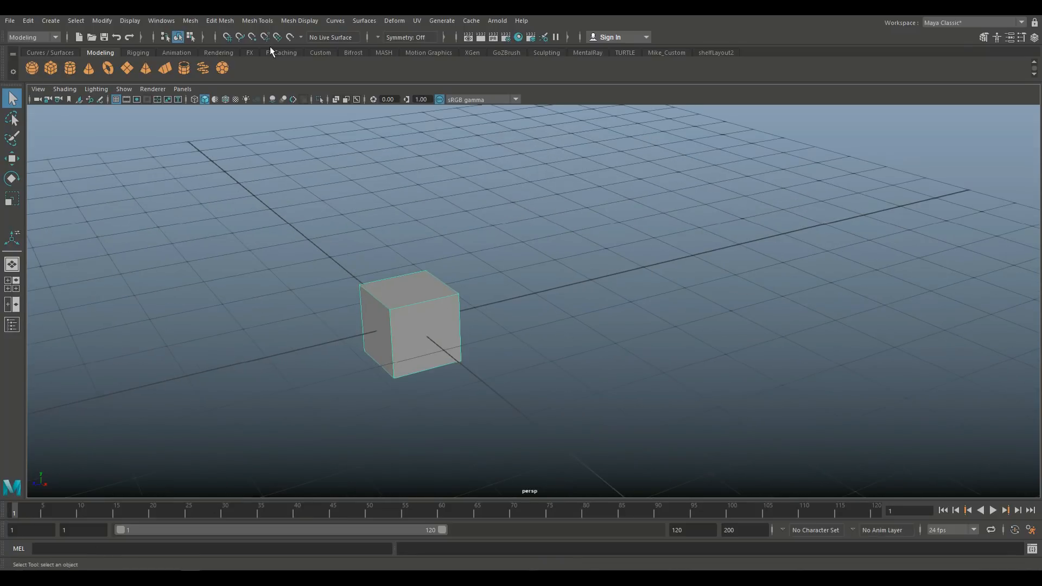
# Extract the cube's top face and drag it up, leaving an open box.
pyautogui.click(219, 19)
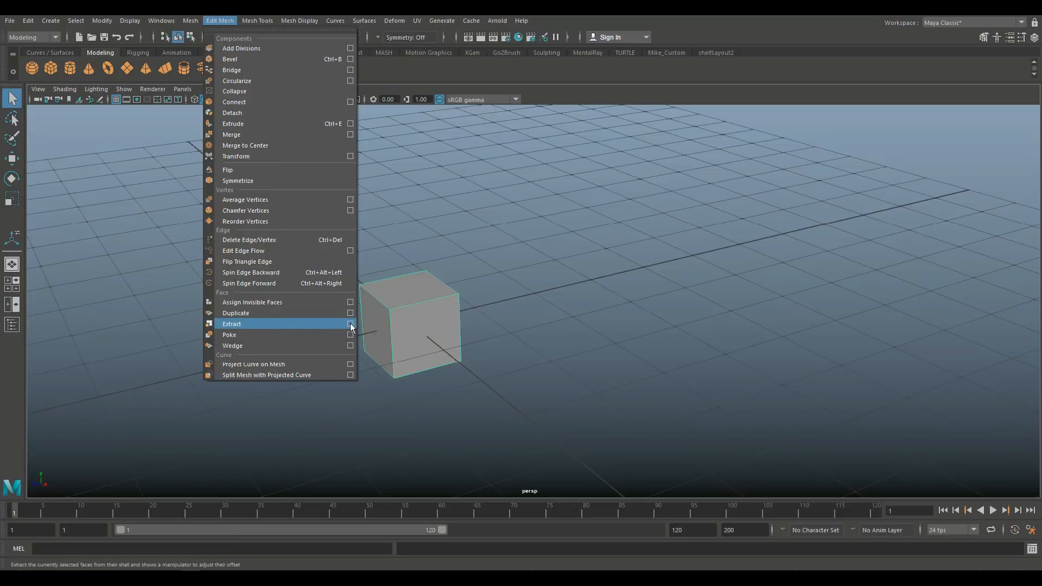
pyautogui.click(350, 324)
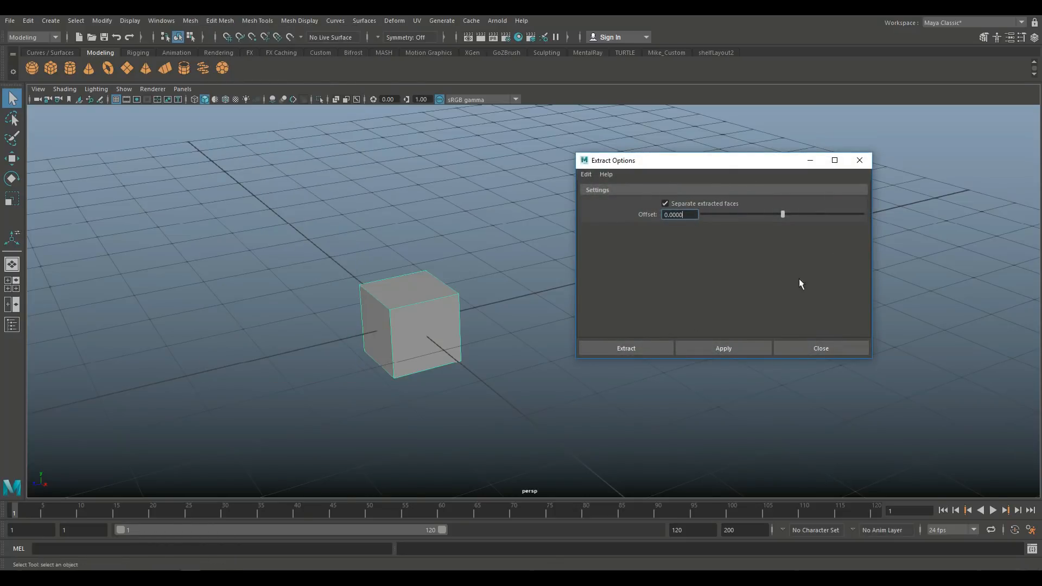
pyautogui.moveTo(670, 243)
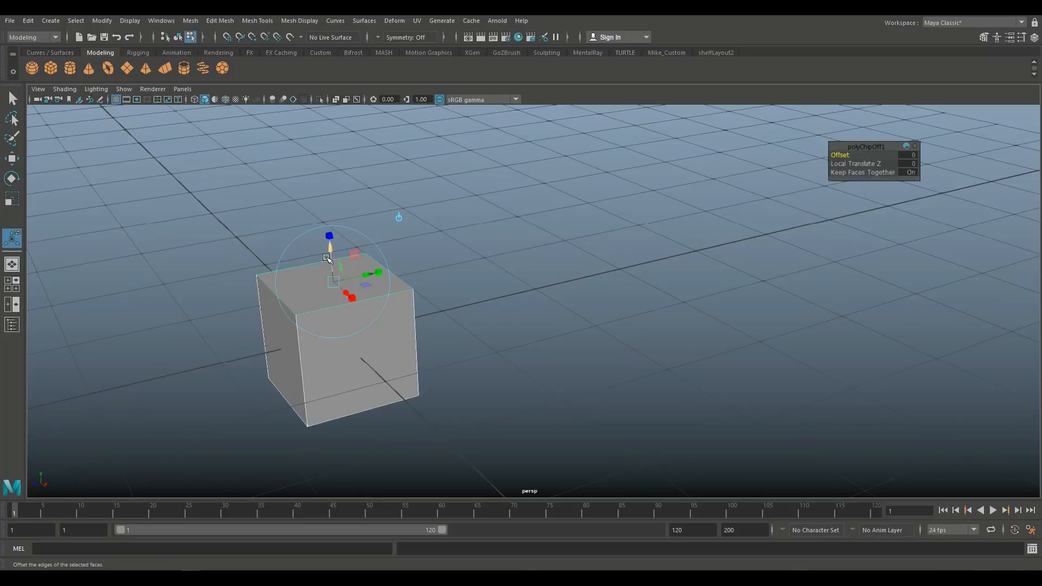
pyautogui.moveTo(330, 247); pyautogui.dragTo(323, 200)
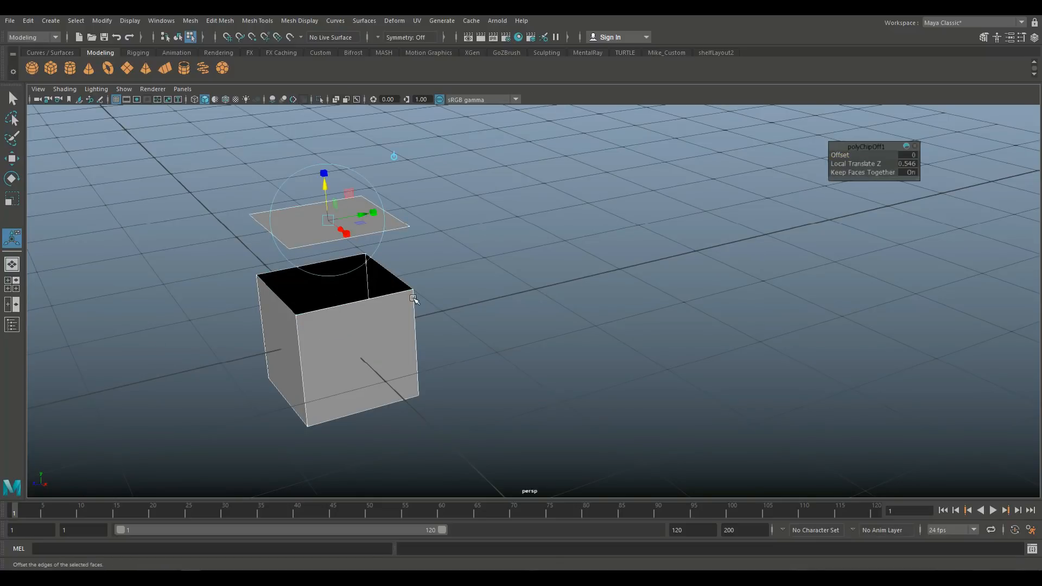
pyautogui.moveTo(415, 307)
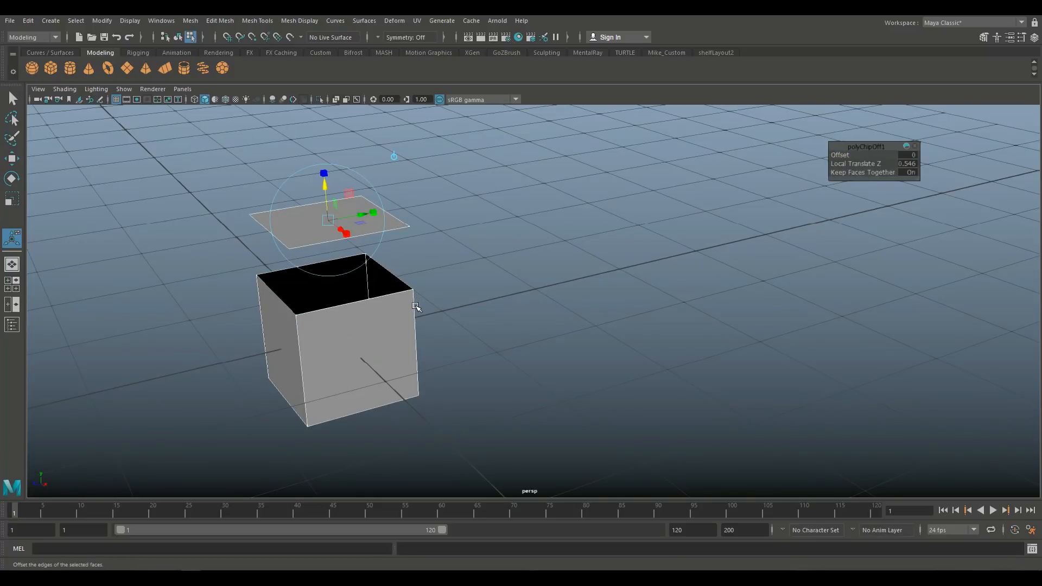
pyautogui.moveTo(407, 318)
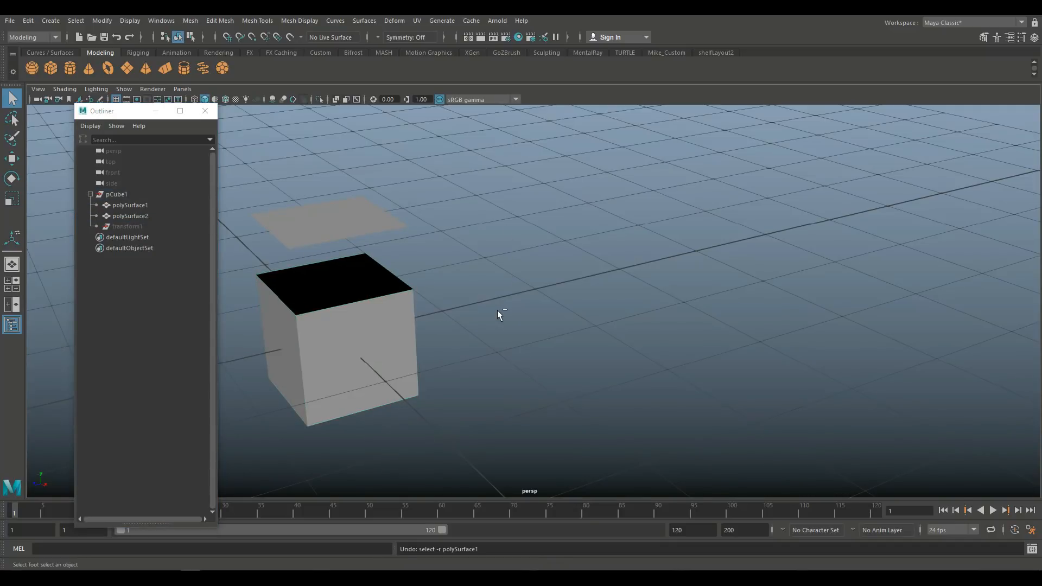
# Undo the extraction so the cube is whole, then select its top face.
pyautogui.click(116, 194)
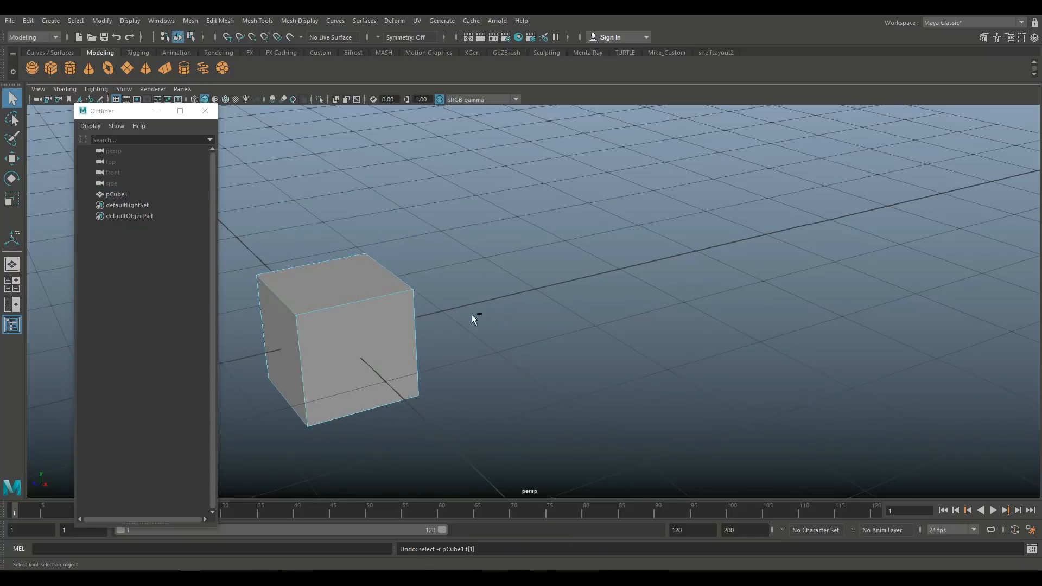
pyautogui.click(365, 275)
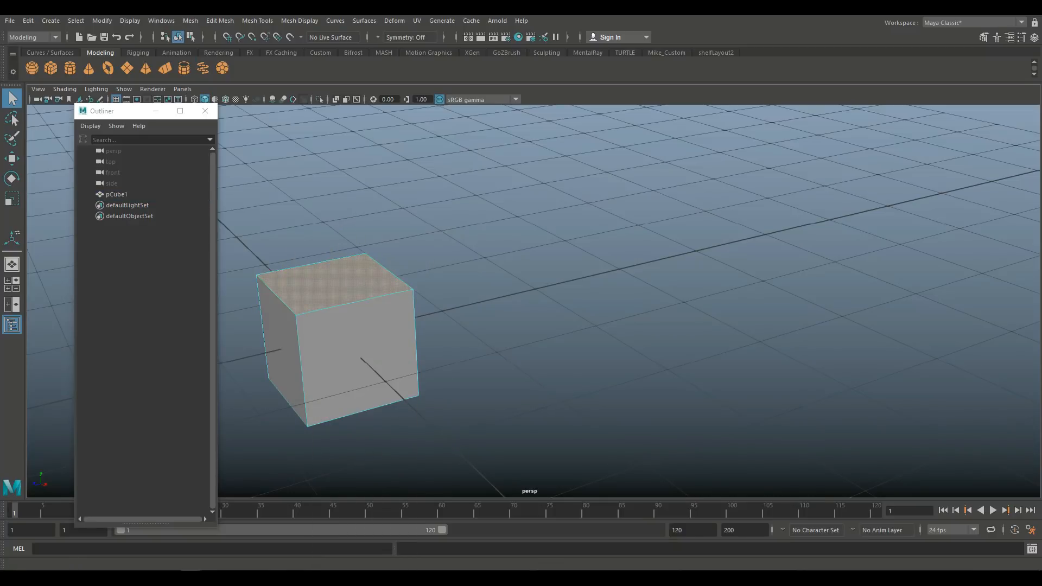
# Extract the cube's top face with Offset -0.2 as a separate piece and raise it above the cube.
pyautogui.click(219, 20)
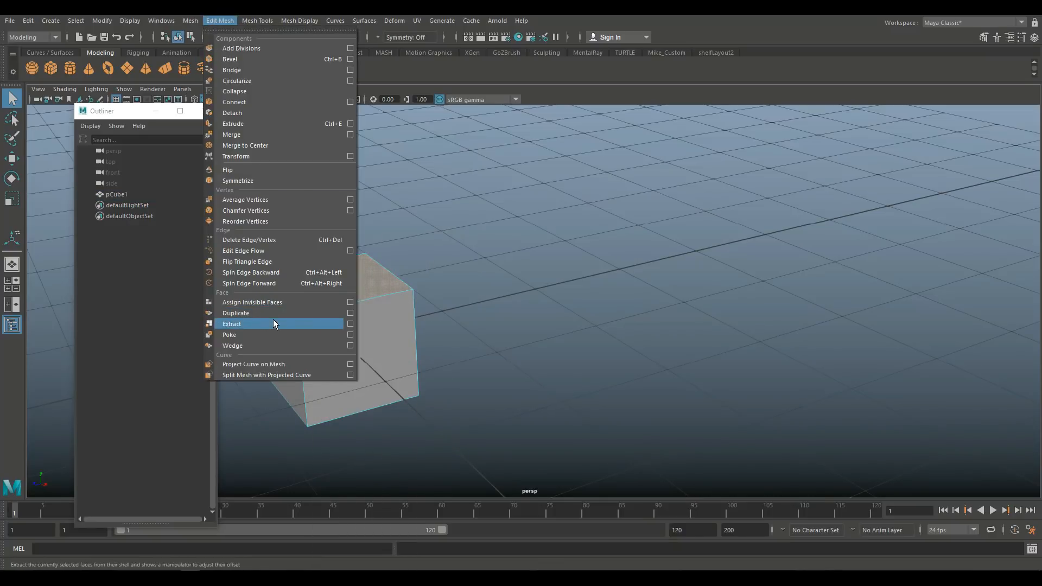
pyautogui.click(351, 323)
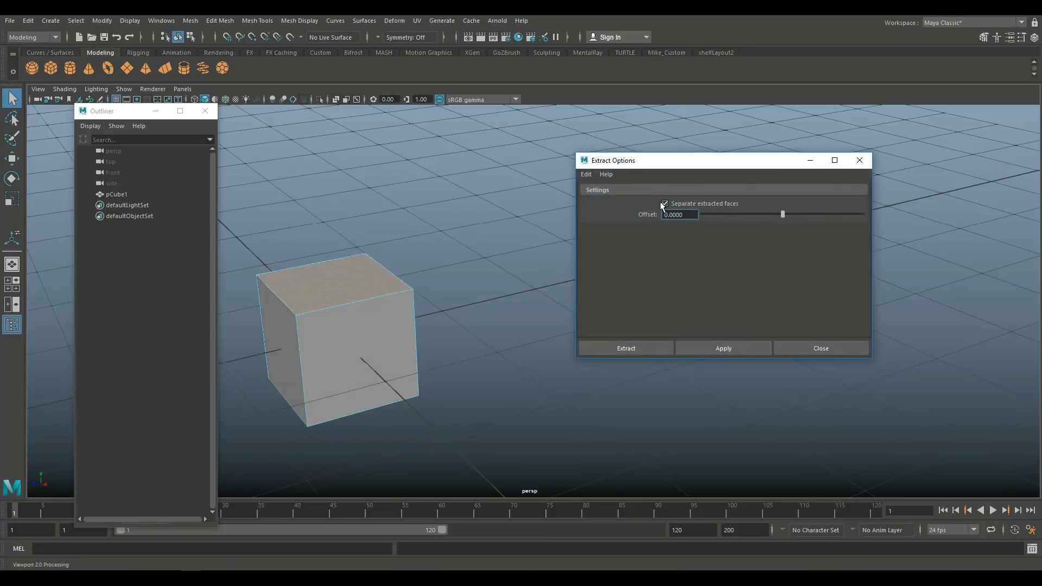
pyautogui.click(625, 347)
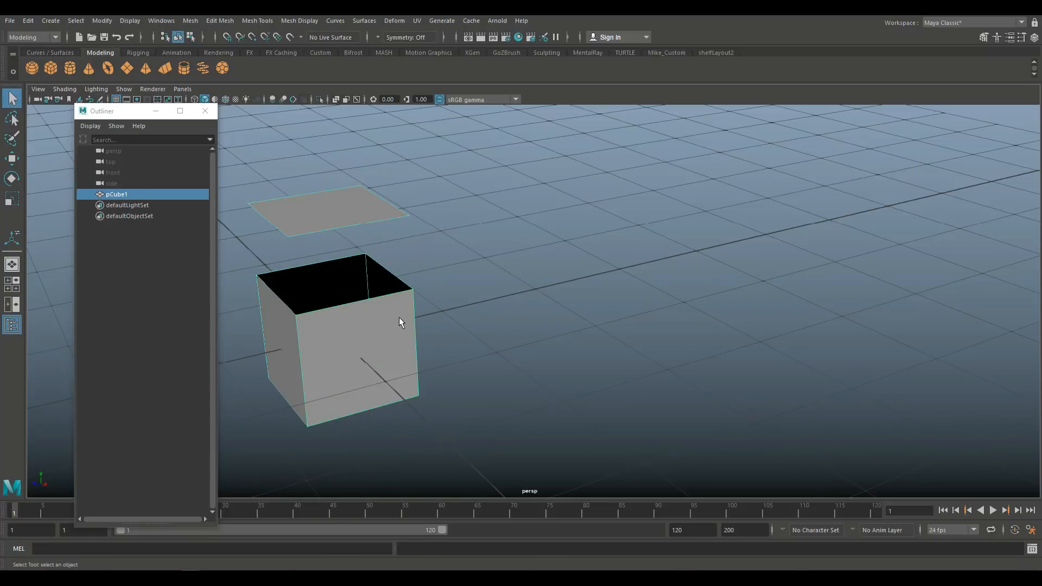
pyautogui.moveTo(382, 320)
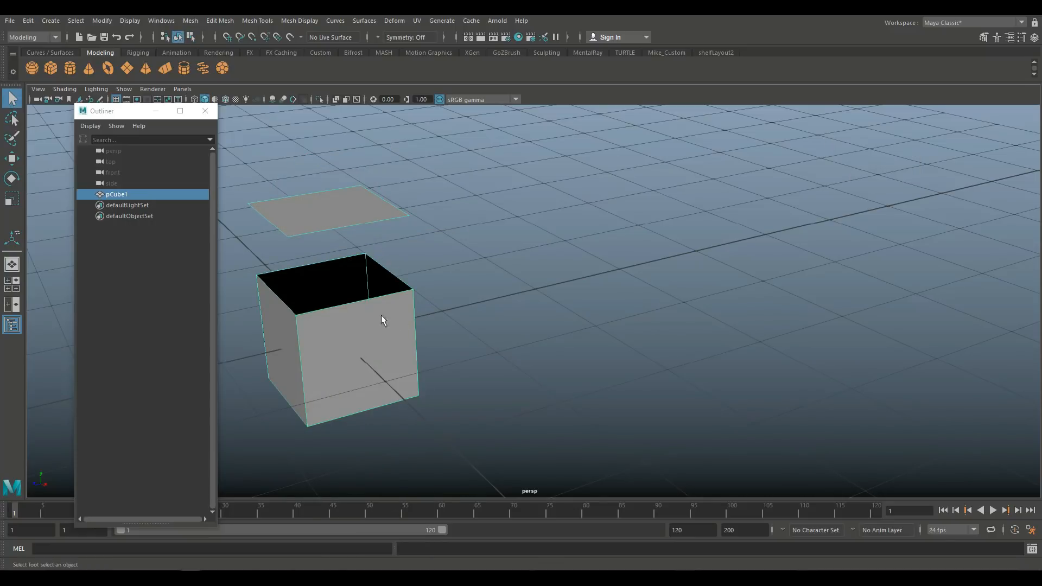
pyautogui.moveTo(482, 352)
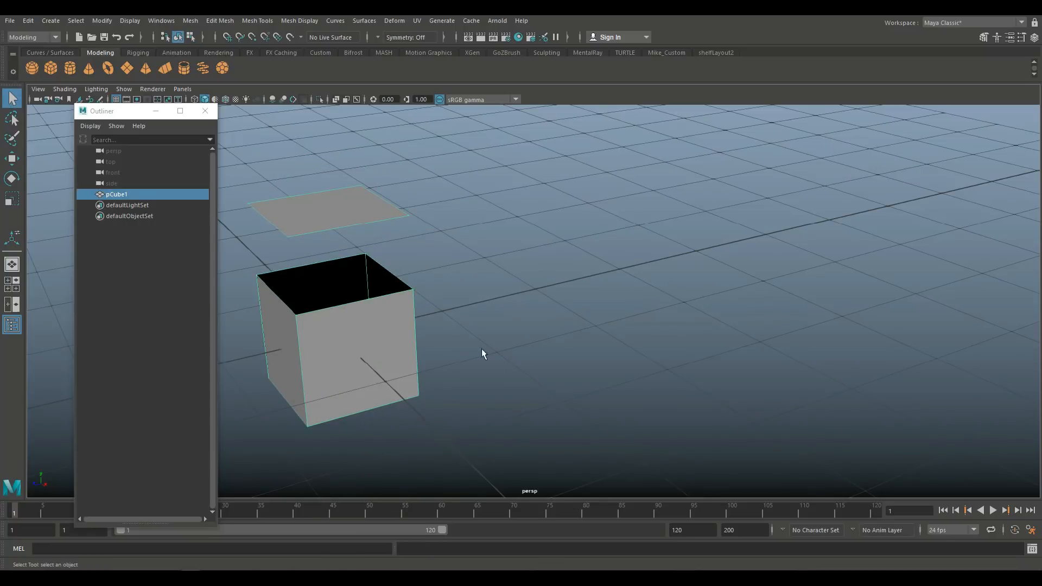
pyautogui.moveTo(351, 292)
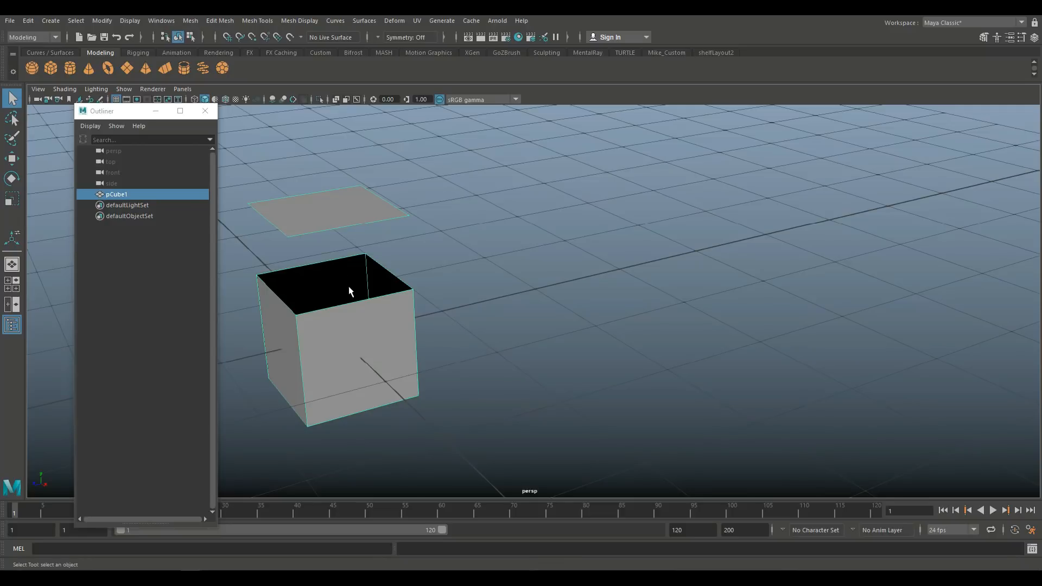
pyautogui.moveTo(431, 299)
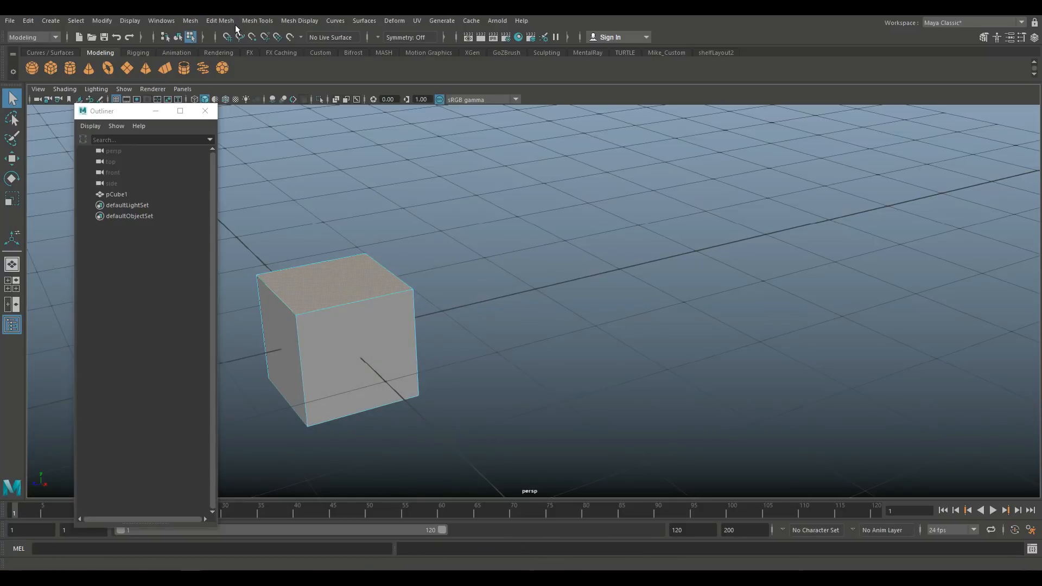
pyautogui.click(219, 20)
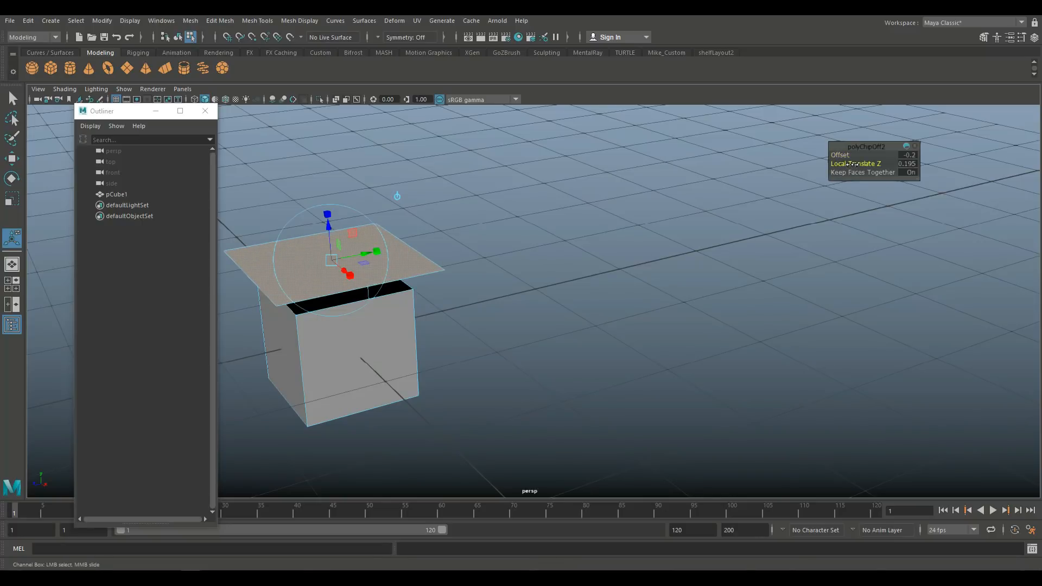
pyautogui.moveTo(327, 213); pyautogui.dragTo(333, 281)
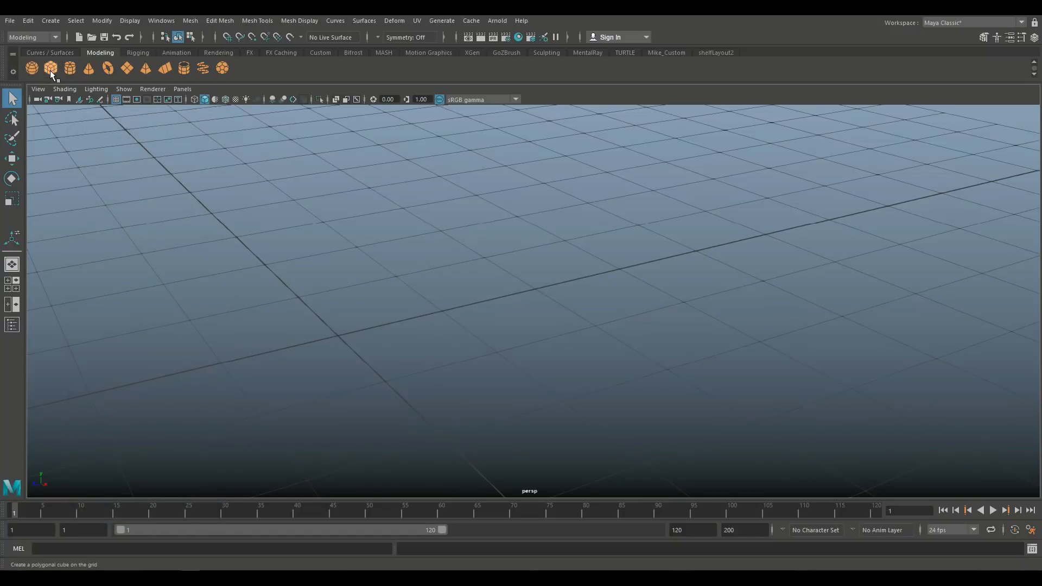
# Create a new cube and poke its top face with a central vertex.
pyautogui.click(50, 67)
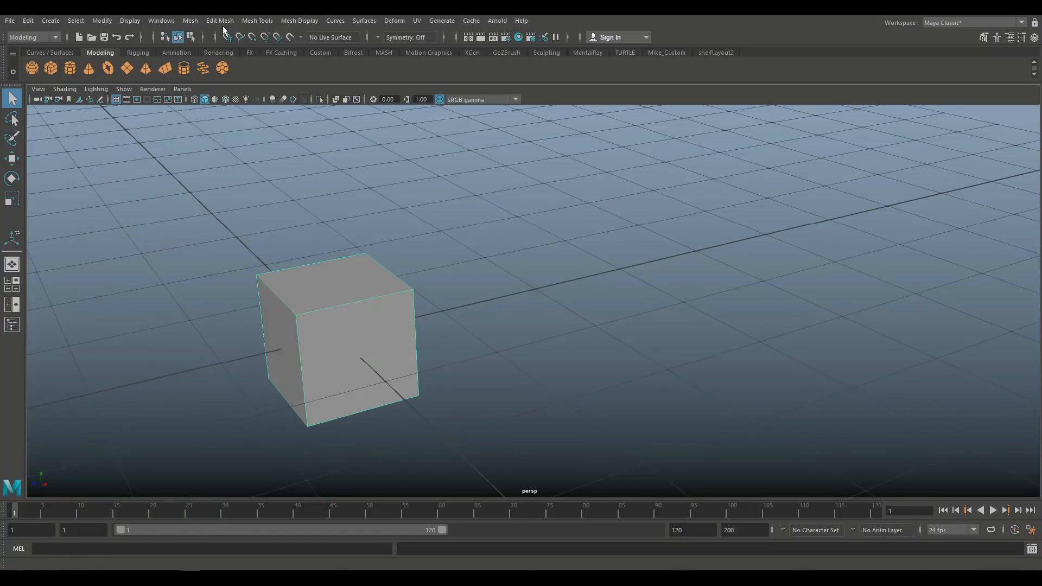
pyautogui.click(220, 20)
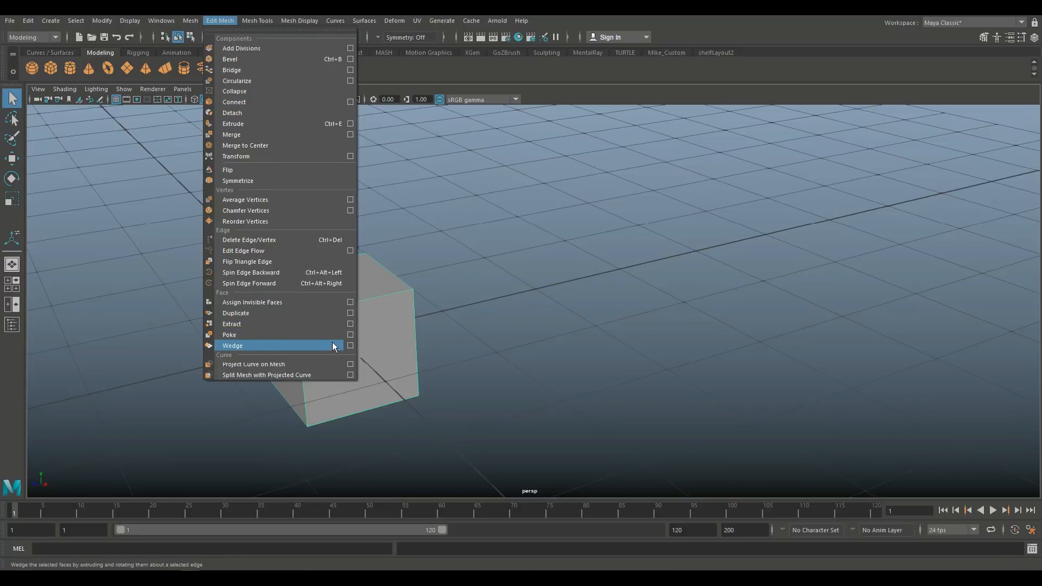
pyautogui.click(351, 334)
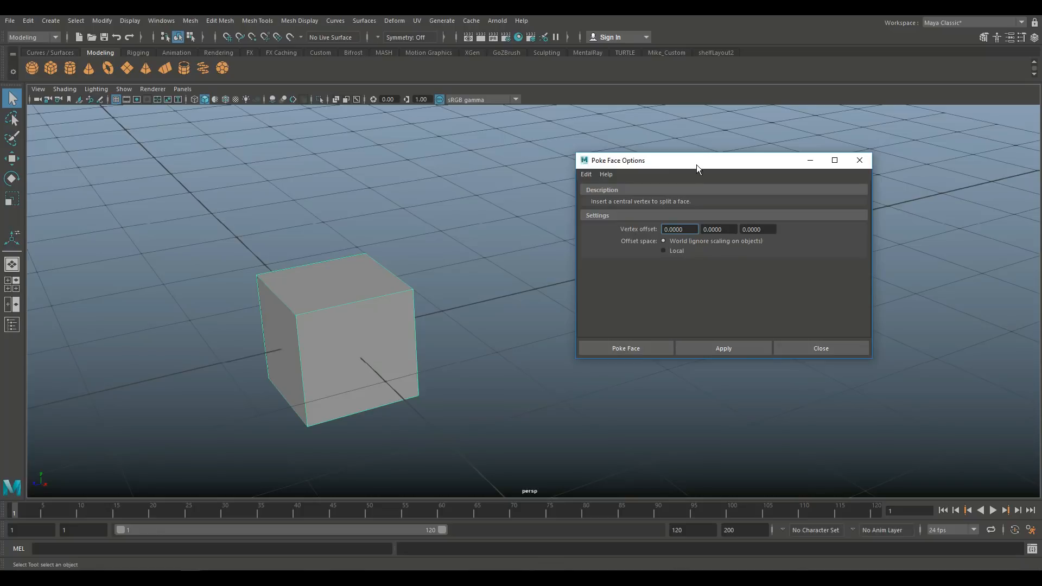
pyautogui.moveTo(698, 160); pyautogui.dragTo(754, 153)
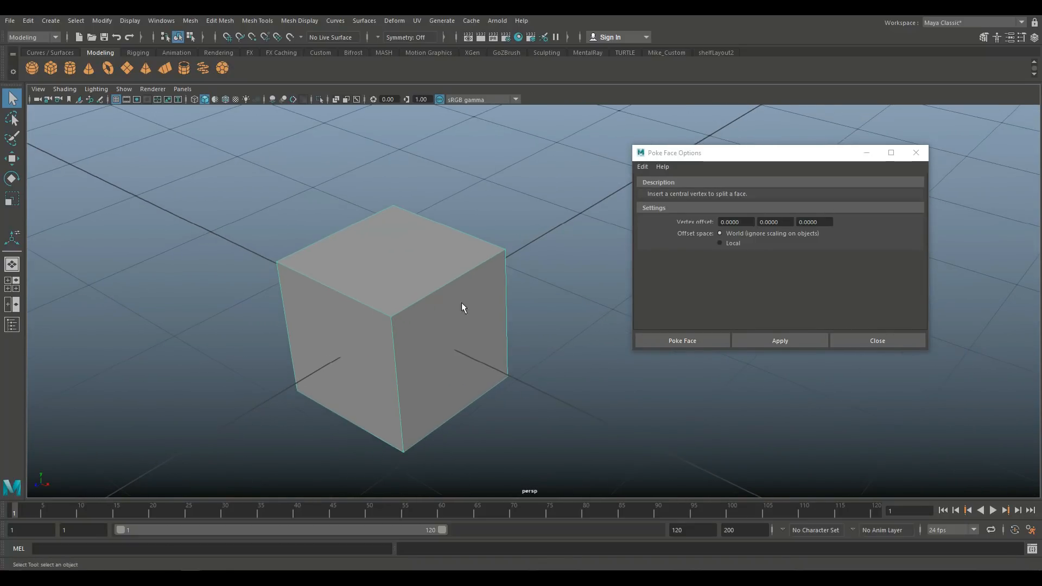
pyautogui.moveTo(393, 240)
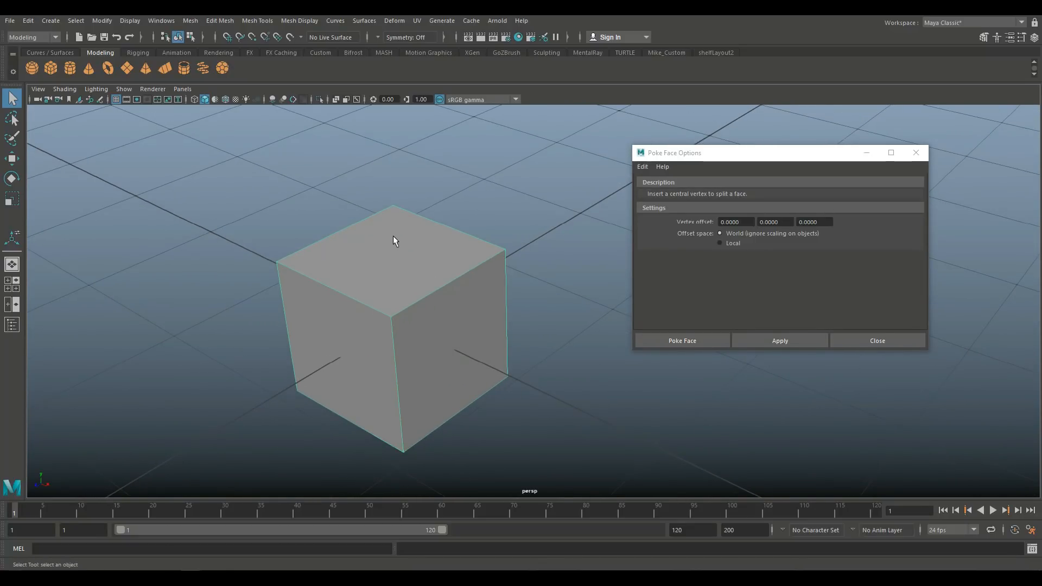
pyautogui.click(391, 255)
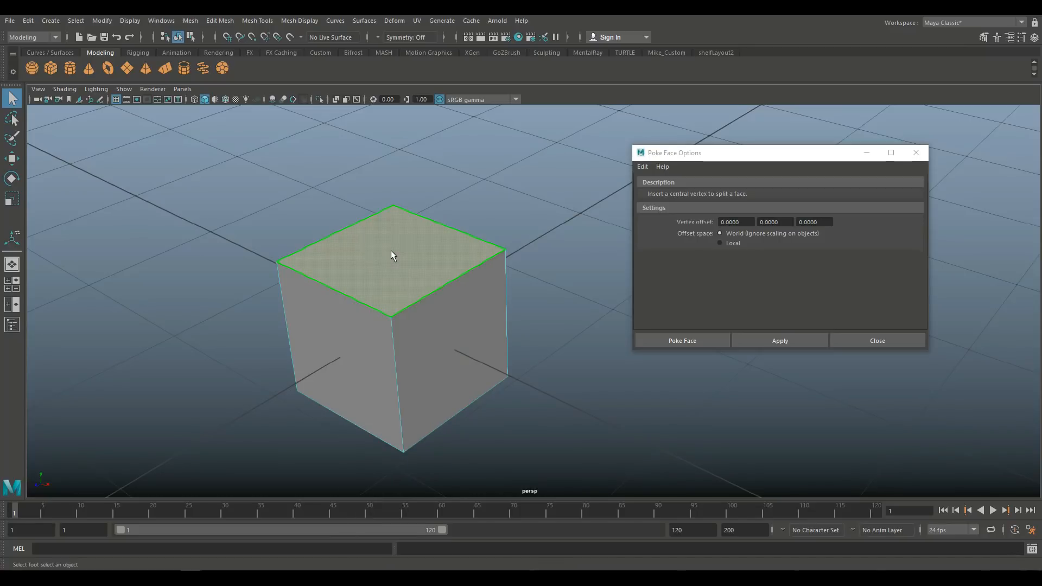
pyautogui.click(682, 339)
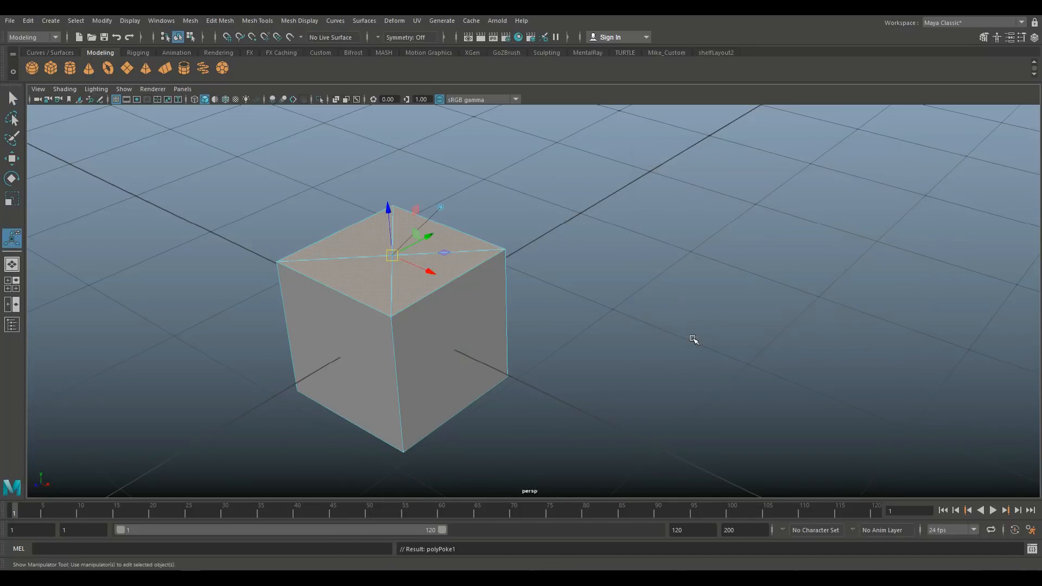
# Undo the poke, then poke the top face again with vertex offset 1.
pyautogui.rightClick(392, 253)
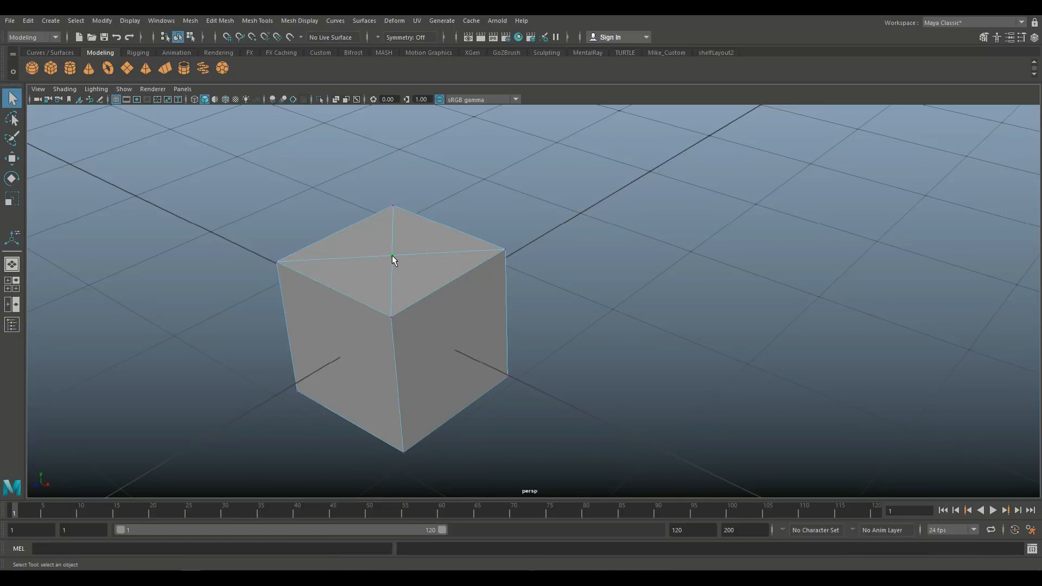
pyautogui.click(392, 256)
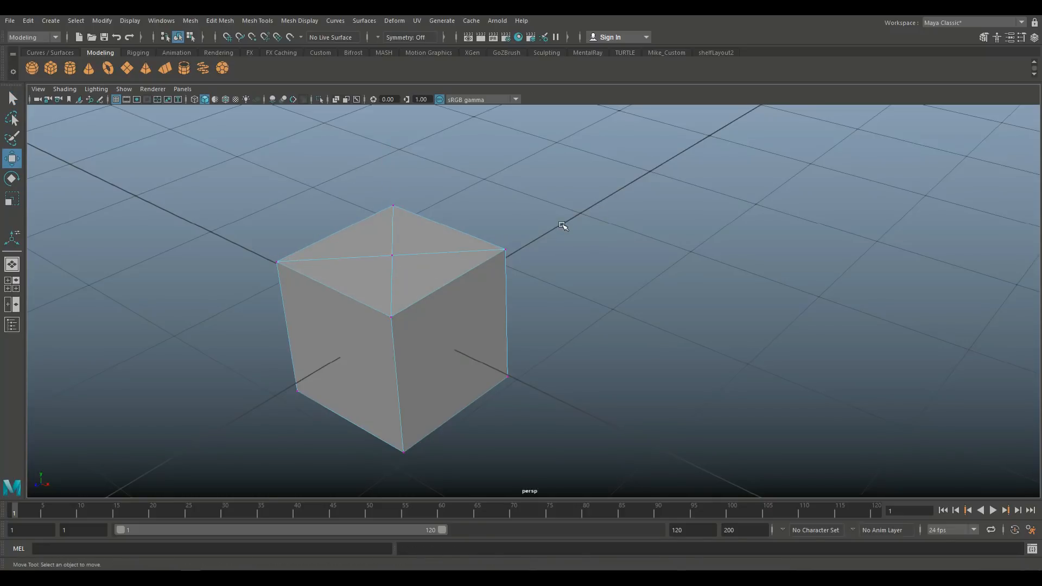
pyautogui.click(391, 312)
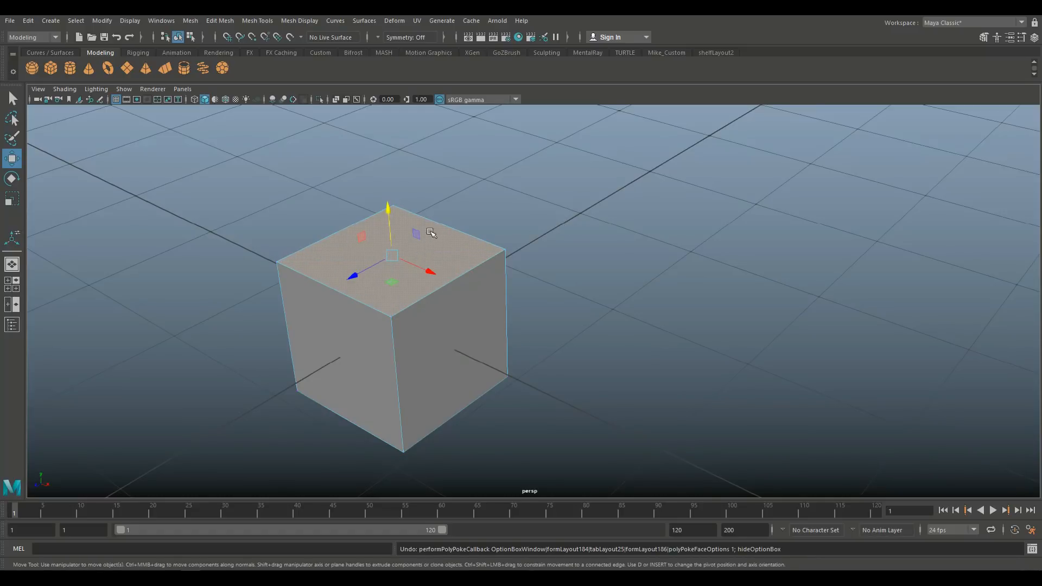
pyautogui.click(220, 19)
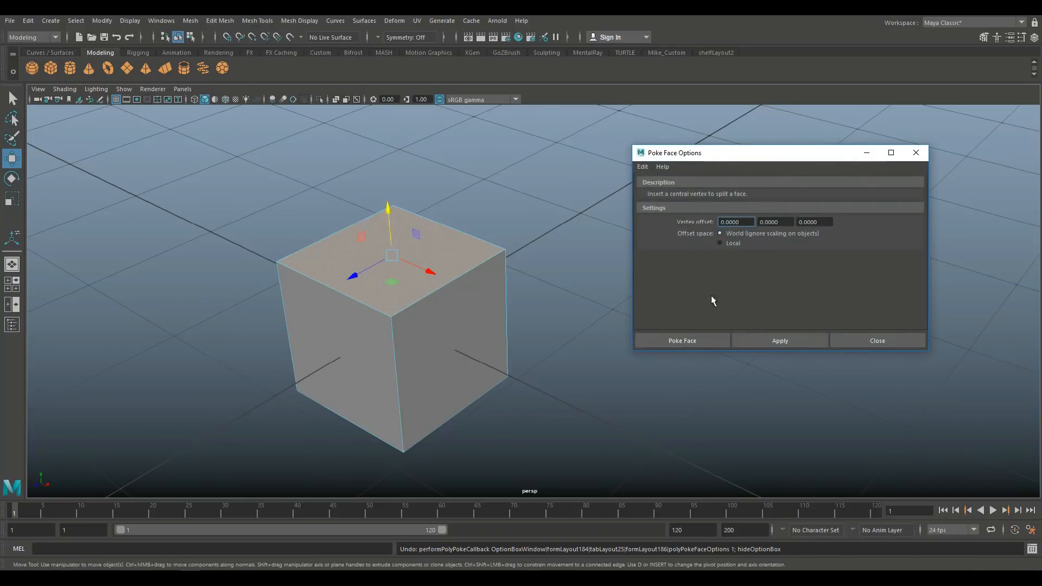
pyautogui.moveTo(705, 261)
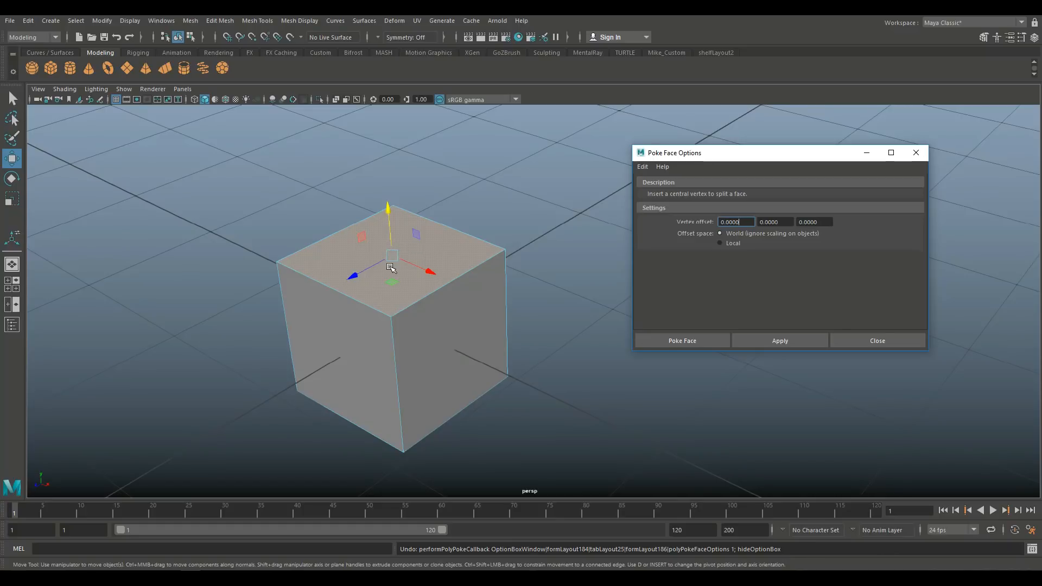
pyautogui.moveTo(392, 273)
pyautogui.write('1')
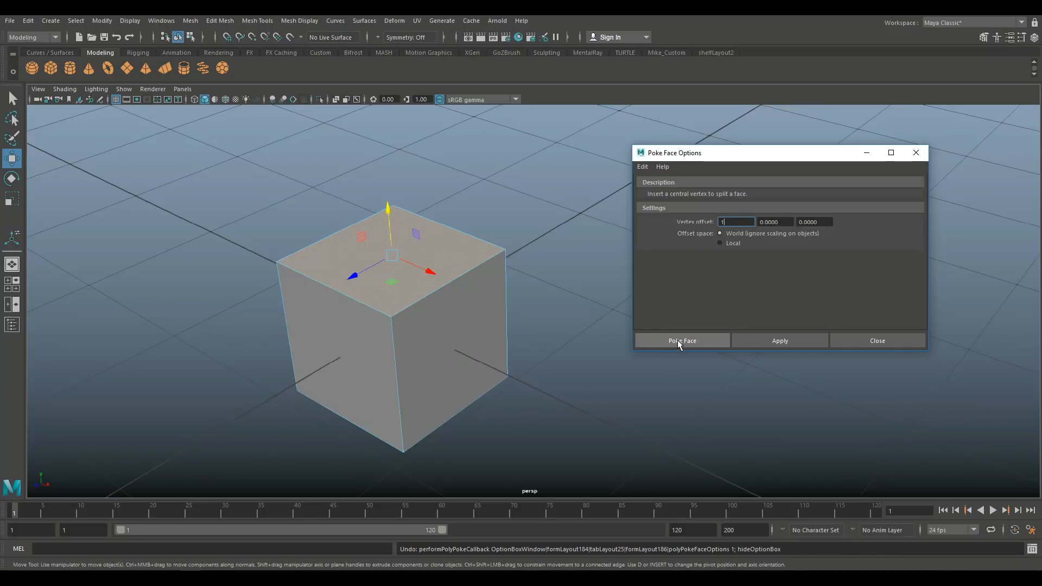
pyautogui.click(682, 340)
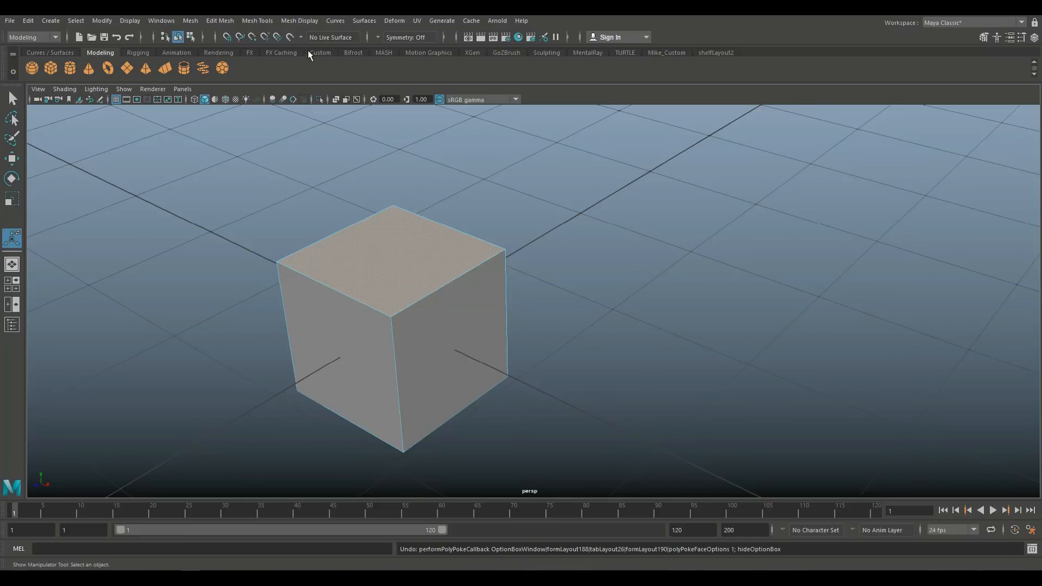
# Poke the top face with a 0.2 vertex offset, undo it, and bring the poke settings back up.
pyautogui.click(219, 20)
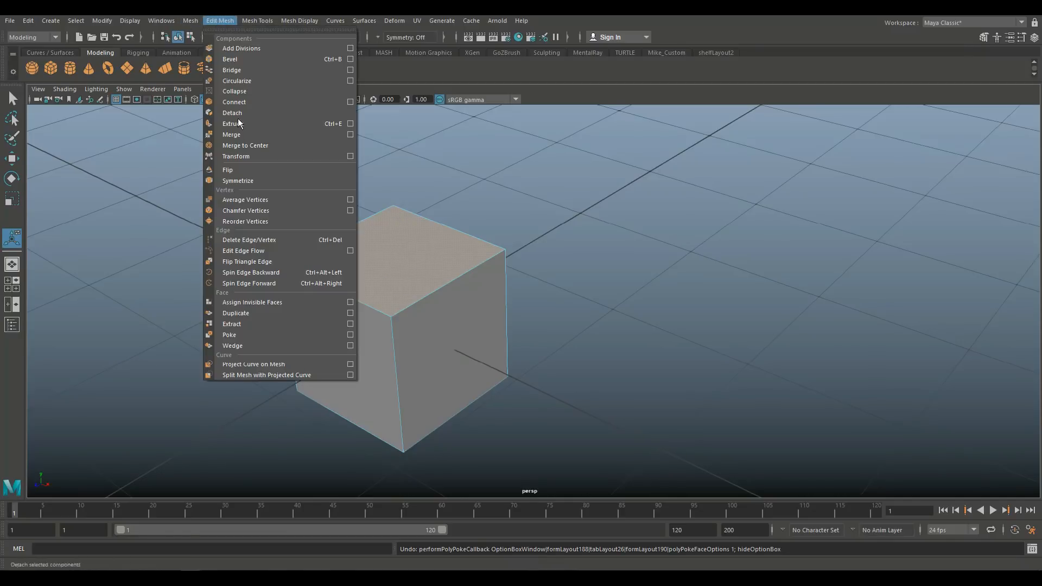
pyautogui.click(351, 334)
pyautogui.write('0.2')
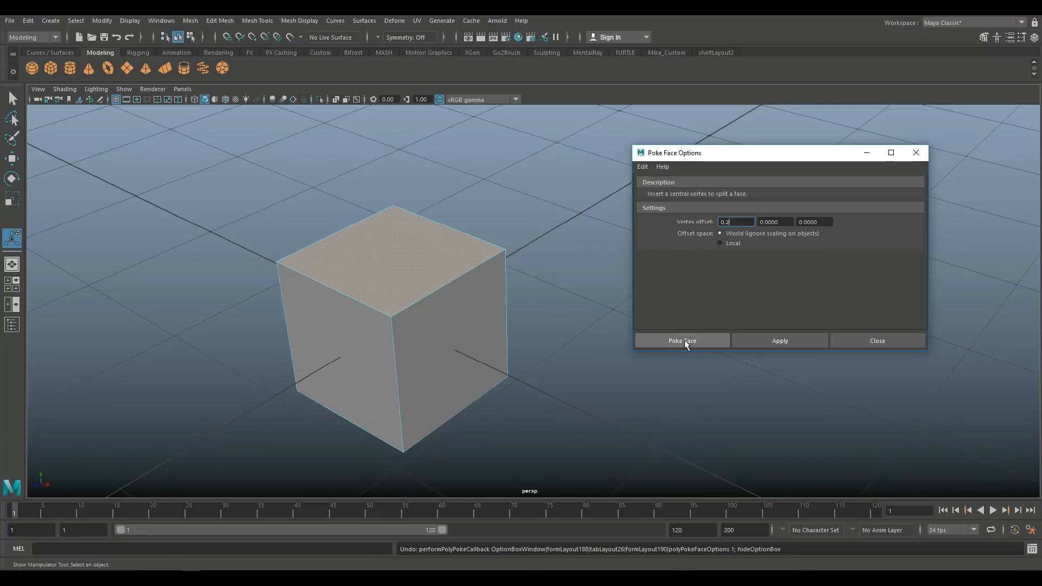
pyautogui.click(681, 340)
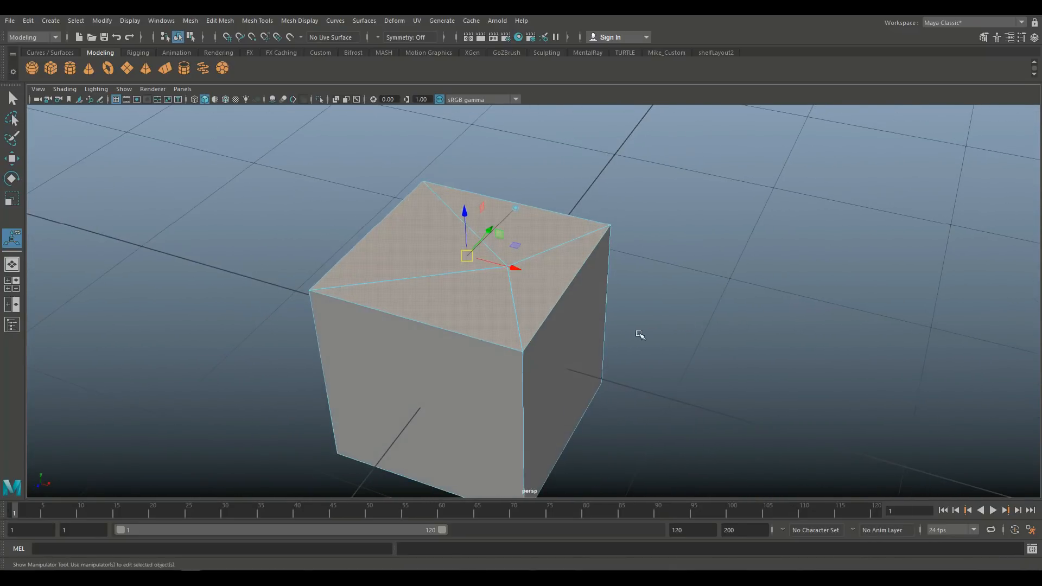
pyautogui.moveTo(765, 248)
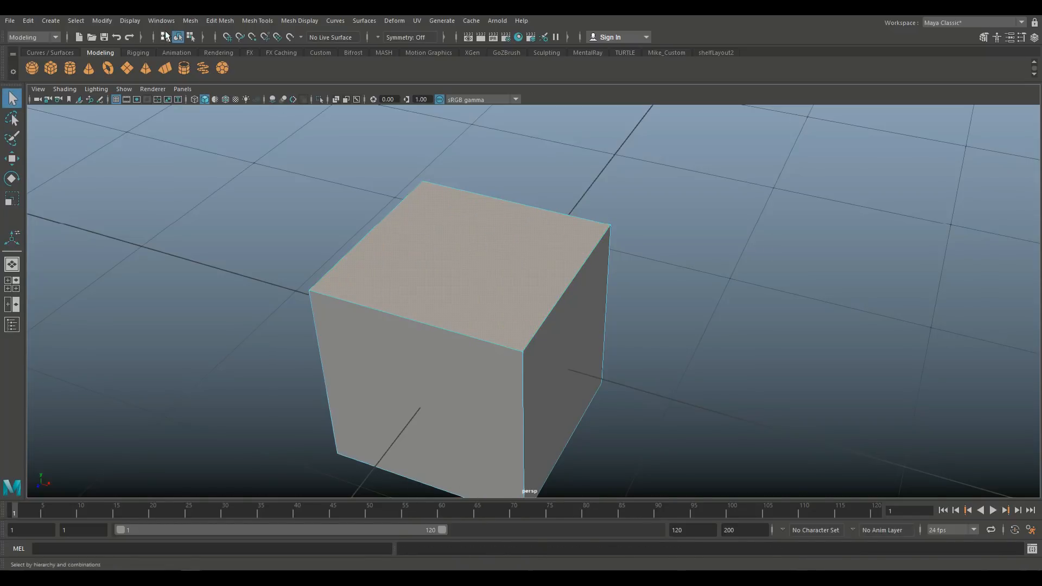
pyautogui.click(219, 20)
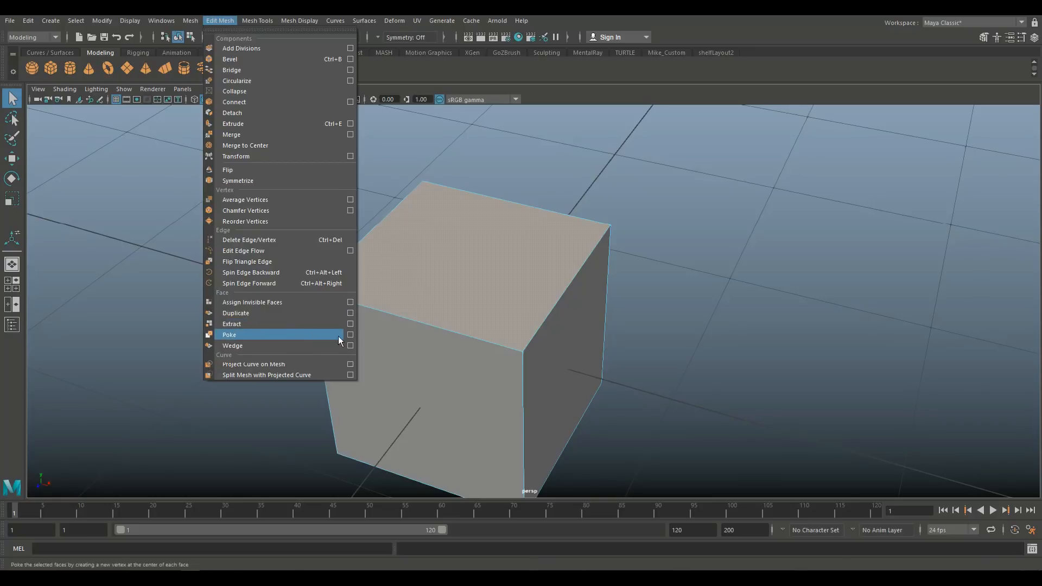
pyautogui.click(351, 335)
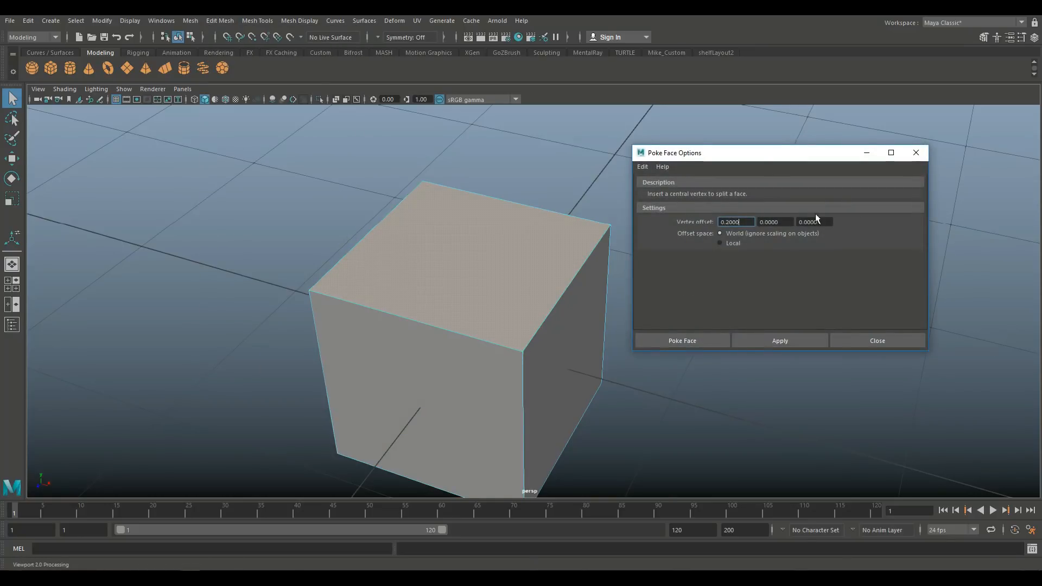
pyautogui.moveTo(698, 259)
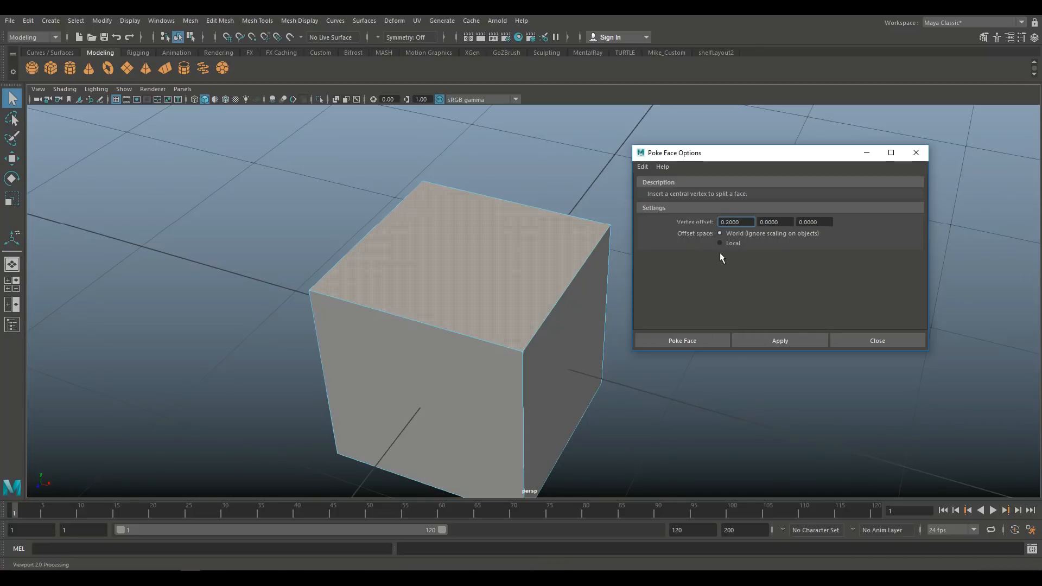
pyautogui.moveTo(797, 362)
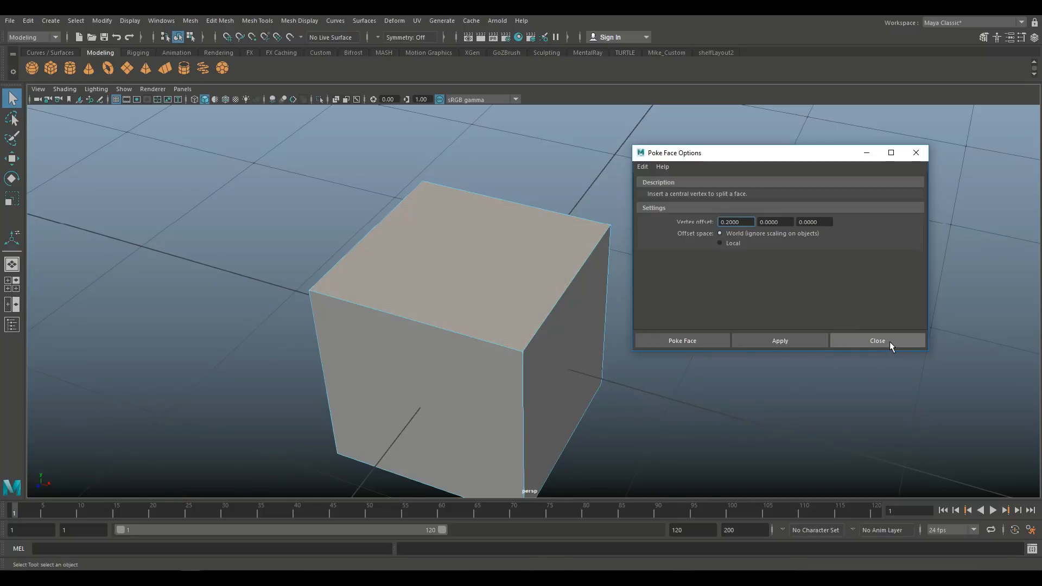
# Tilt the cube to an angle and move it upward along the world axes.
pyautogui.click(878, 340)
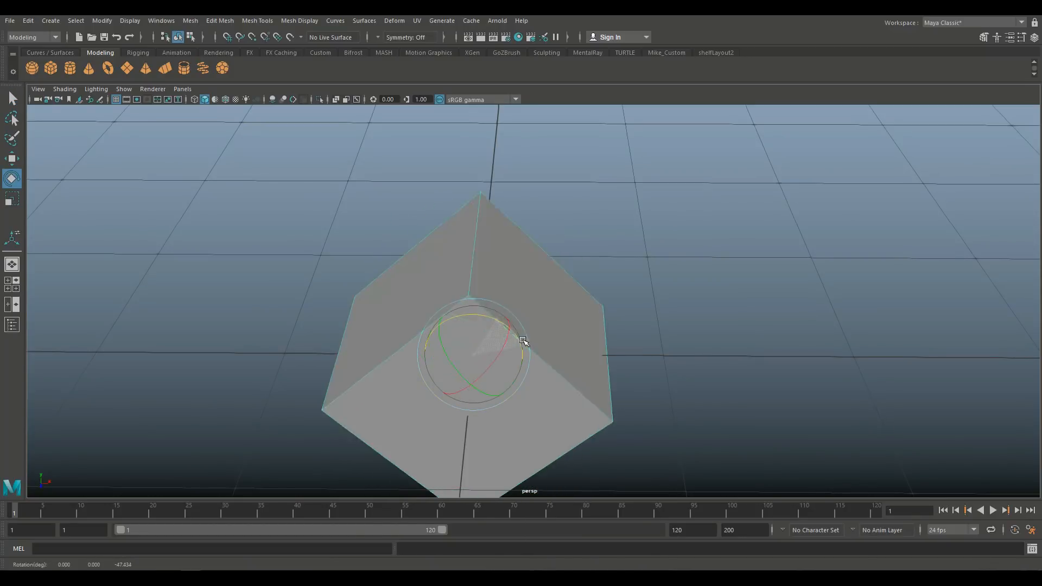
pyautogui.moveTo(523, 340); pyautogui.dragTo(508, 340)
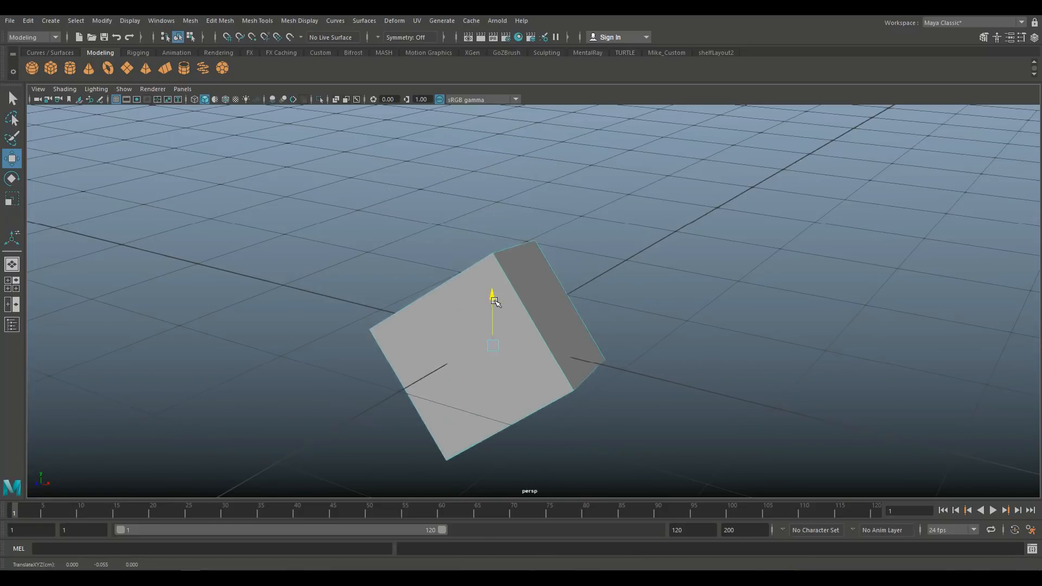
pyautogui.moveTo(493, 295); pyautogui.dragTo(490, 191)
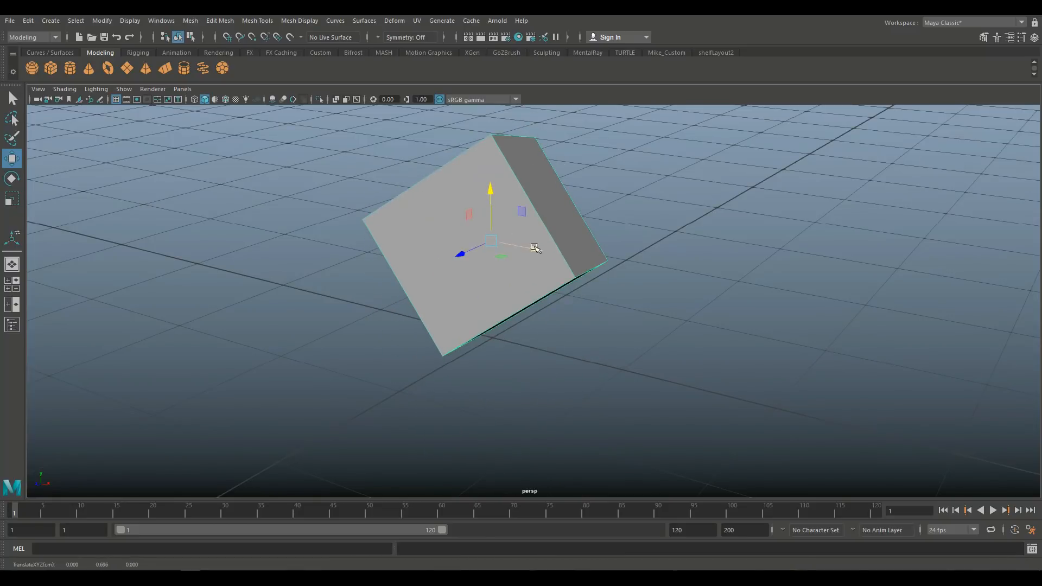
pyautogui.moveTo(536, 247); pyautogui.dragTo(425, 300)
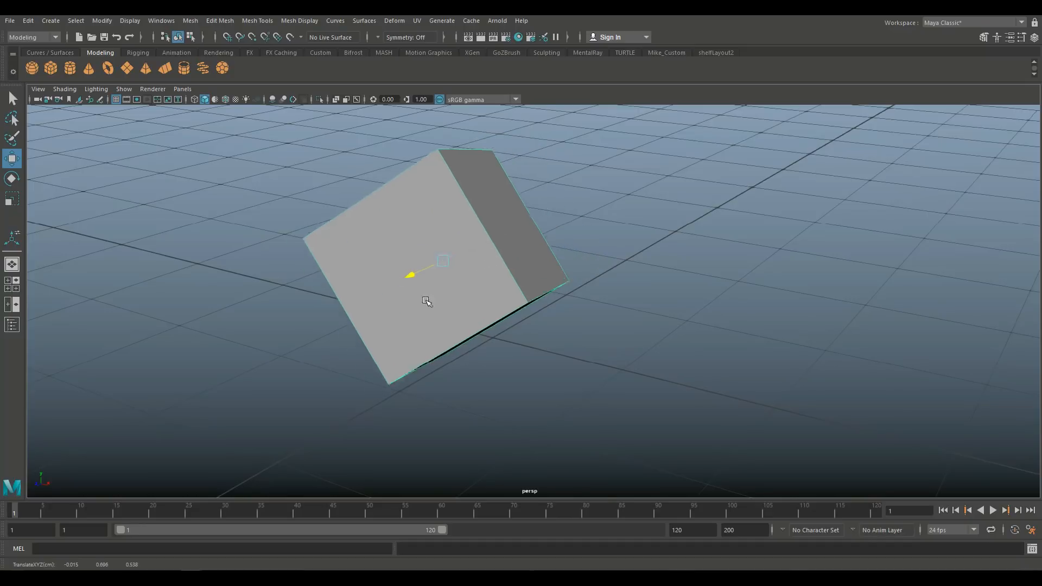
# Set the Move tool's axis orientation to Object and slide the cube along its own tilted axis.
pyautogui.click(12, 161)
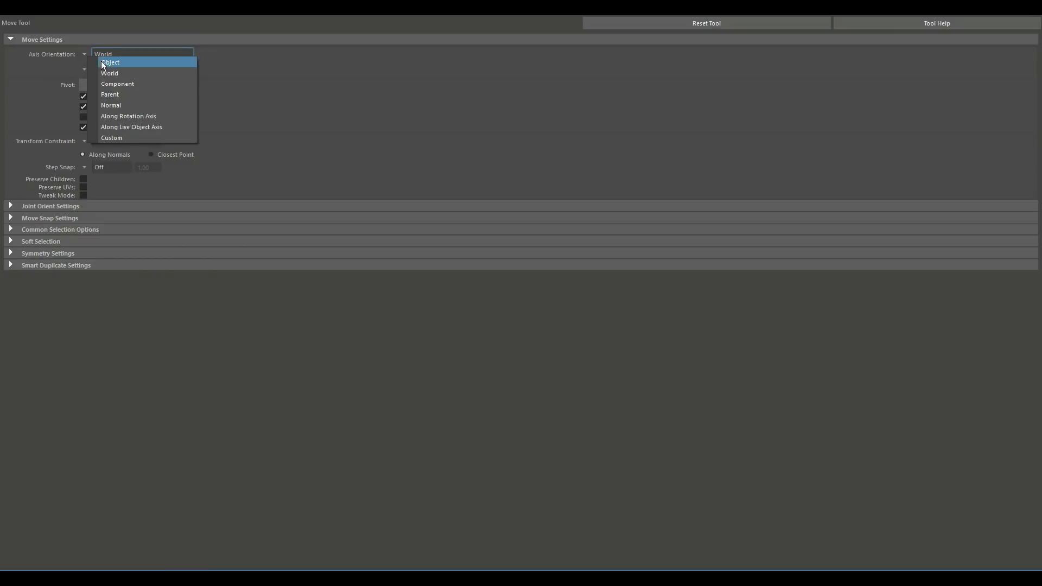
pyautogui.click(109, 62)
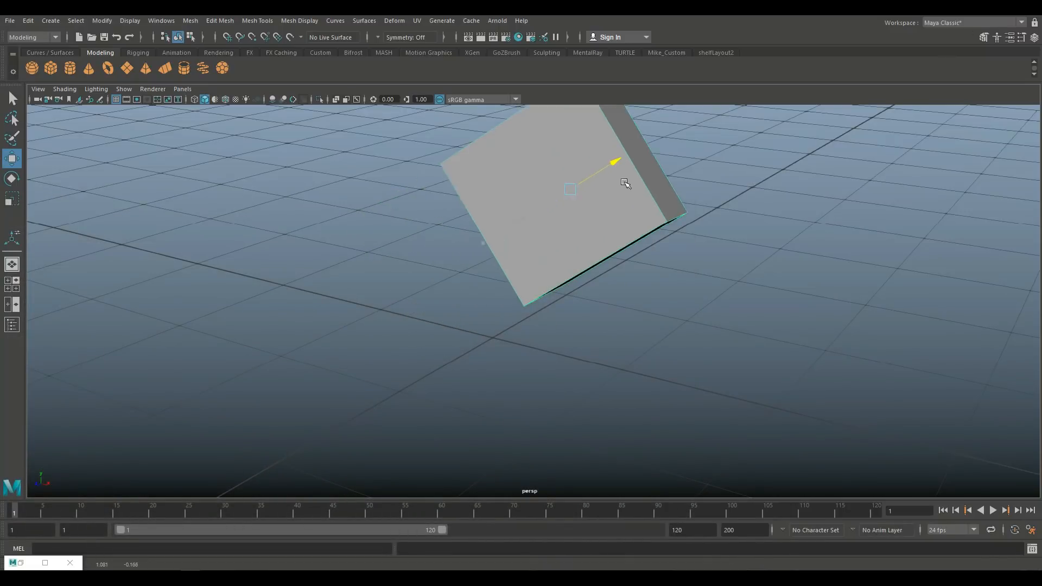
pyautogui.moveTo(625, 182); pyautogui.dragTo(538, 272)
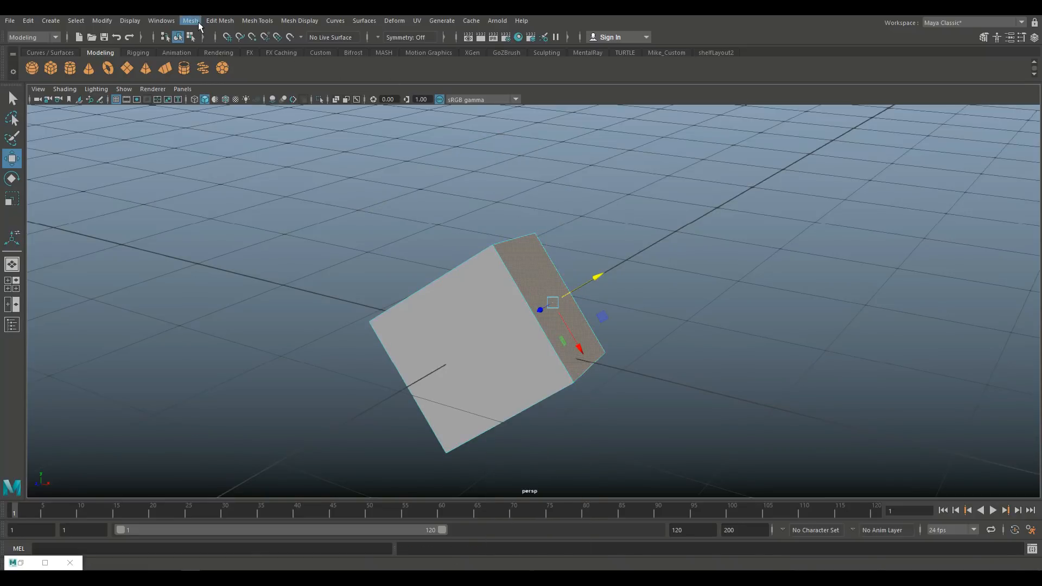
# Poke the selected cube face with the offset space set to Local.
pyautogui.click(219, 21)
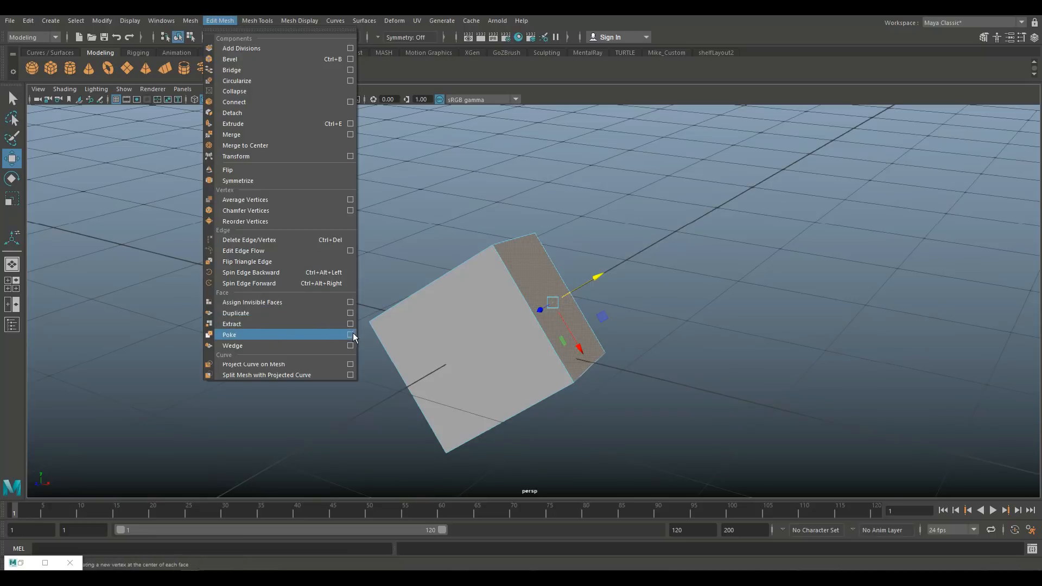
pyautogui.click(350, 334)
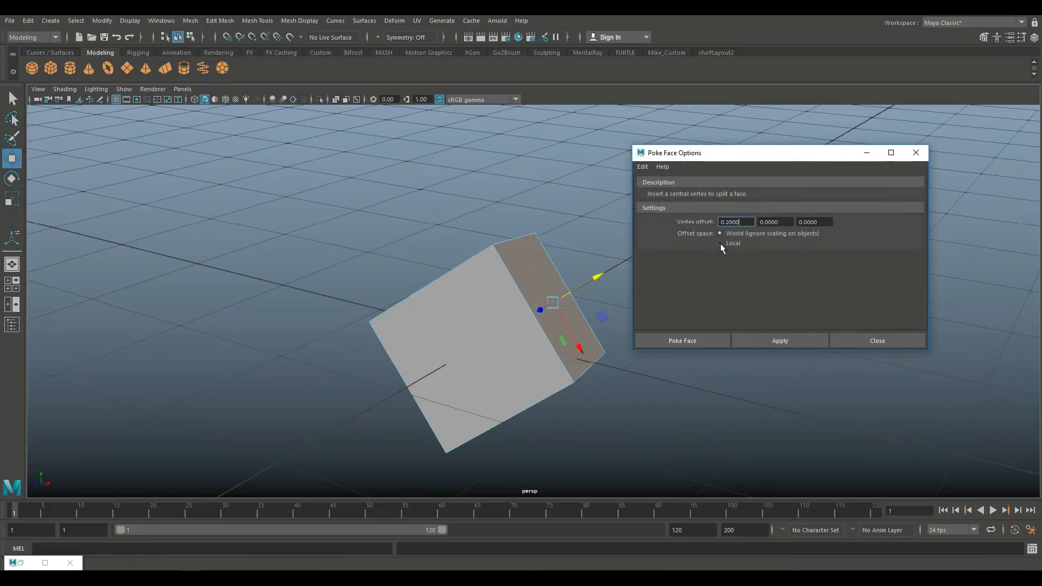
pyautogui.click(720, 242)
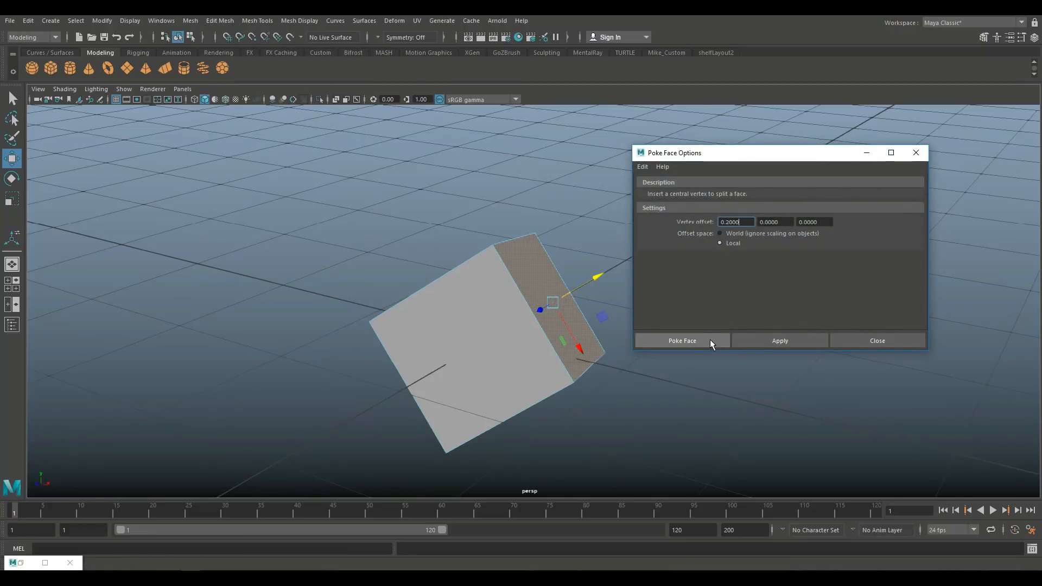
pyautogui.click(682, 340)
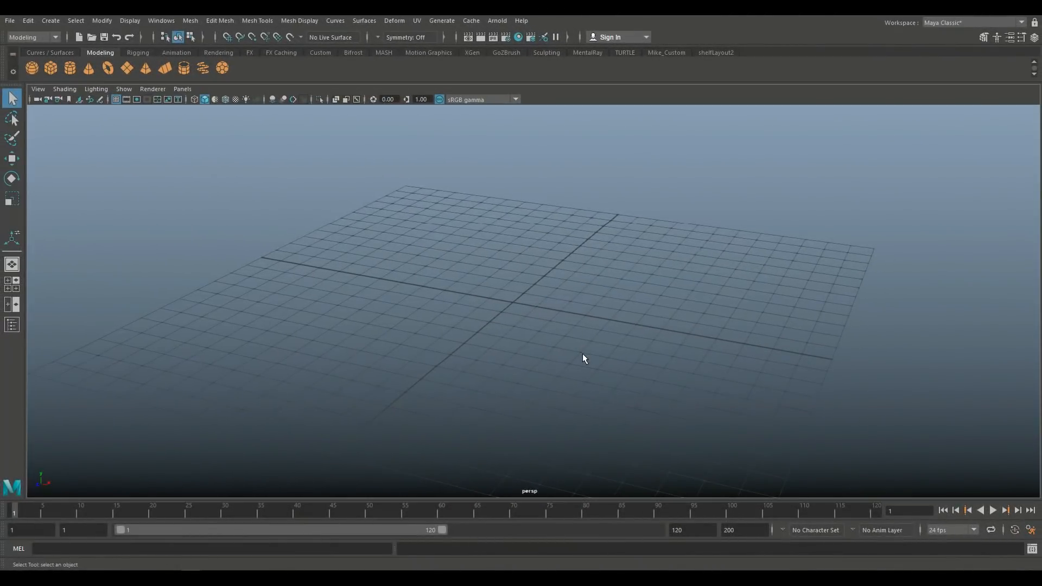
pyautogui.moveTo(538, 309)
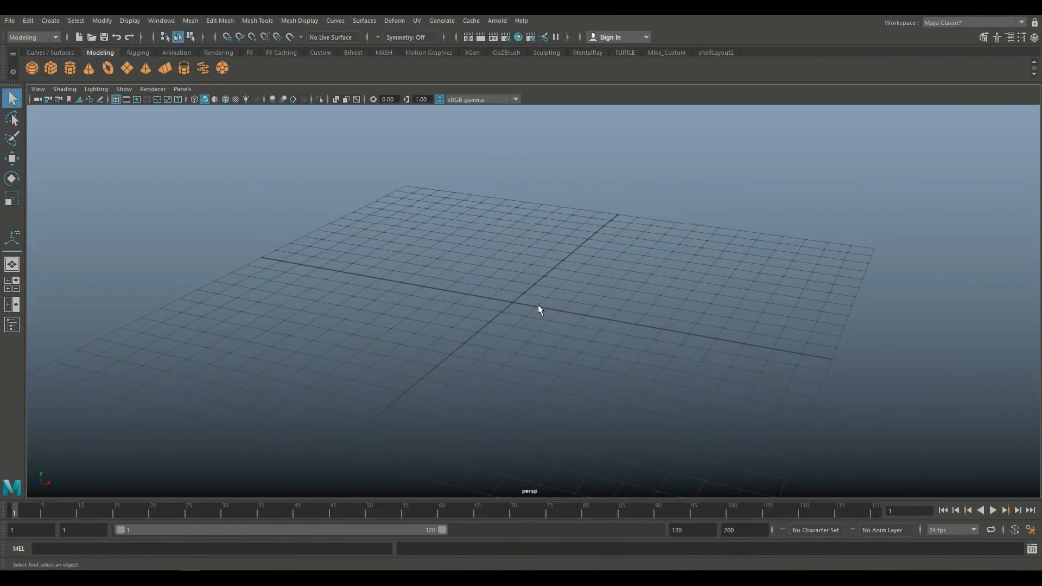
pyautogui.moveTo(462, 321)
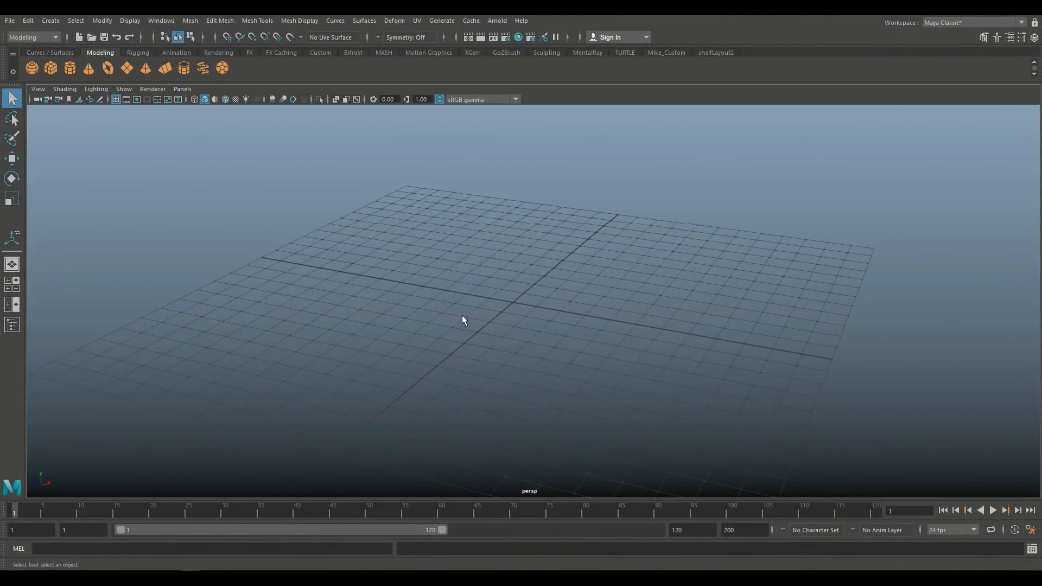
pyautogui.moveTo(342, 329)
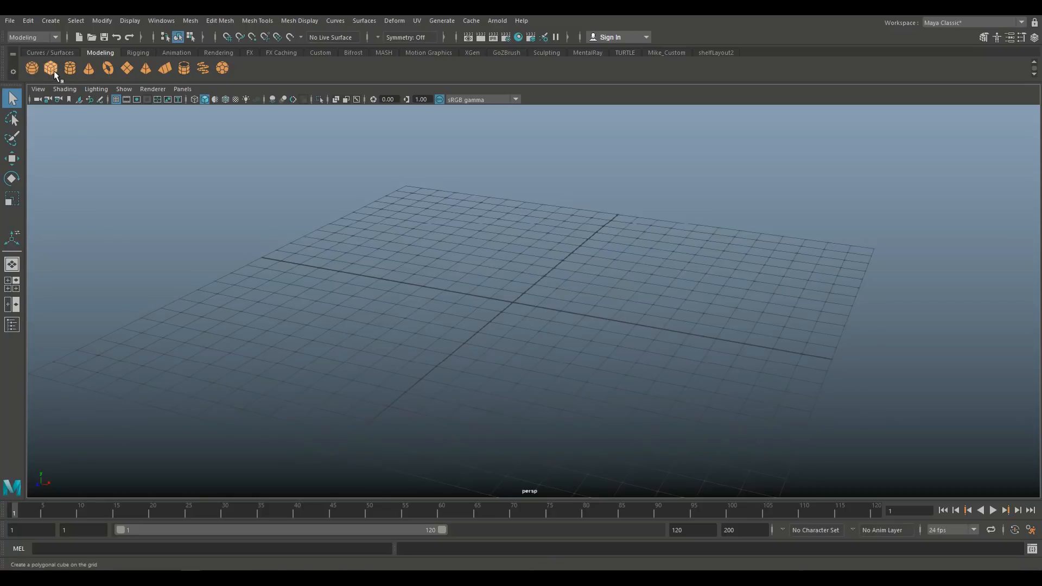
# Create a polygon cube with Subdivisions Width, Height and Depth set to 5.
pyautogui.click(50, 67)
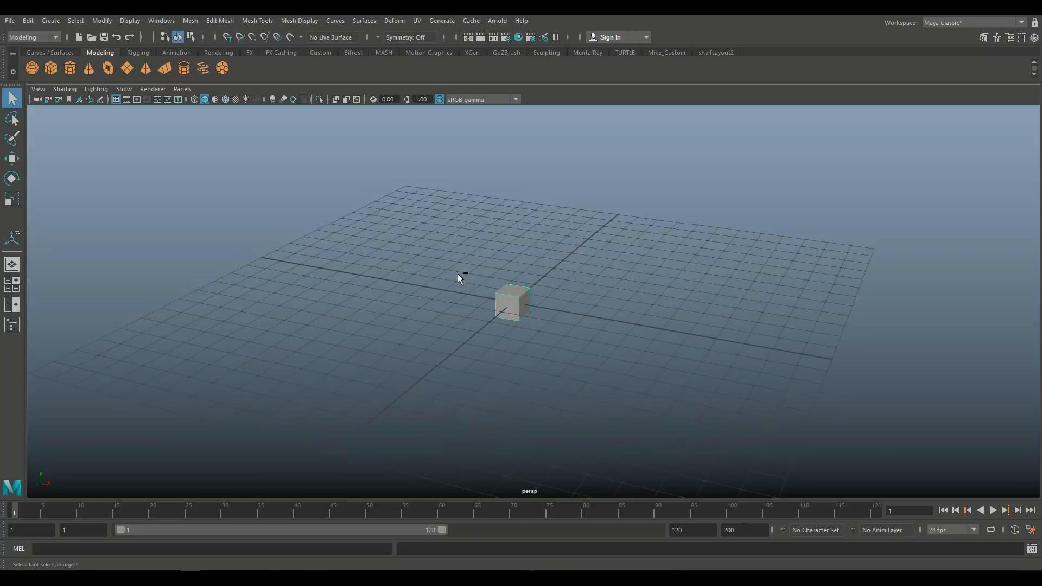
pyautogui.click(1028, 37)
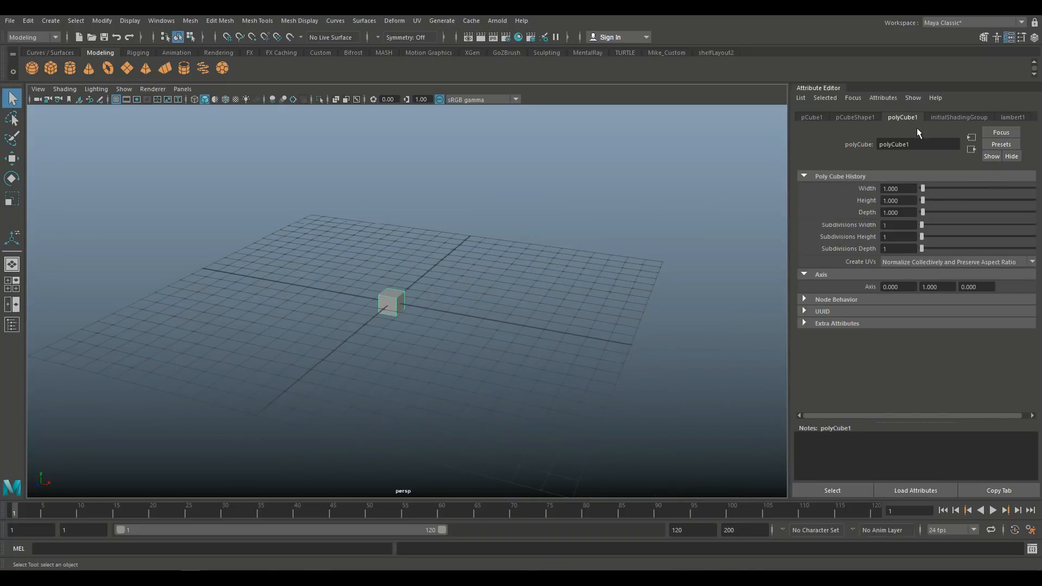
pyautogui.click(899, 225)
pyautogui.write('5')
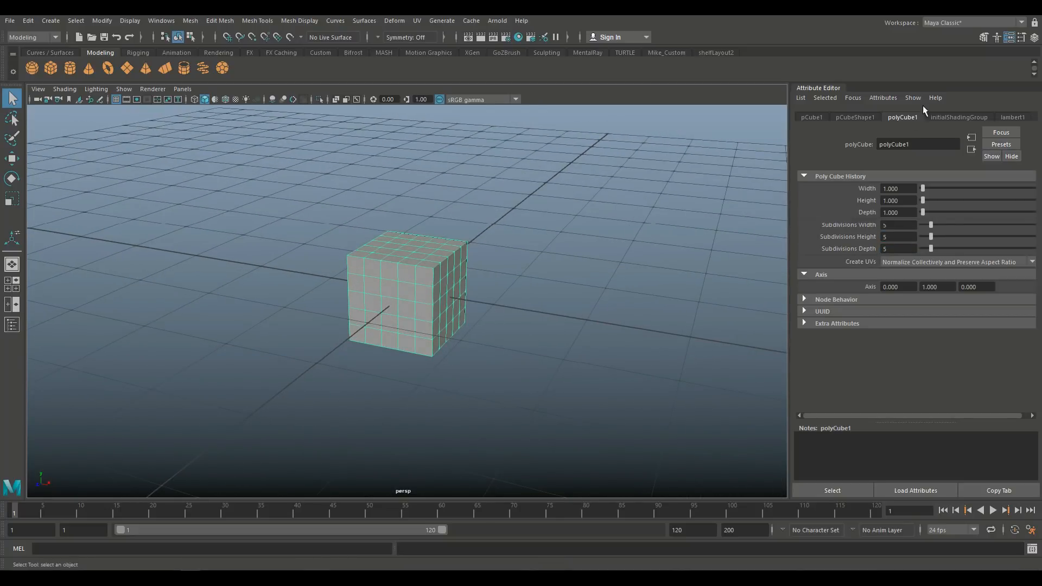
pyautogui.click(984, 37)
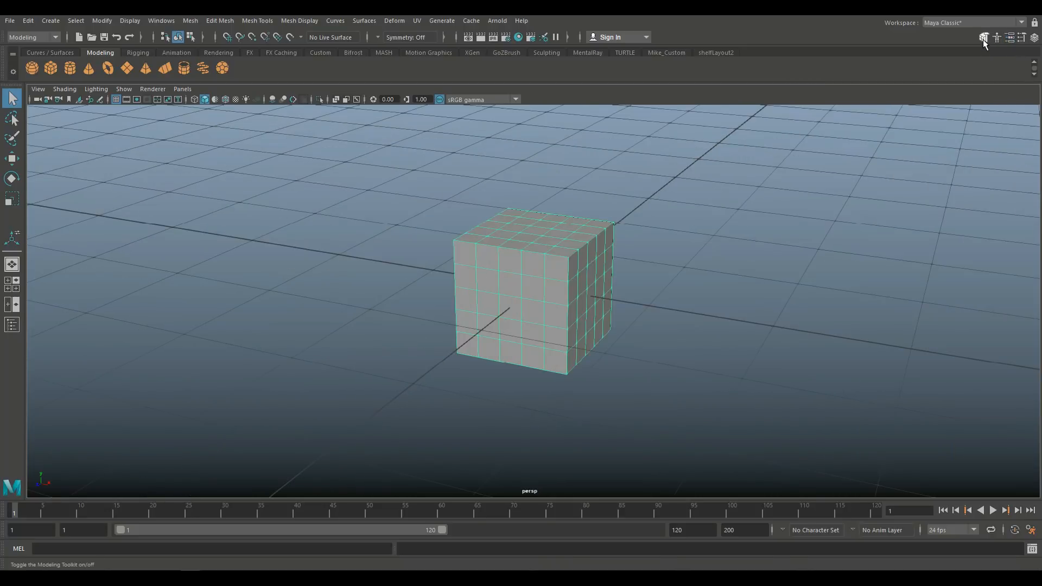
# Turn on the Modeling Toolkit and select a 3x3 block of faces on the cube's front.
pyautogui.click(984, 37)
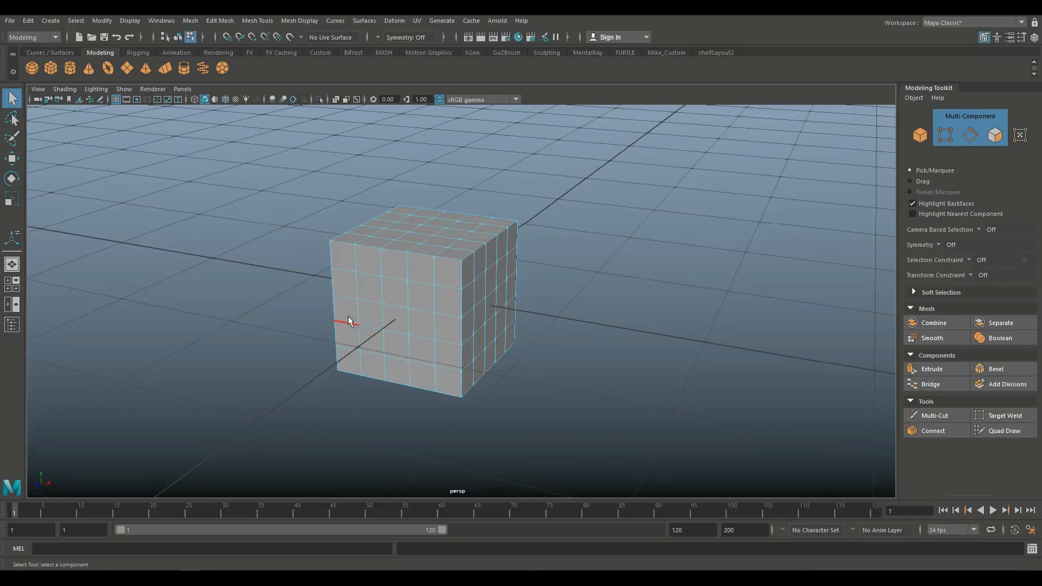
pyautogui.click(369, 289)
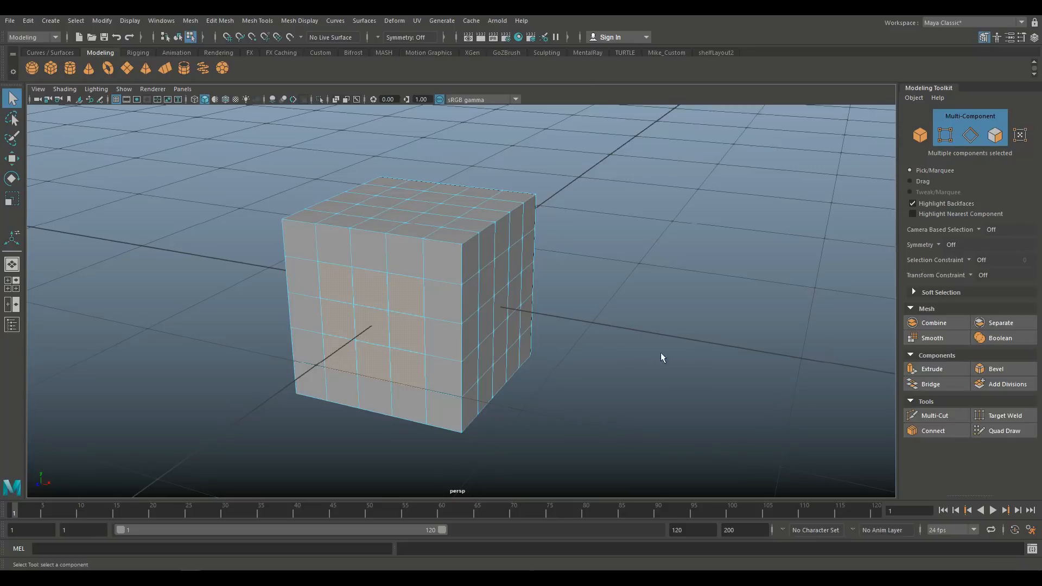
# Wedge the nine front faces into a curved extrusion with Wedge Angle 73.95 and 6 divisions.
pyautogui.click(219, 19)
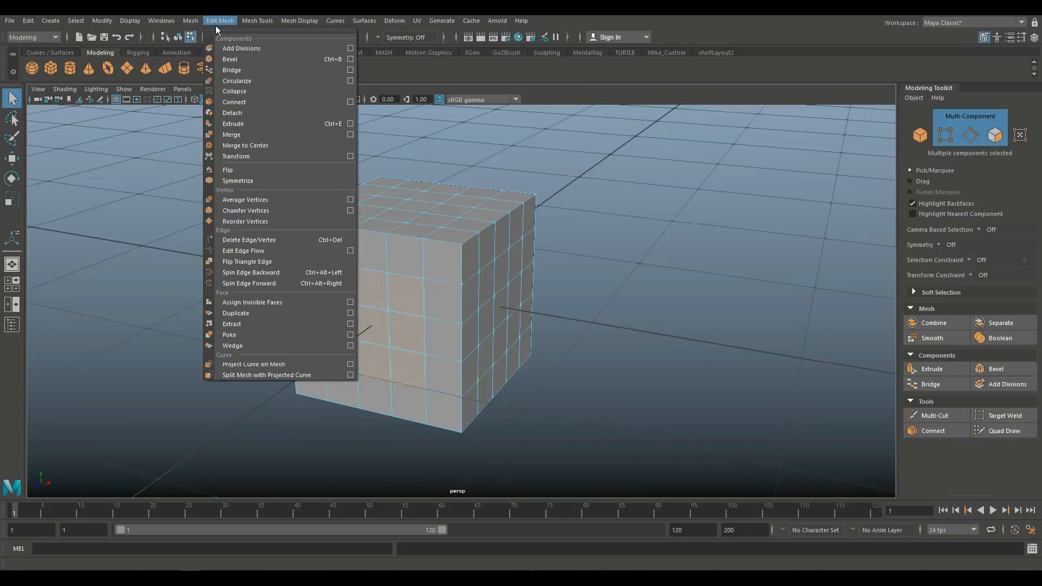
pyautogui.click(351, 345)
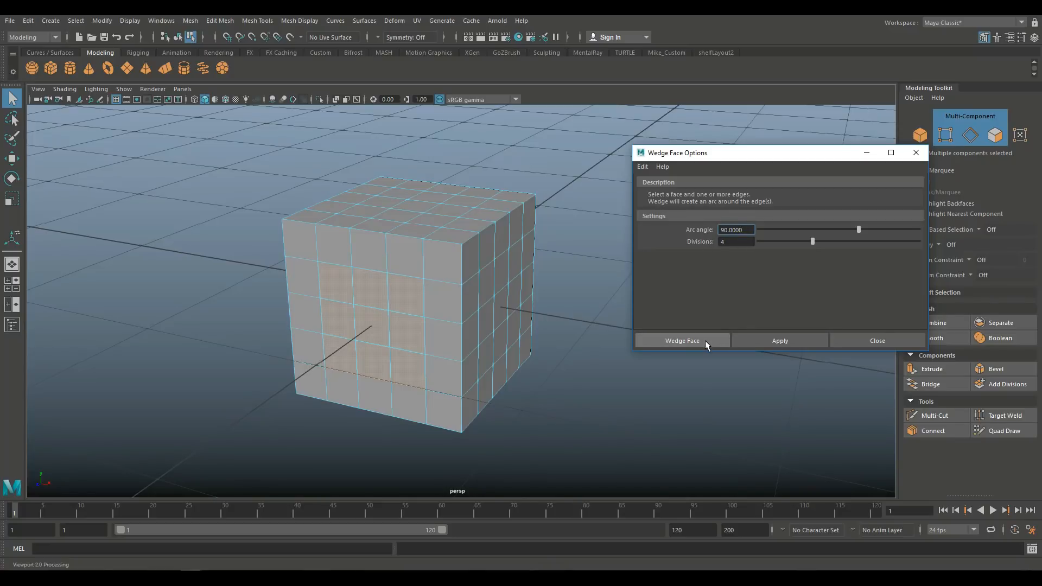
pyautogui.click(682, 340)
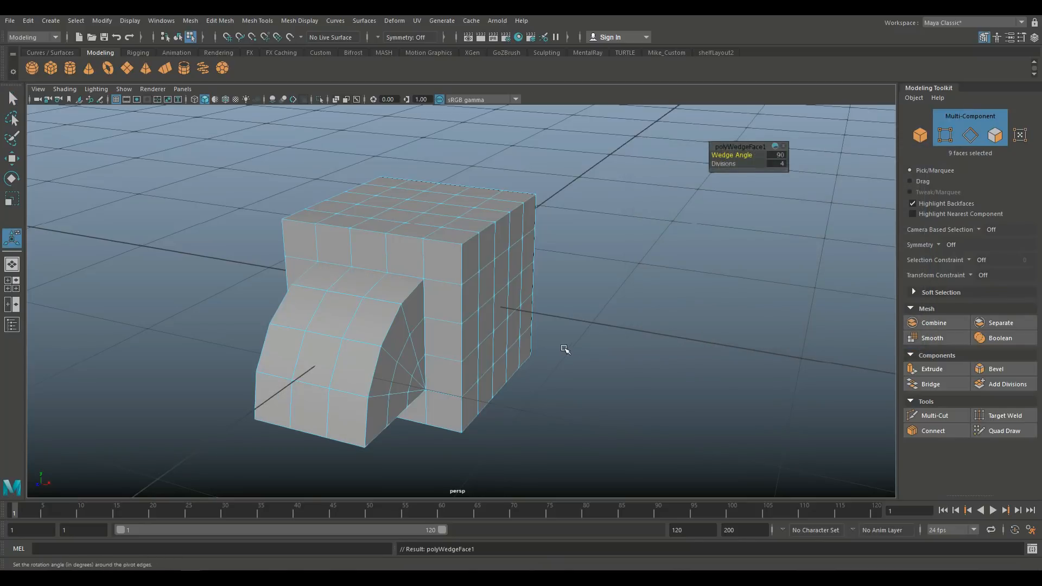
pyautogui.moveTo(565, 349); pyautogui.dragTo(620, 326)
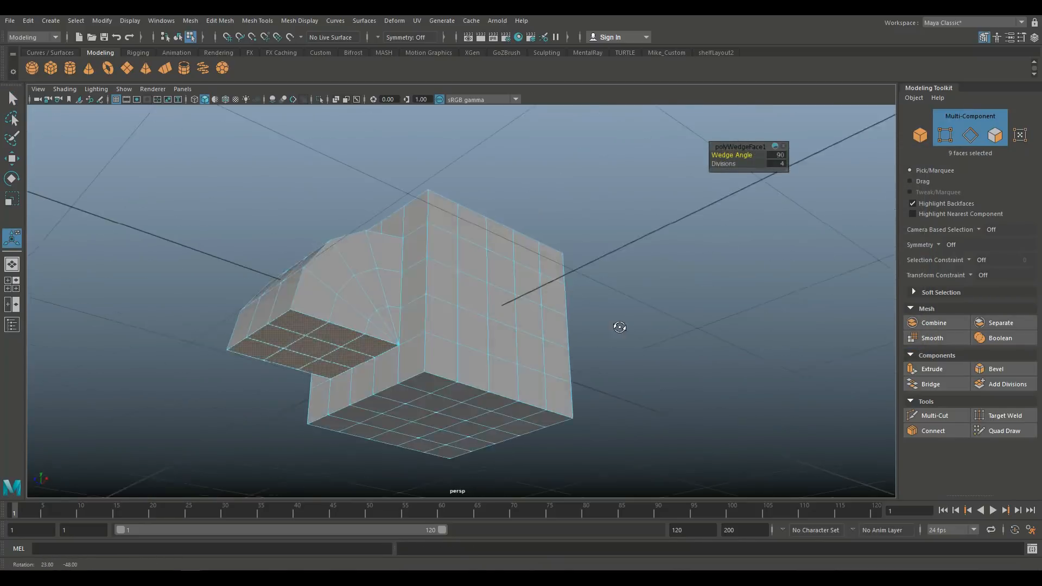
pyautogui.moveTo(617, 325); pyautogui.dragTo(745, 147)
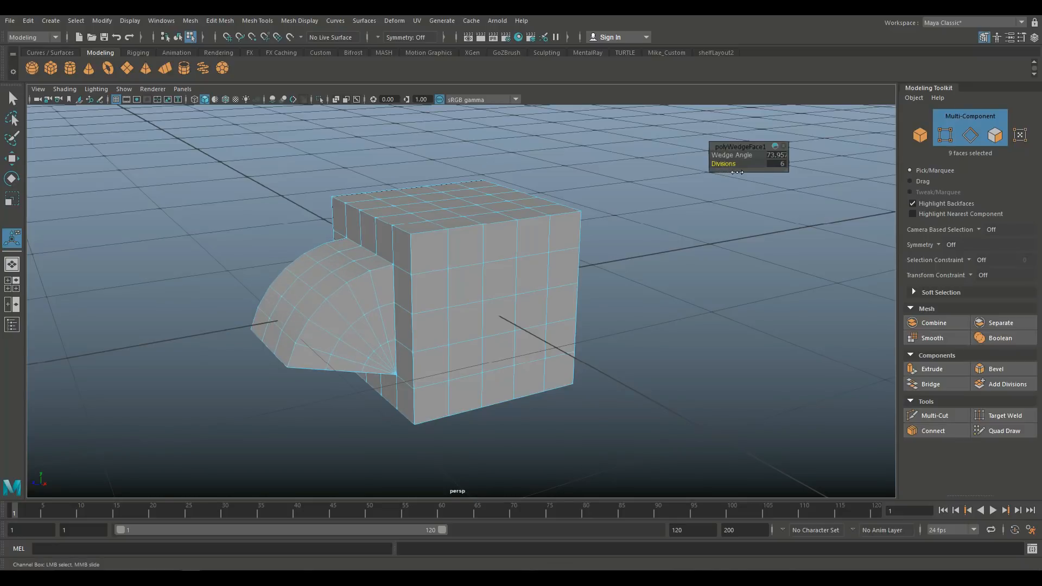
pyautogui.moveTo(796, 214)
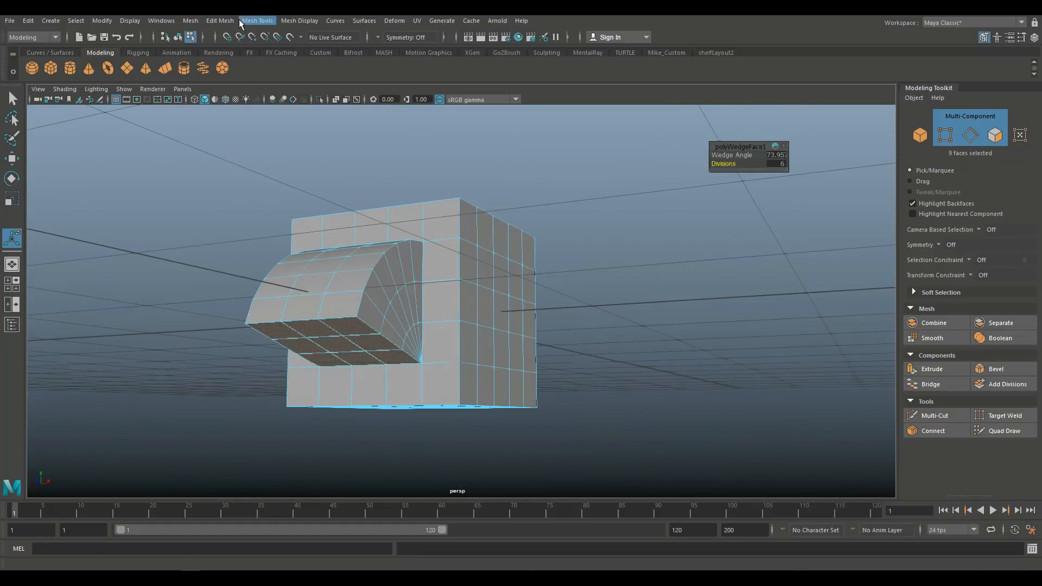
pyautogui.click(219, 21)
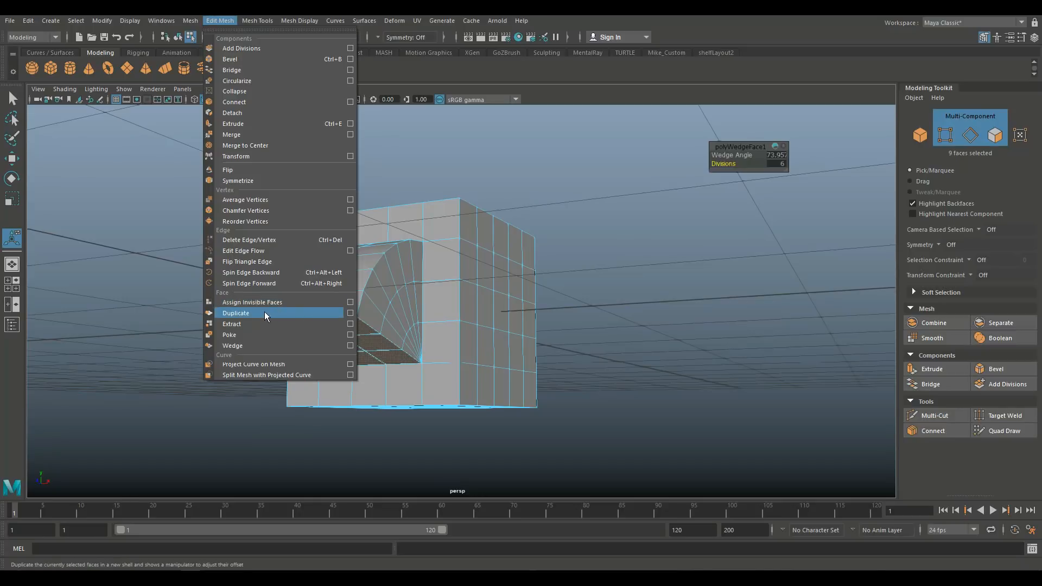
pyautogui.moveTo(262, 349)
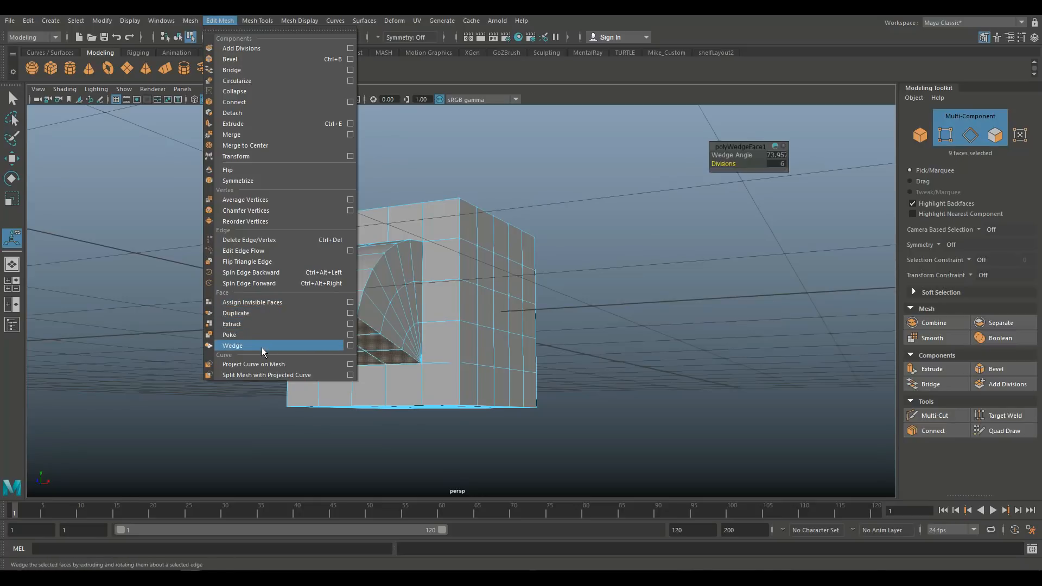
pyautogui.click(233, 345)
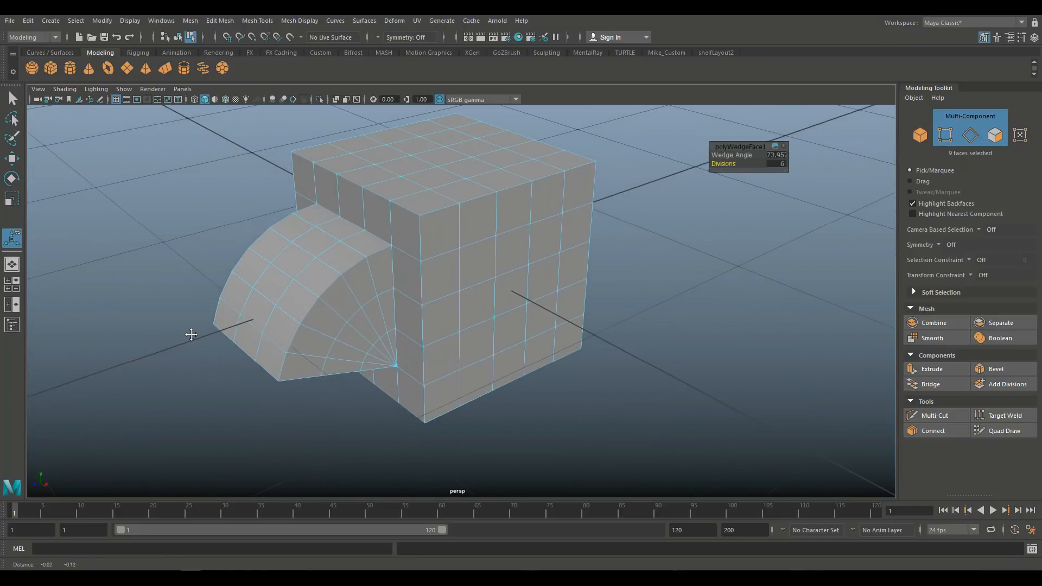
pyautogui.moveTo(191, 334); pyautogui.dragTo(286, 356)
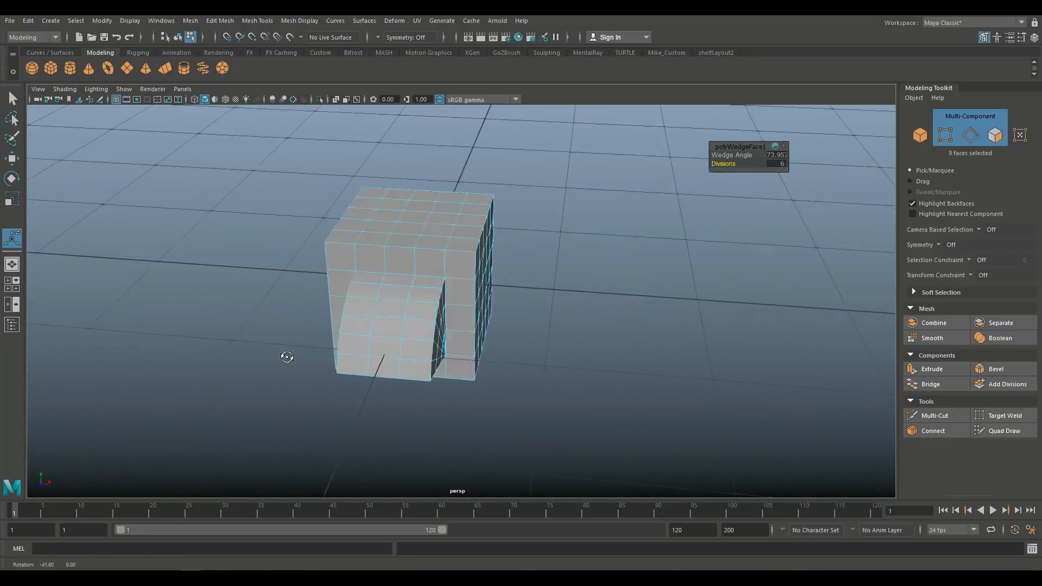
pyautogui.moveTo(287, 357); pyautogui.dragTo(241, 350)
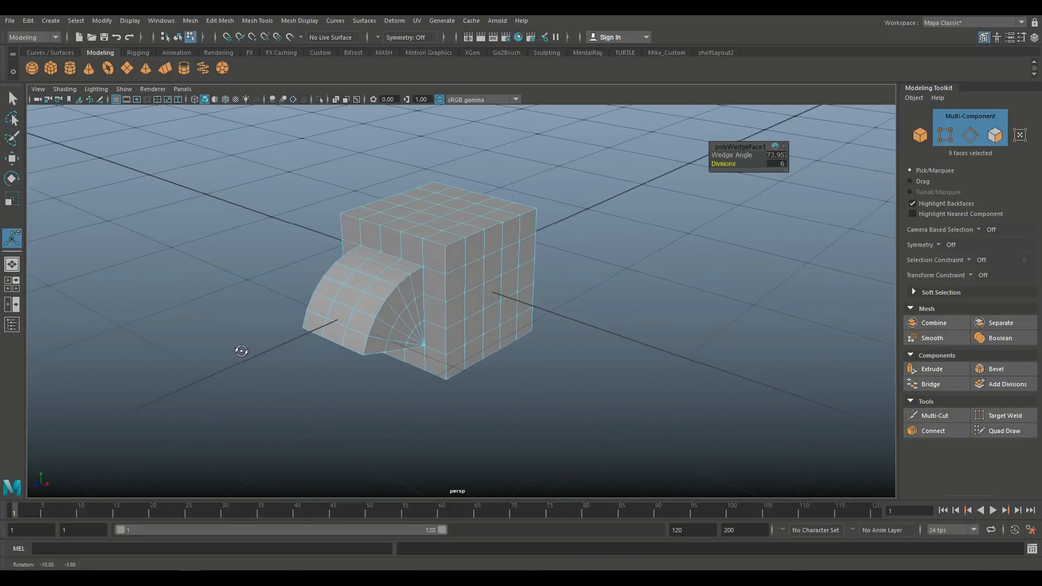